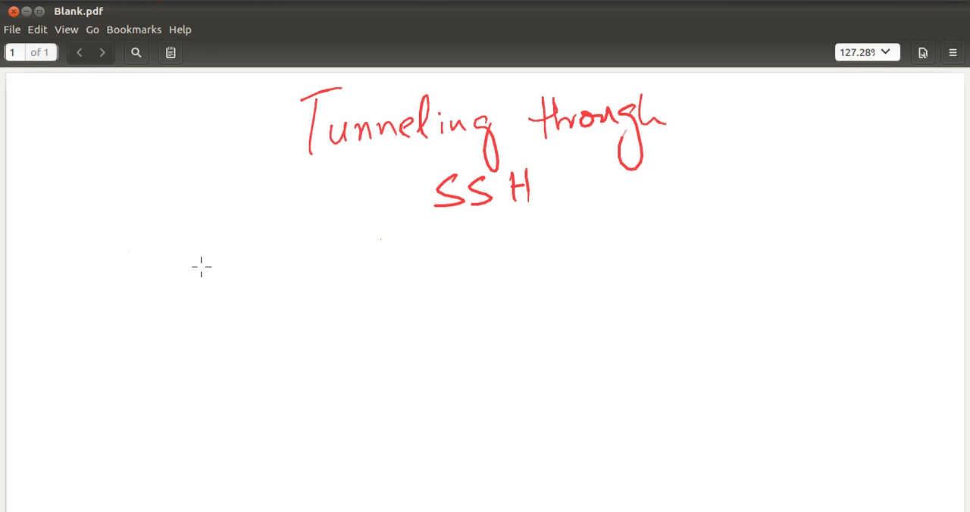
{"action": "mouse_move", "coordinate": [146, 247]}
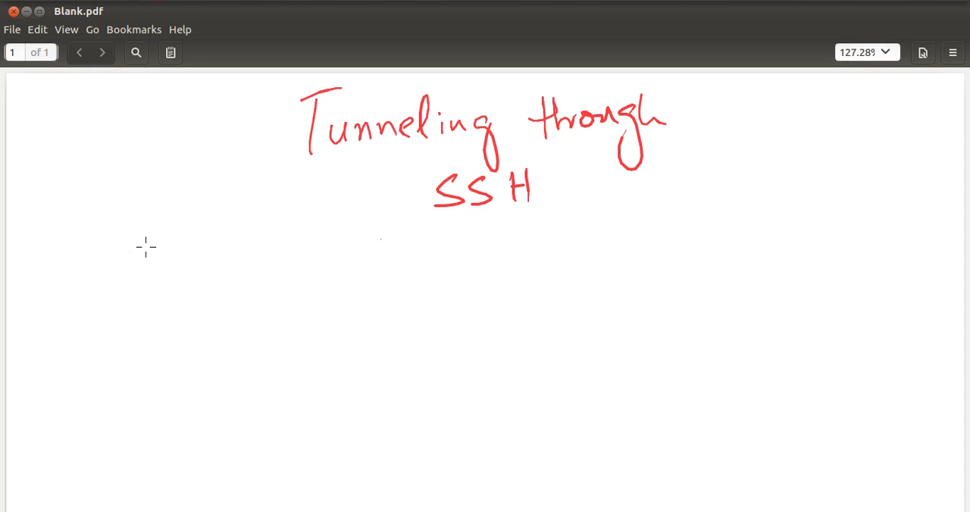
{"action": "mouse_move", "coordinate": [146, 250]}
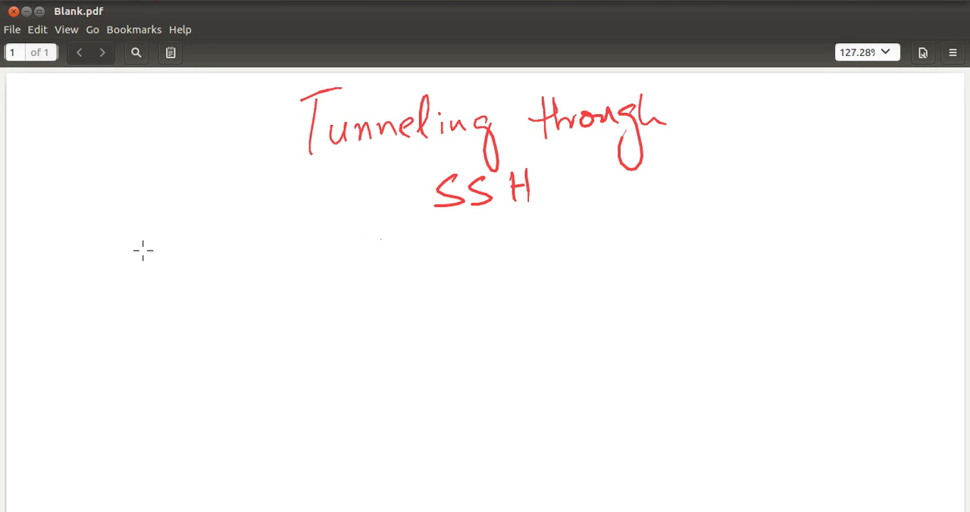
{"action": "mouse_move", "coordinate": [143, 254]}
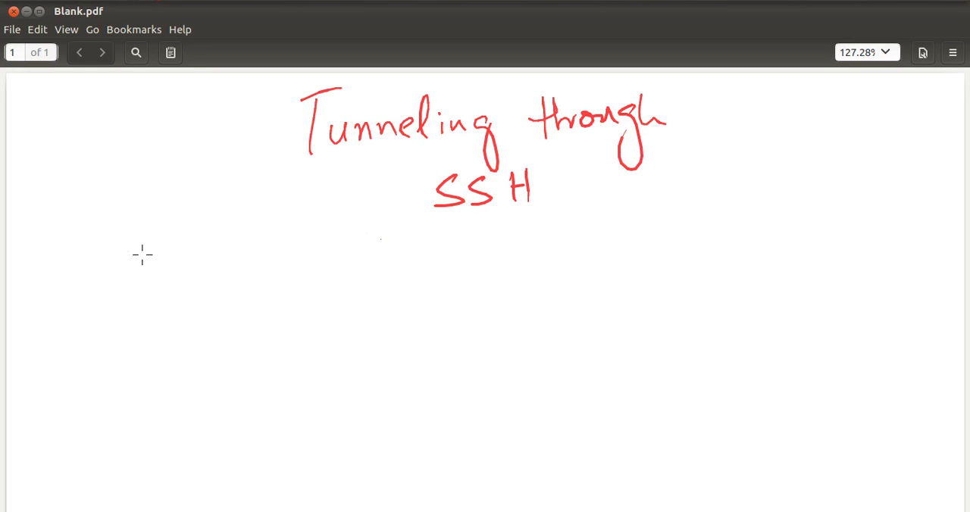
{"action": "mouse_move", "coordinate": [142, 248]}
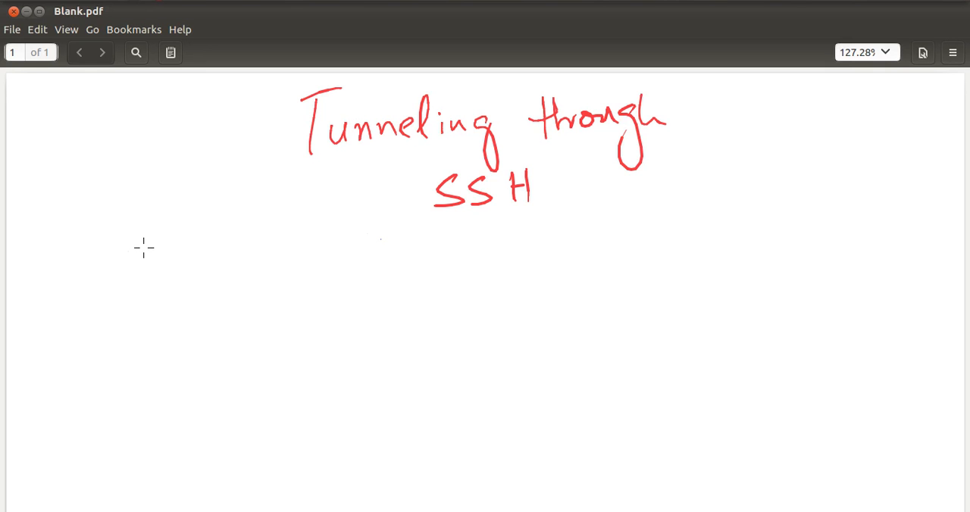
{"action": "mouse_move", "coordinate": [91, 254]}
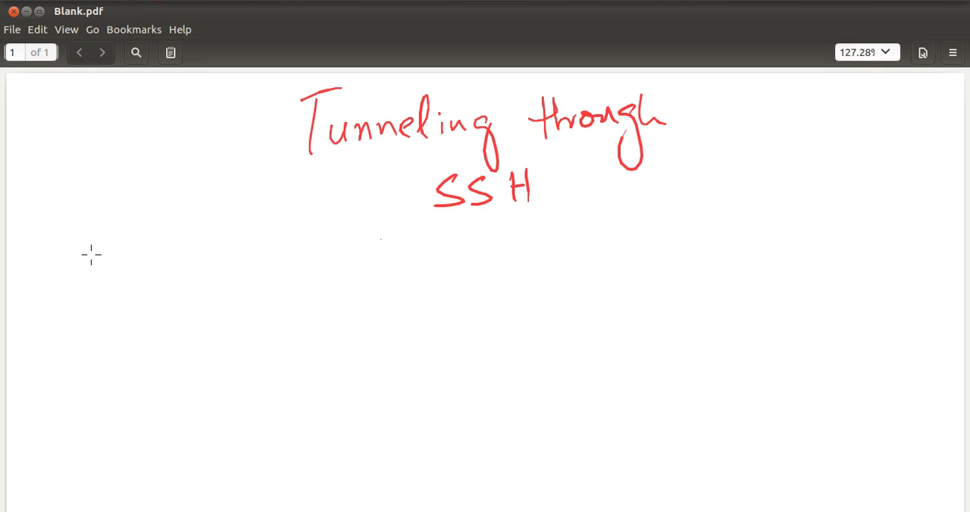
{"action": "mouse_move", "coordinate": [97, 254]}
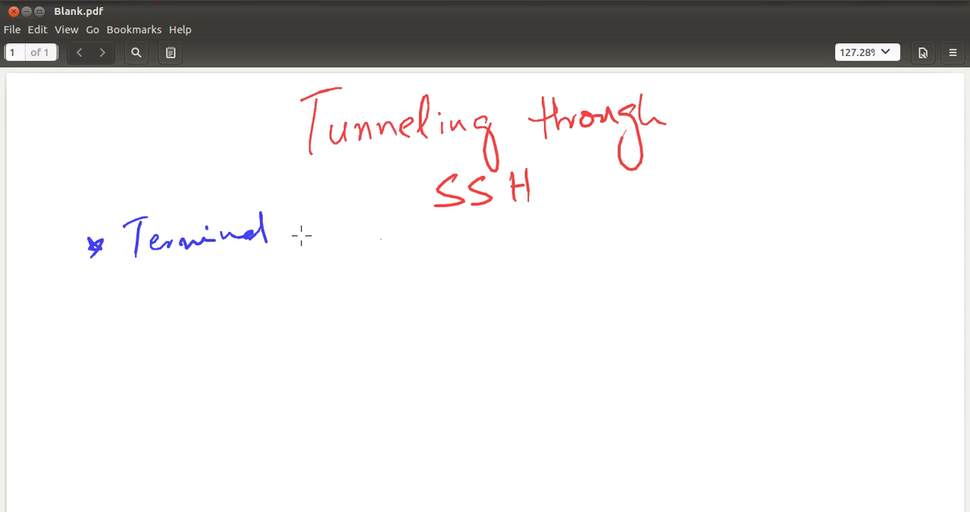
{"action": "mouse_move", "coordinate": [312, 244]}
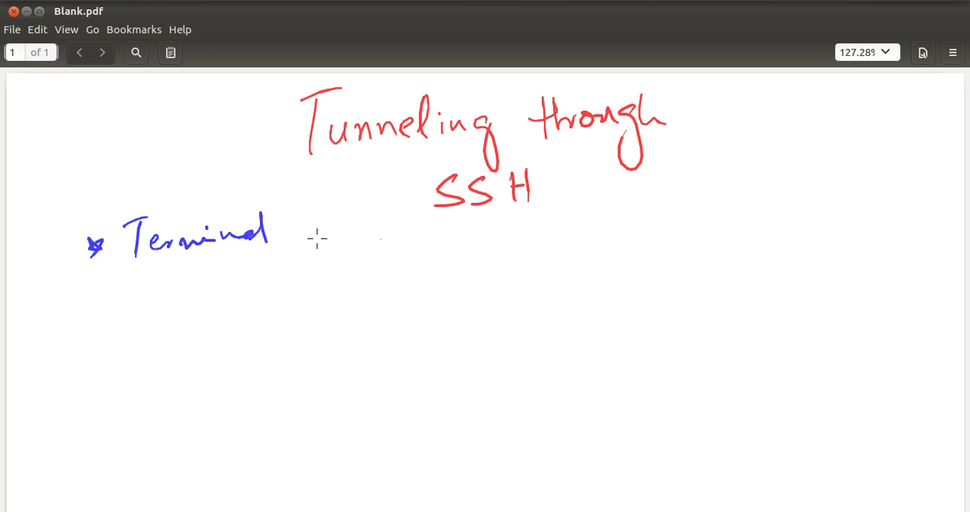
Handwrite 'traffic' after Terminal, then a second bullet 'X11 → GUI Unix'.
{"action": "left_click_drag", "start_coordinate": [306, 219], "coordinate": [322, 243]}
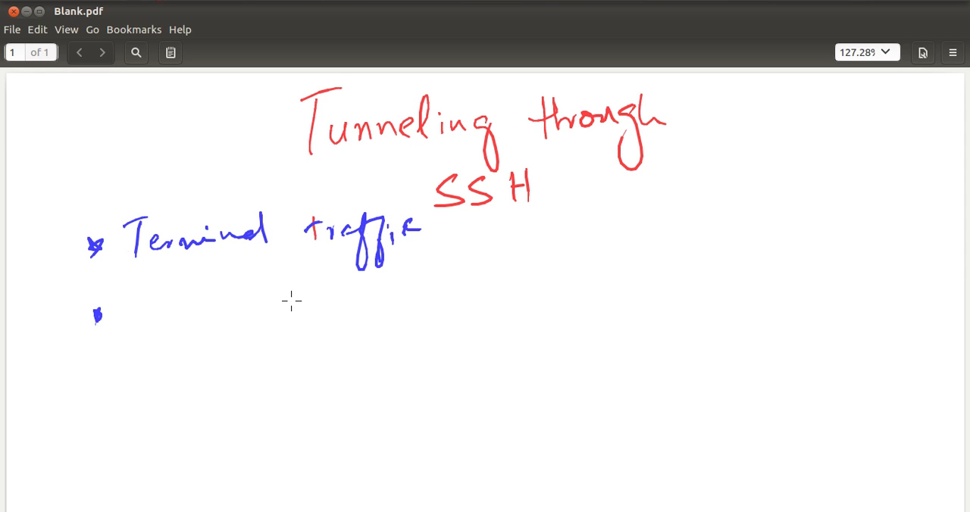
{"action": "mouse_move", "coordinate": [153, 329]}
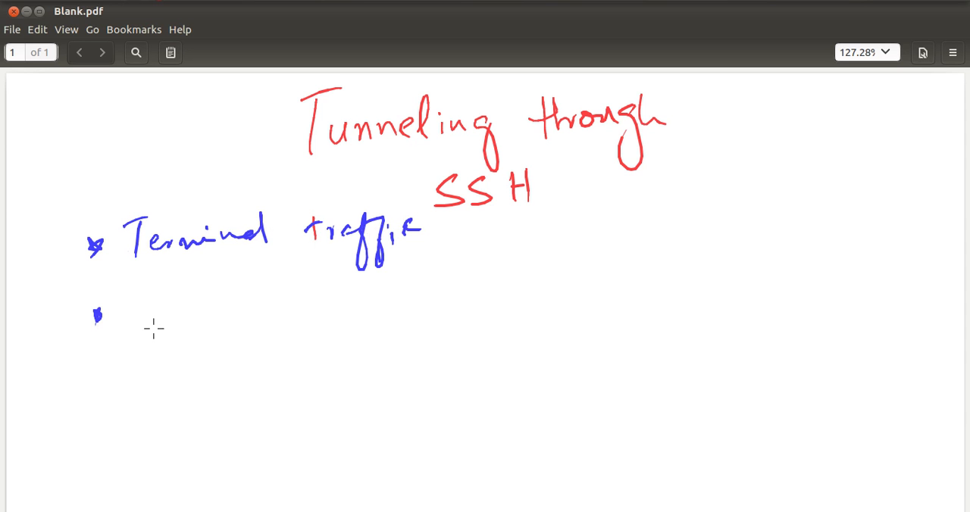
{"action": "left_click_drag", "start_coordinate": [129, 300], "coordinate": [185, 319]}
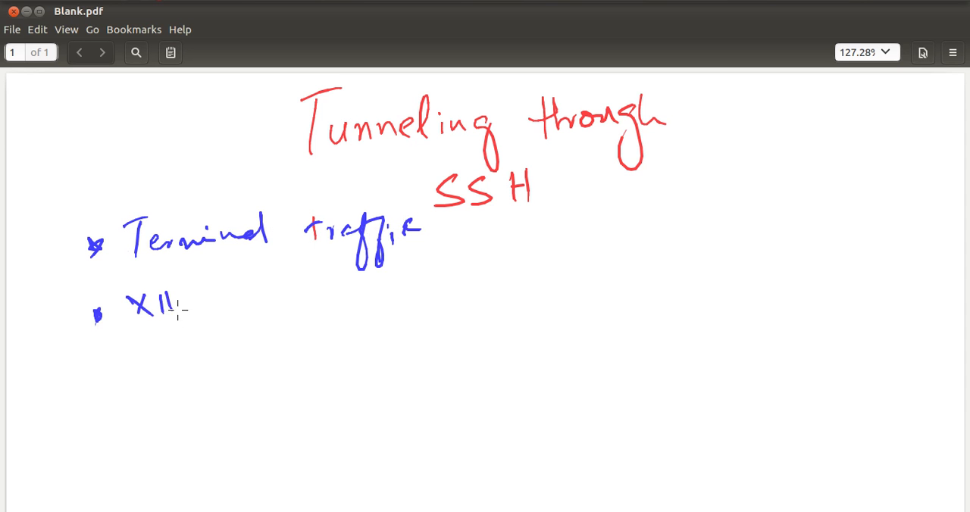
{"action": "left_click_drag", "start_coordinate": [205, 297], "coordinate": [261, 297]}
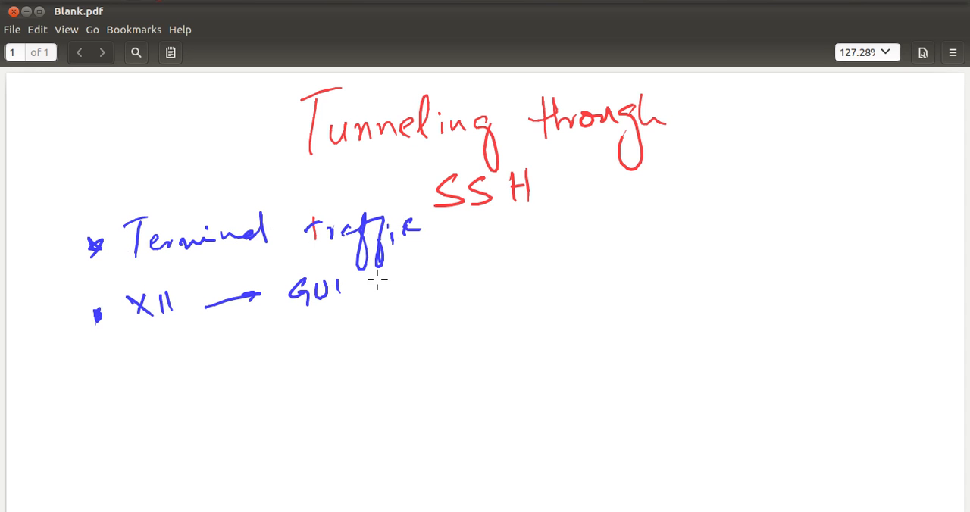
{"action": "left_click_drag", "start_coordinate": [372, 291], "coordinate": [447, 285]}
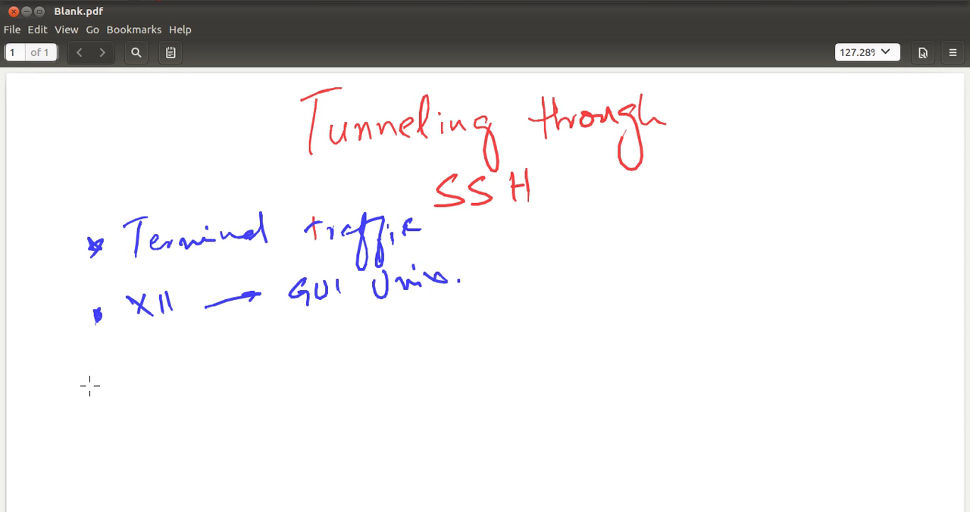
{"action": "mouse_move", "coordinate": [84, 370]}
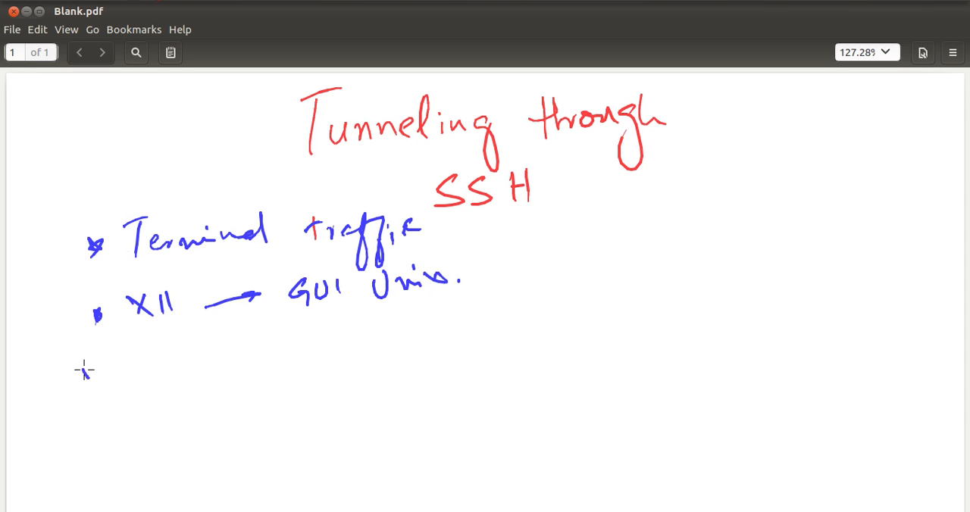
Handwrite a third bullet 'tunneling traffic' below the X11 line.
{"action": "left_click_drag", "start_coordinate": [109, 363], "coordinate": [185, 364]}
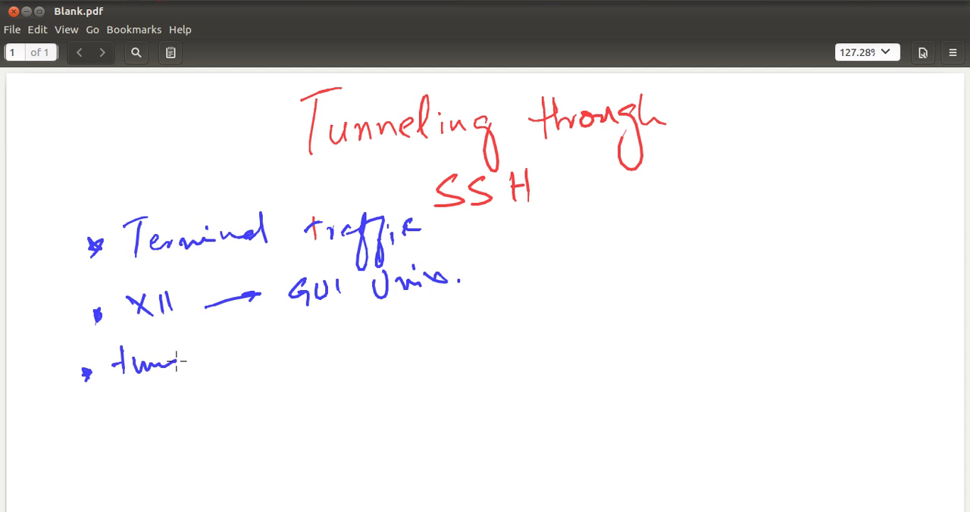
{"action": "left_click_drag", "start_coordinate": [182, 360], "coordinate": [243, 394]}
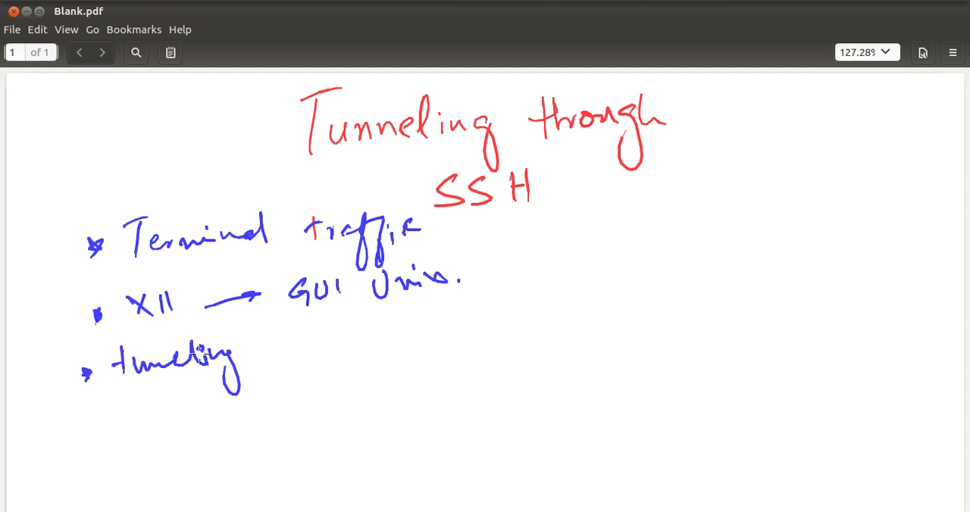
{"action": "left_click_drag", "start_coordinate": [280, 341], "coordinate": [341, 372]}
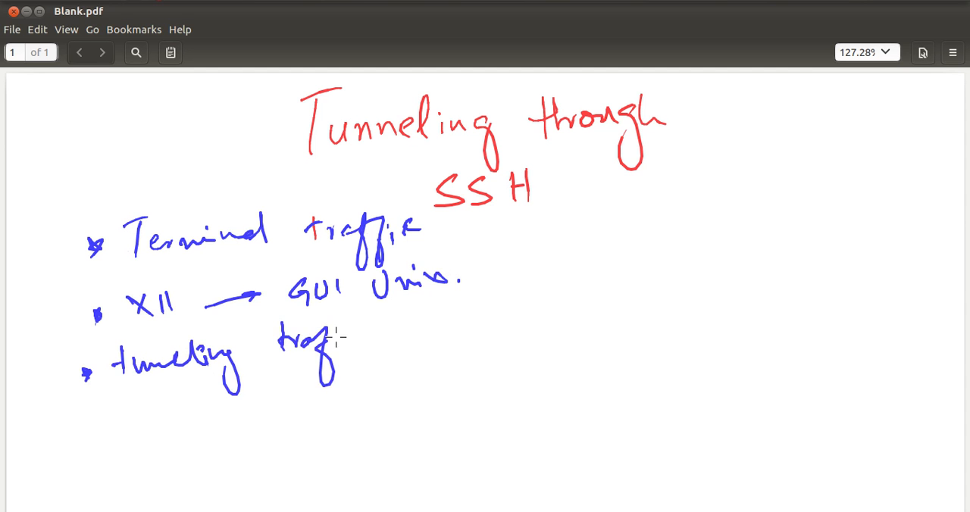
{"action": "left_click_drag", "start_coordinate": [334, 337], "coordinate": [391, 357]}
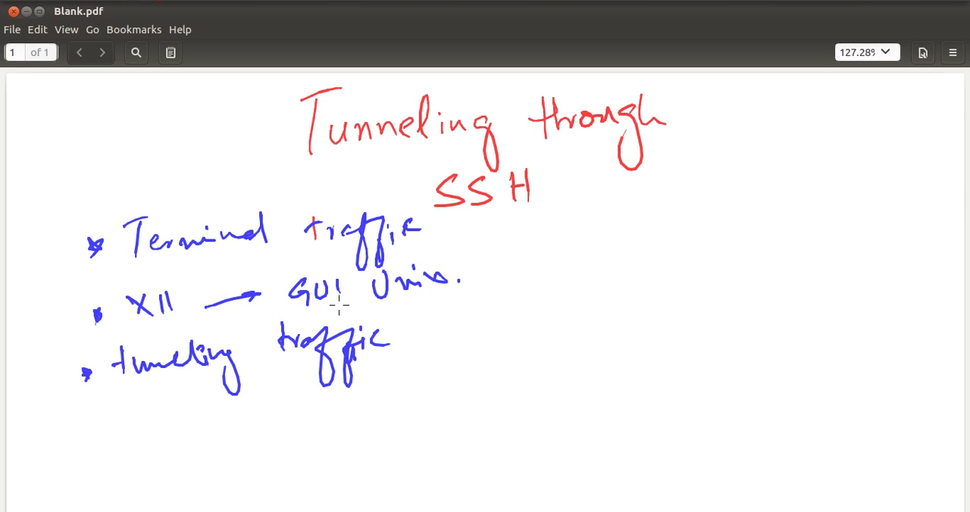
Handwrite '— HTTP, LDAP, Skype.' after tunneling traffic on the third line.
{"action": "left_click_drag", "start_coordinate": [409, 341], "coordinate": [515, 330]}
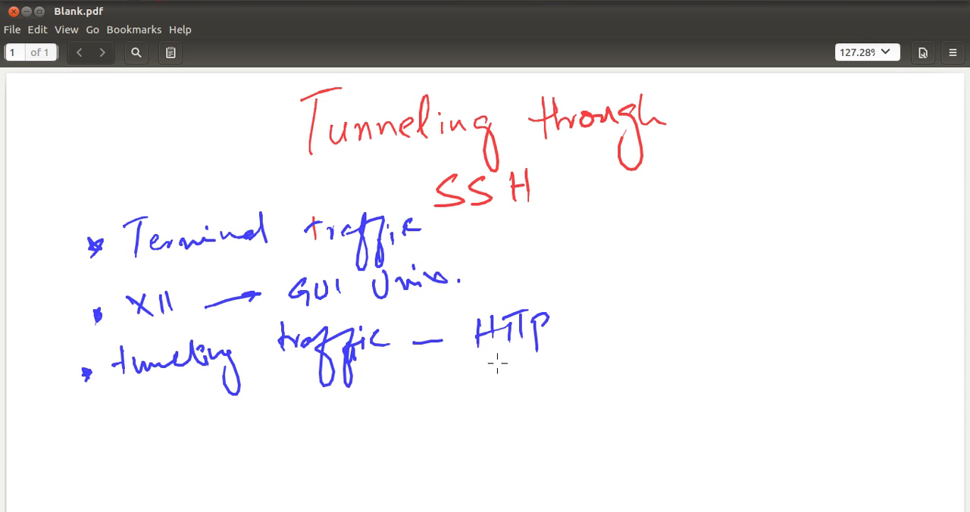
{"action": "mouse_move", "coordinate": [493, 407]}
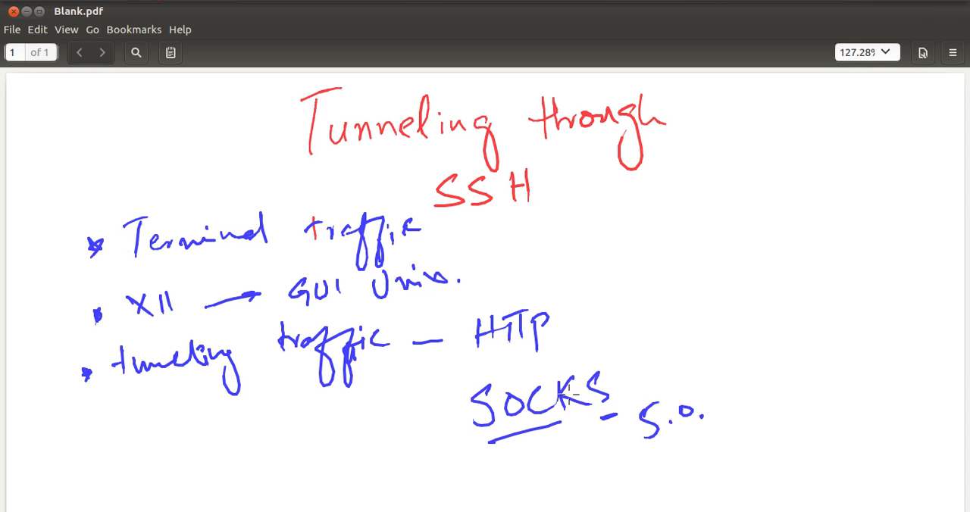
{"action": "mouse_move", "coordinate": [578, 370]}
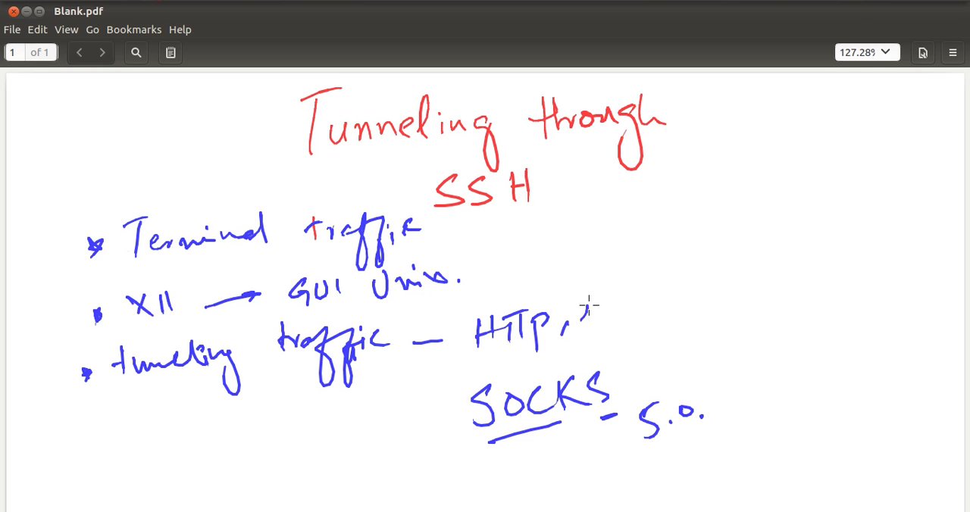
{"action": "left_click_drag", "start_coordinate": [584, 318], "coordinate": [664, 334]}
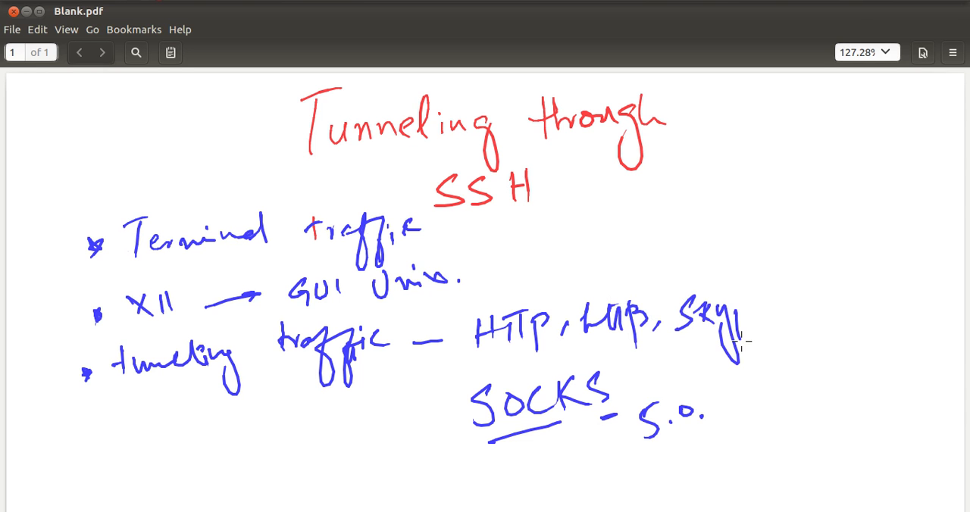
{"action": "left_click_drag", "start_coordinate": [728, 318], "coordinate": [770, 311]}
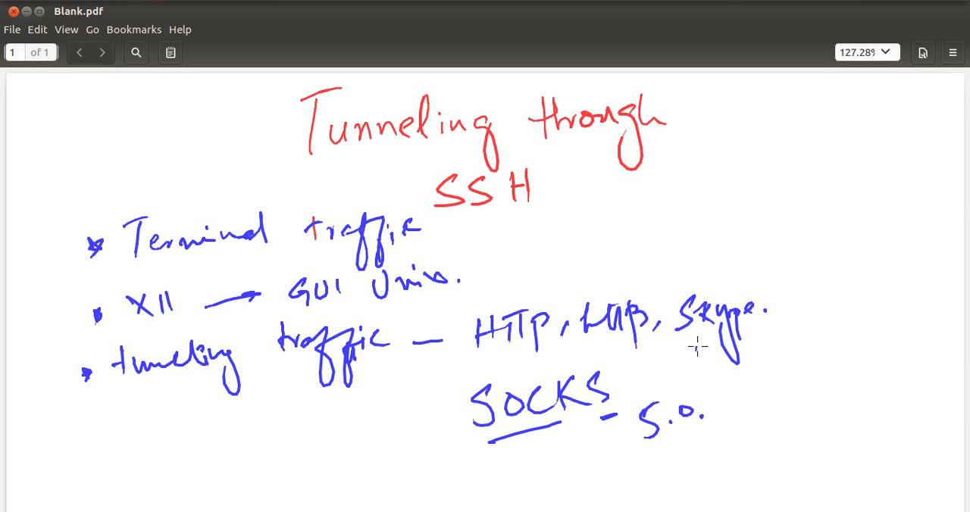
{"action": "left_click_drag", "start_coordinate": [710, 352], "coordinate": [660, 382]}
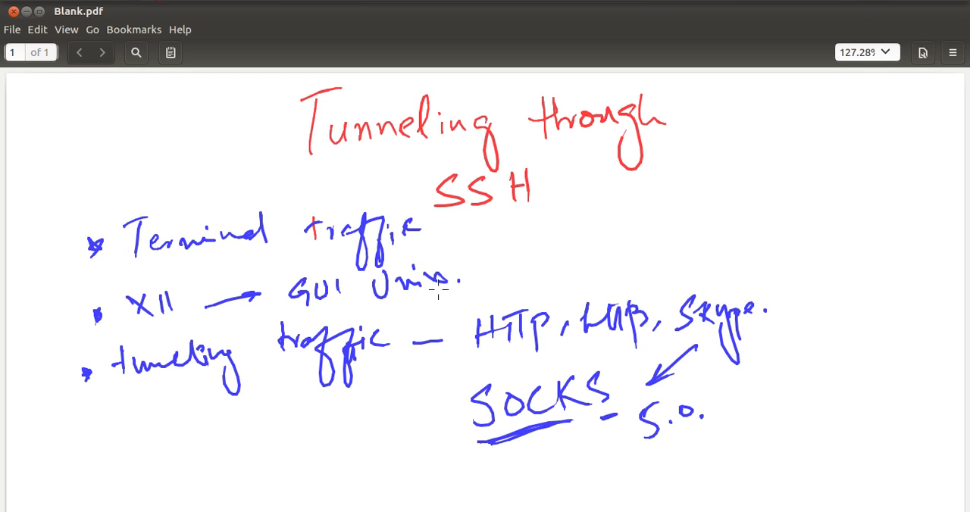
{"action": "mouse_move", "coordinate": [303, 401]}
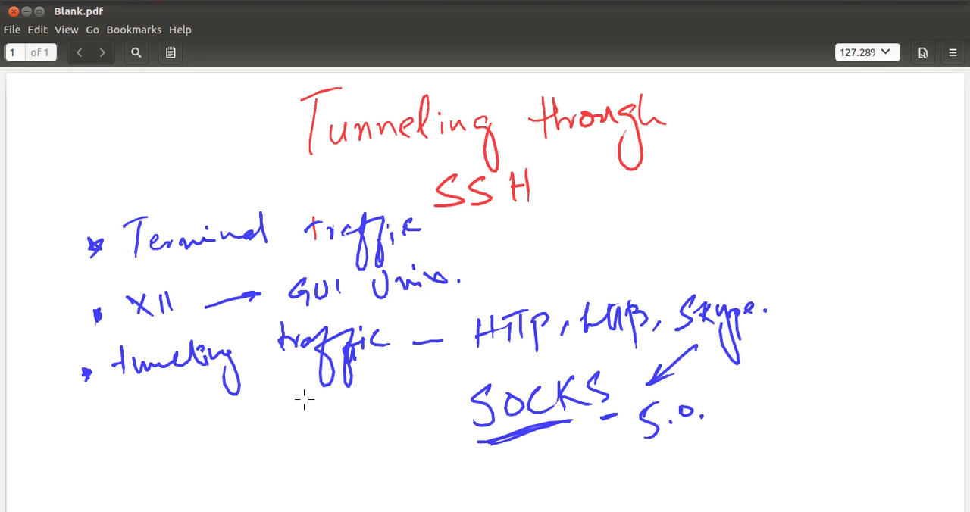
{"action": "mouse_move", "coordinate": [255, 421]}
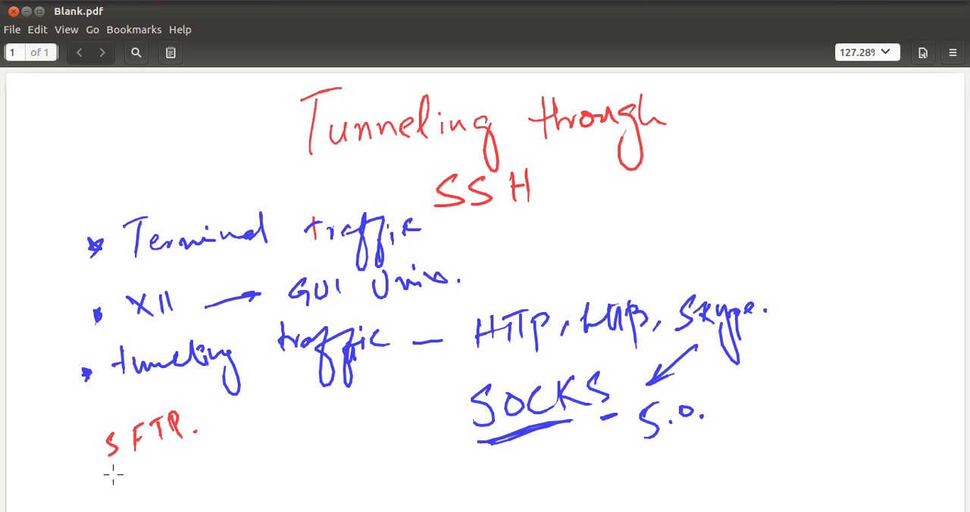
Underline SFTP and handwrite 'SSH FTP' beside it in red, underlined.
{"action": "left_click_drag", "start_coordinate": [103, 473], "coordinate": [139, 473]}
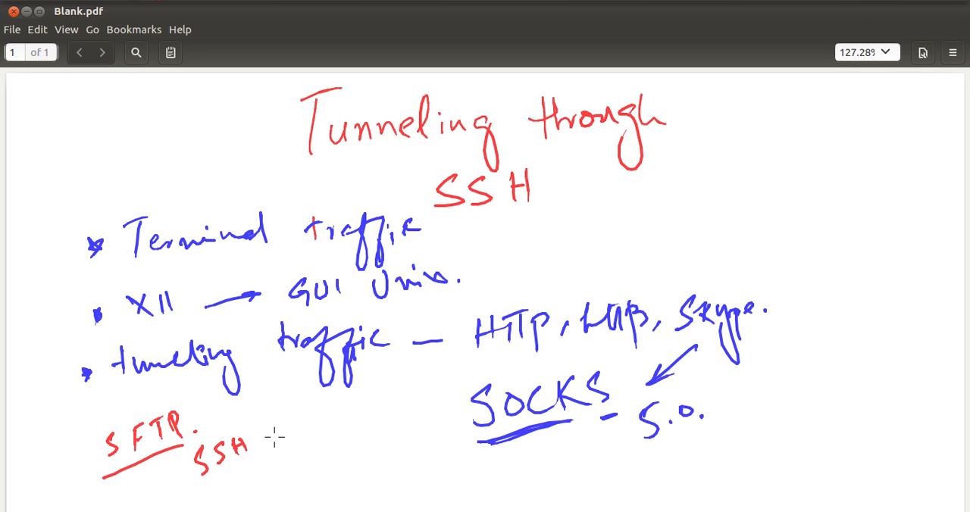
{"action": "left_click_drag", "start_coordinate": [273, 433], "coordinate": [311, 425]}
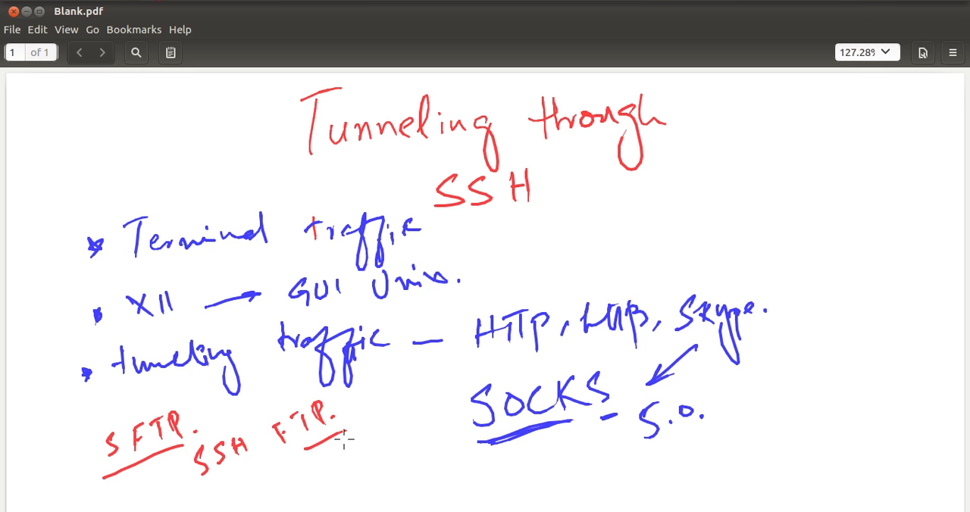
{"action": "left_click_drag", "start_coordinate": [346, 432], "coordinate": [246, 482]}
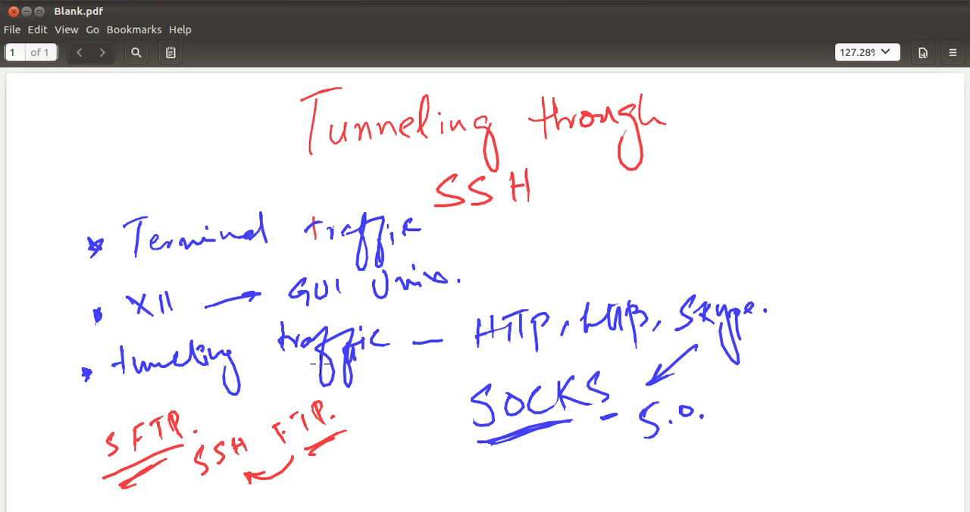
{"action": "mouse_move", "coordinate": [649, 340]}
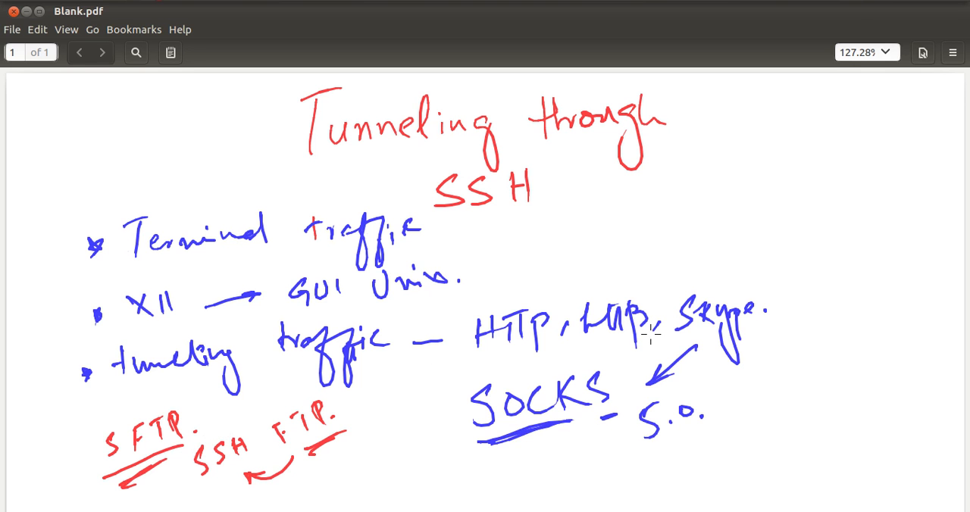
{"action": "mouse_move", "coordinate": [782, 347]}
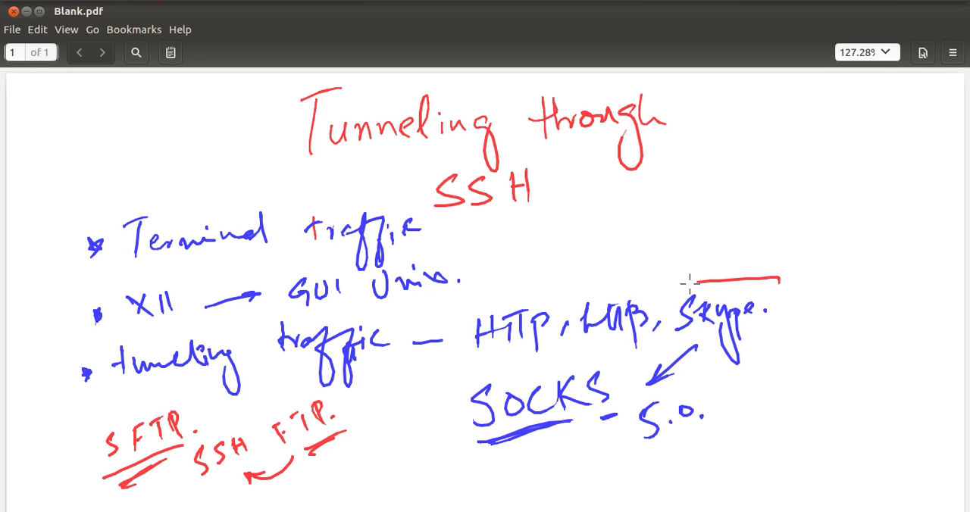
Box the tunneling traffic bullet in red and write an underlined 'Putty' beside the SOCKS note.
{"action": "left_click_drag", "start_coordinate": [682, 281], "coordinate": [311, 371]}
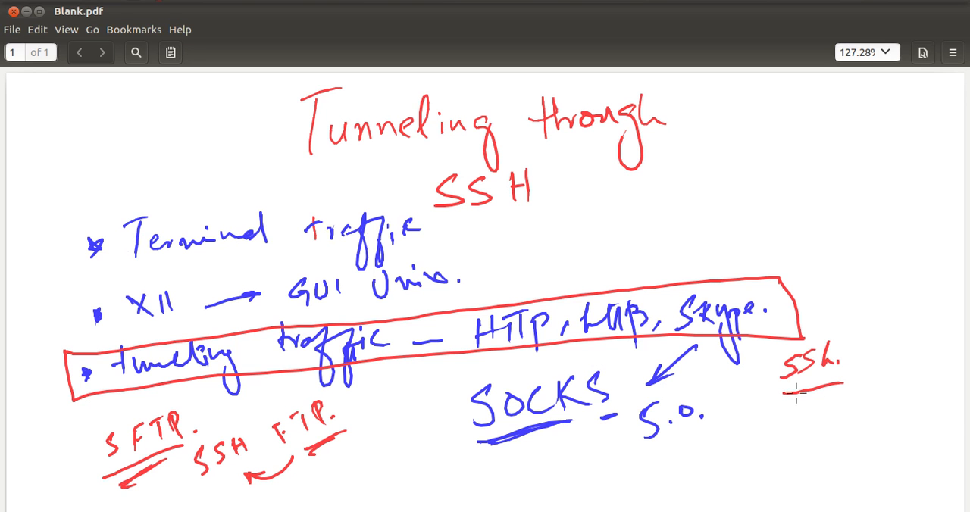
{"action": "mouse_move", "coordinate": [749, 440]}
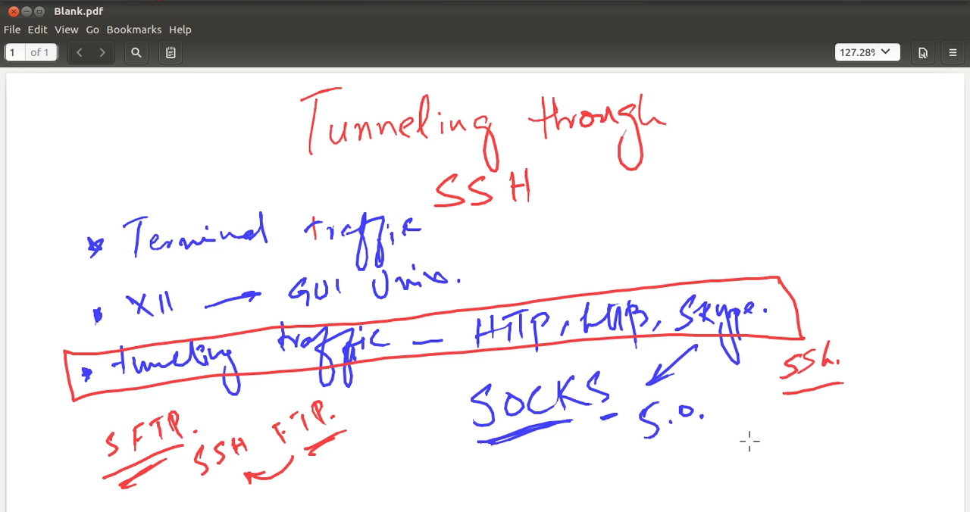
{"action": "type", "text": "Put"}
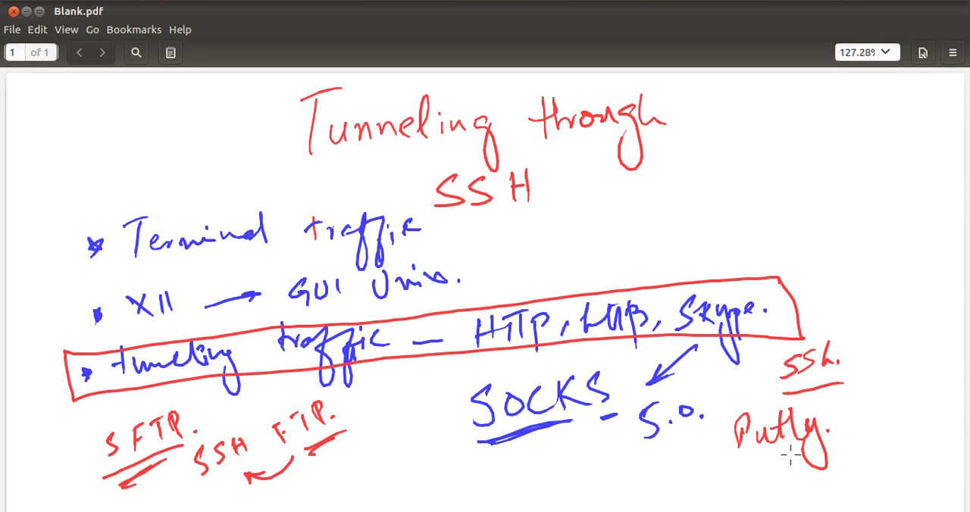
{"action": "left_click_drag", "start_coordinate": [725, 467], "coordinate": [831, 461]}
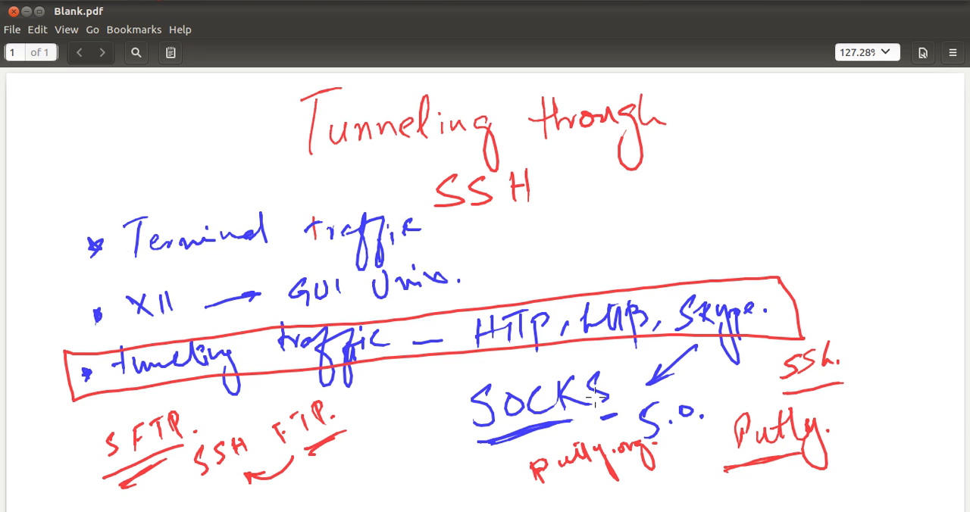
{"action": "mouse_move", "coordinate": [543, 421]}
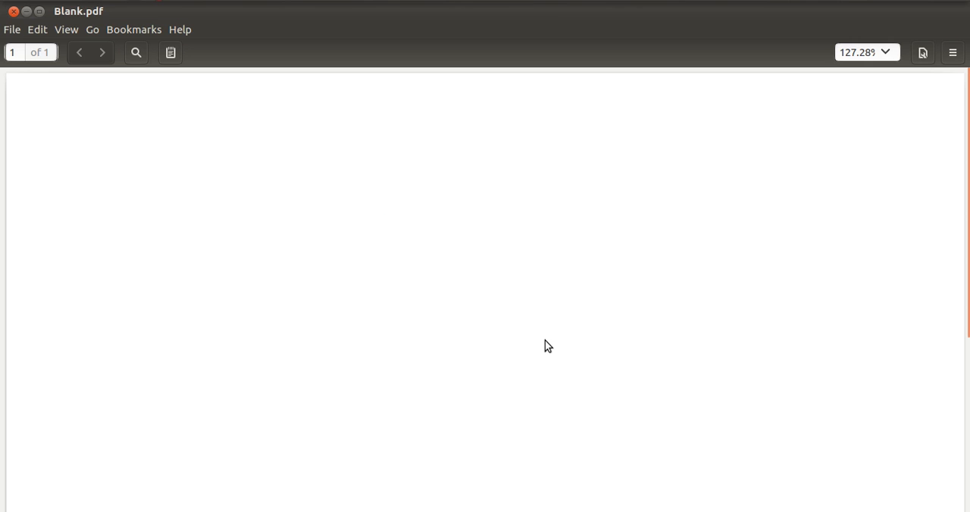
{"action": "mouse_move", "coordinate": [549, 349]}
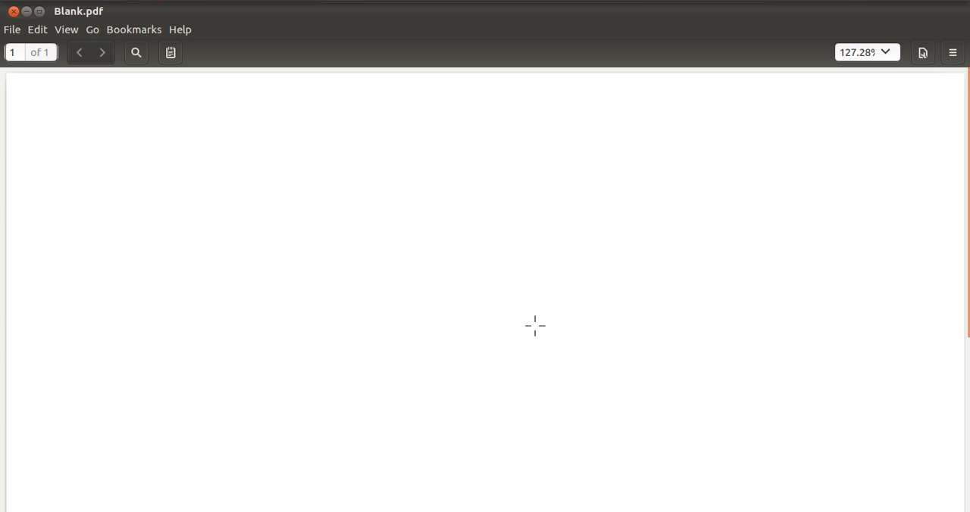
{"action": "mouse_move", "coordinate": [367, 144]}
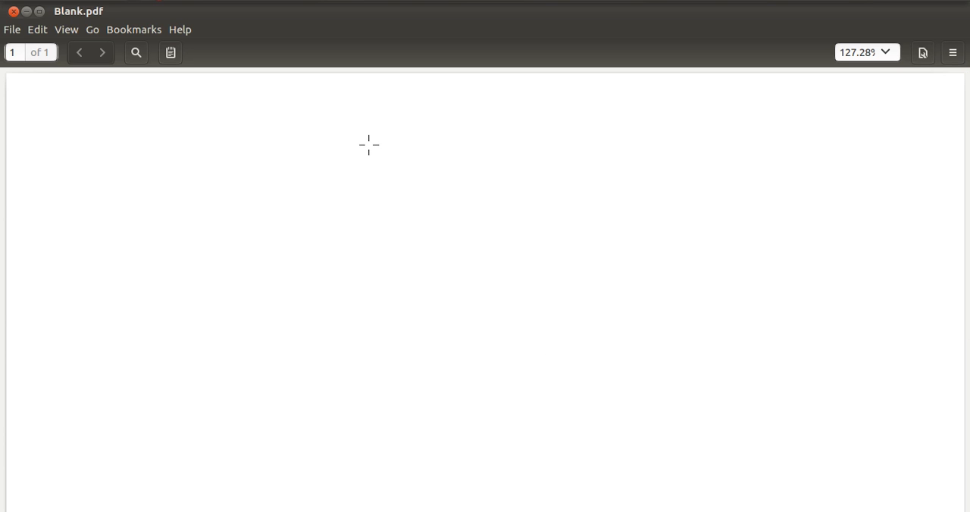
{"action": "mouse_move", "coordinate": [352, 125]}
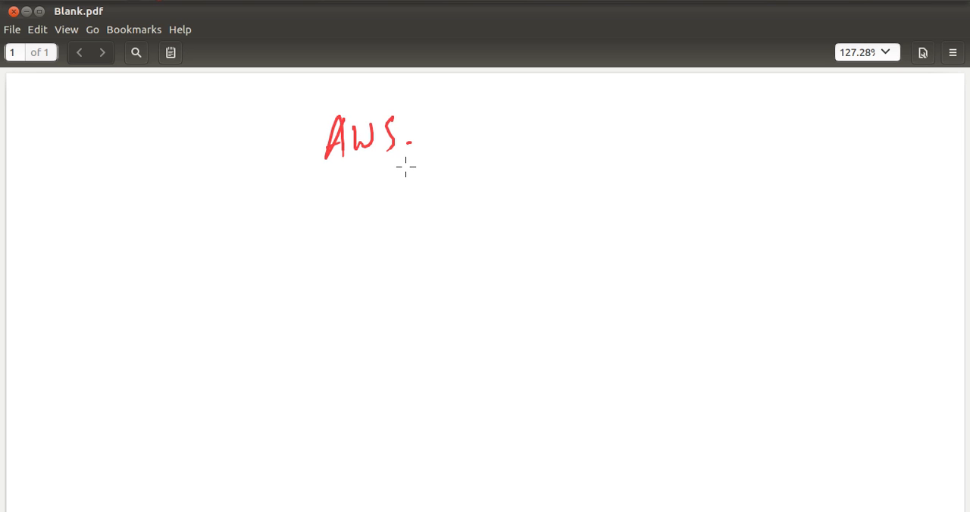
Handwrite 'Amazon' next to AWS, then 'V.M.' below the heading.
{"action": "left_click_drag", "start_coordinate": [452, 133], "coordinate": [503, 139]}
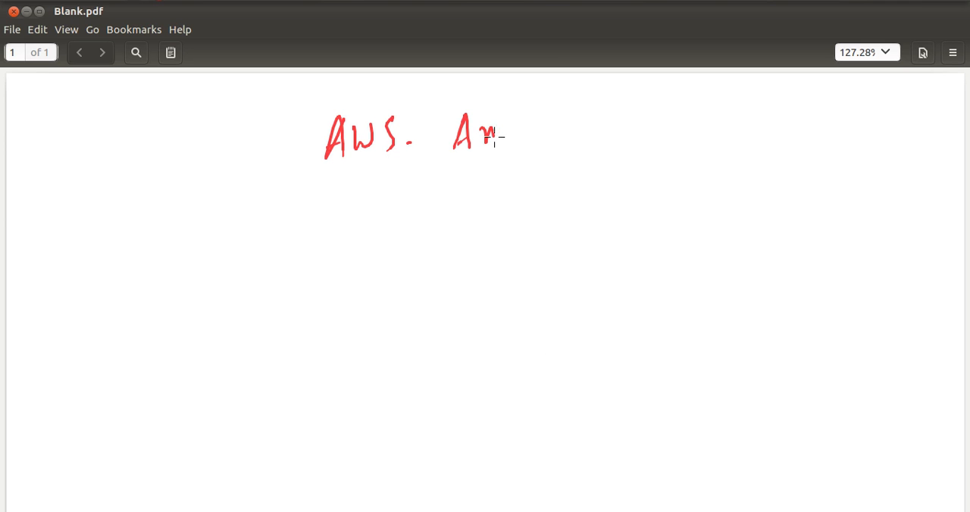
{"action": "left_click_drag", "start_coordinate": [500, 137], "coordinate": [599, 136]}
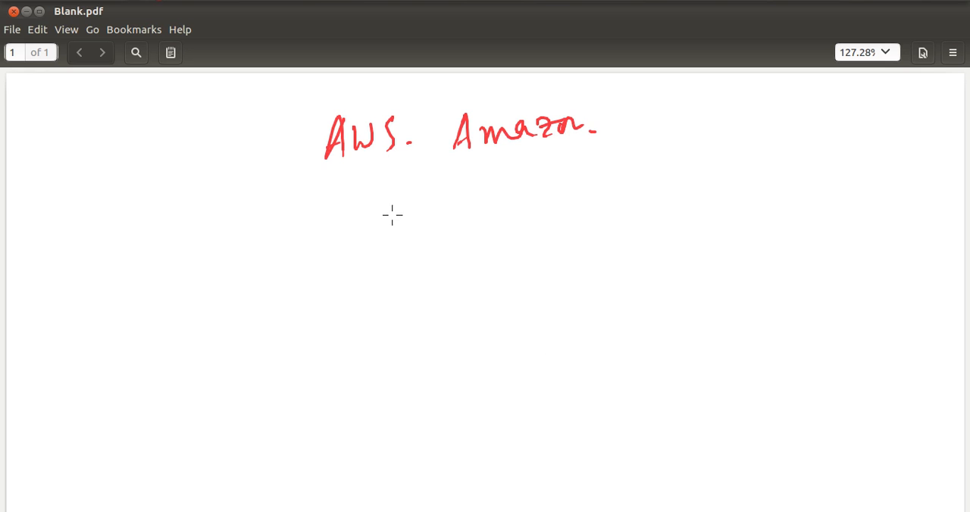
{"action": "mouse_move", "coordinate": [368, 221]}
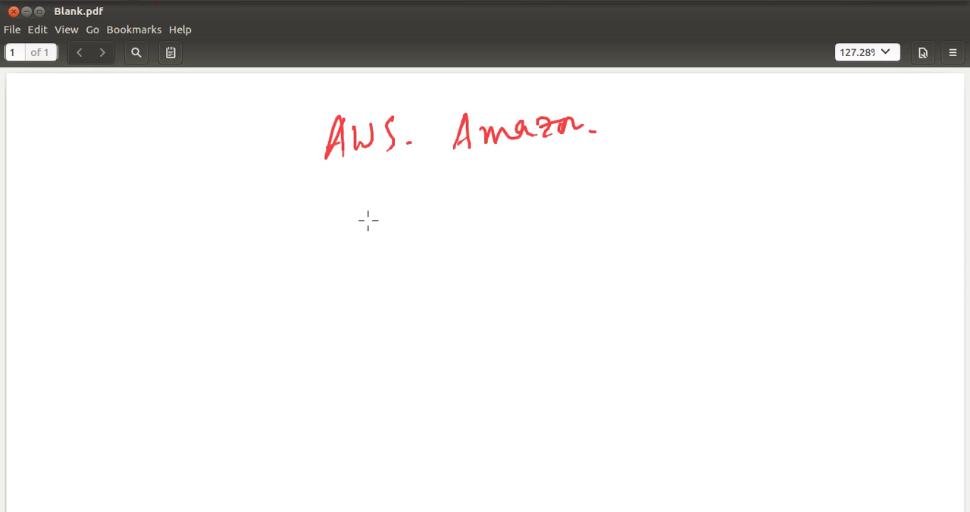
{"action": "mouse_move", "coordinate": [225, 204]}
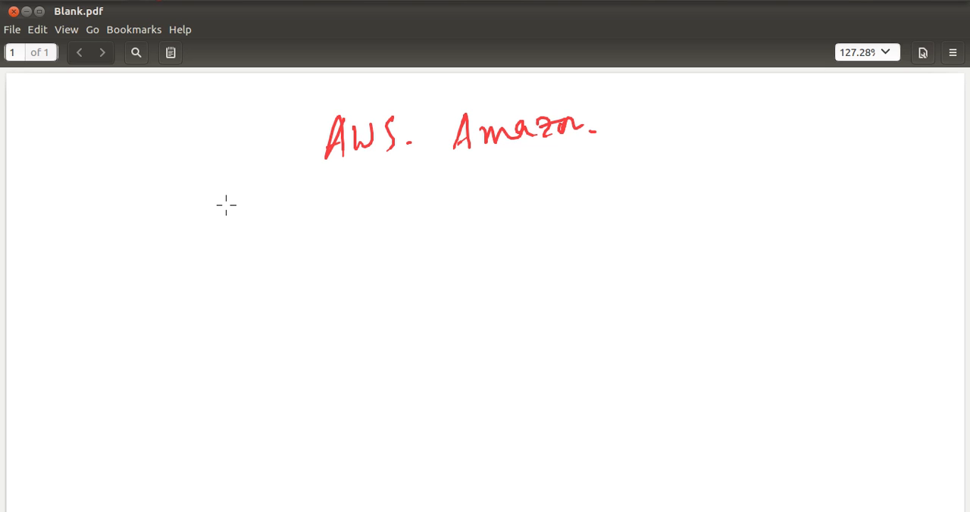
{"action": "left_click_drag", "start_coordinate": [190, 197], "coordinate": [203, 224]}
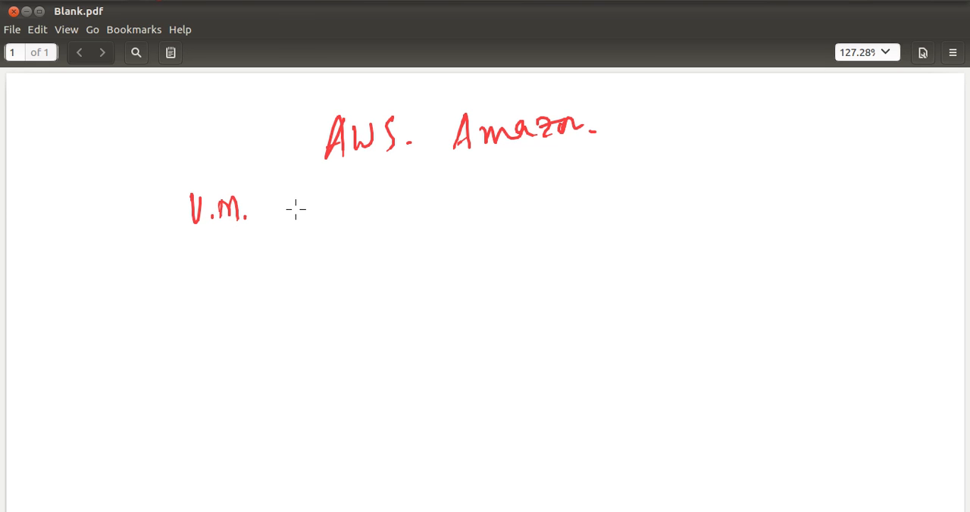
{"action": "mouse_move", "coordinate": [288, 212]}
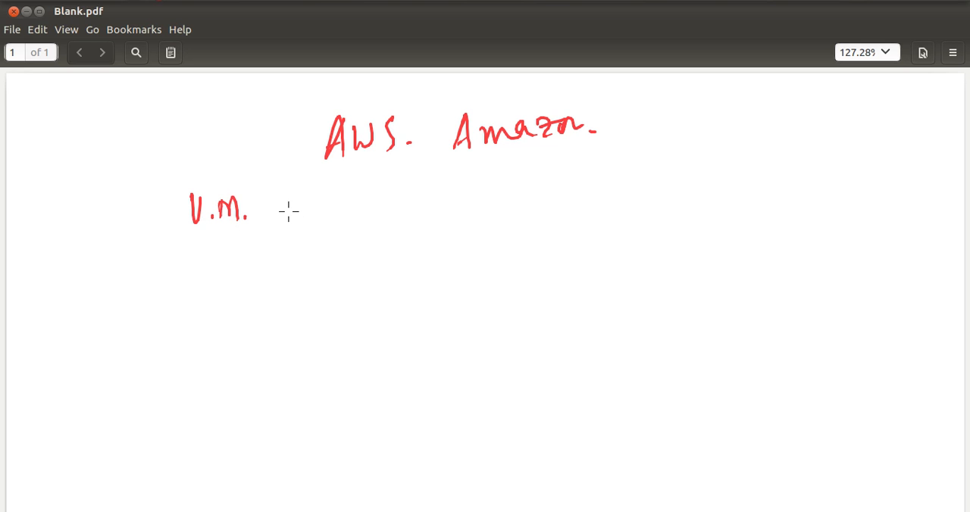
Handwrite '1 CPU . 1GB.' after V.M. in red.
{"action": "left_click_drag", "start_coordinate": [311, 197], "coordinate": [361, 224]}
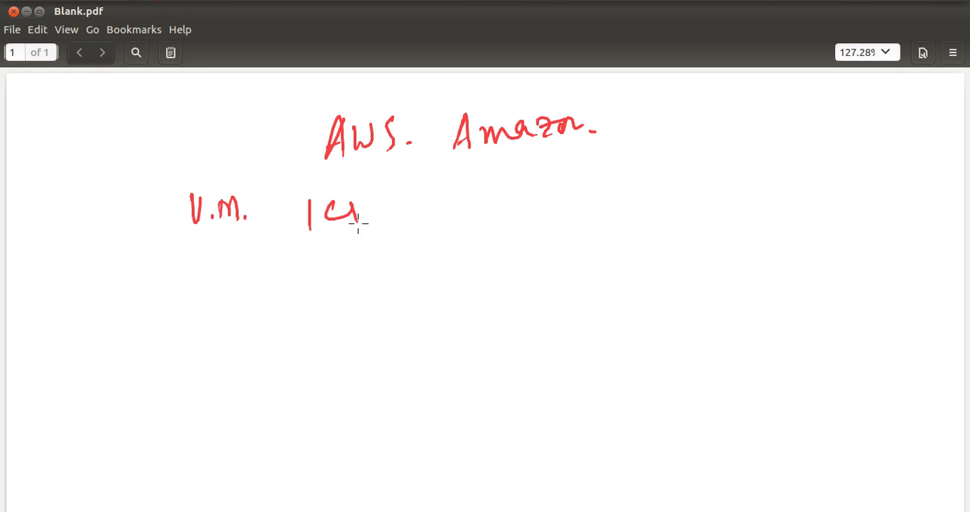
{"action": "left_click_drag", "start_coordinate": [357, 213], "coordinate": [455, 212]}
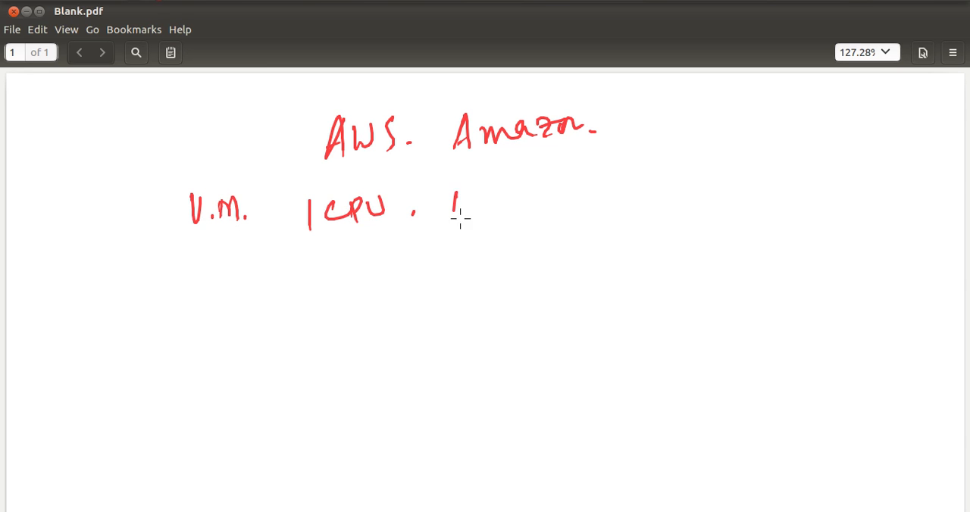
{"action": "left_click_drag", "start_coordinate": [454, 204], "coordinate": [516, 220]}
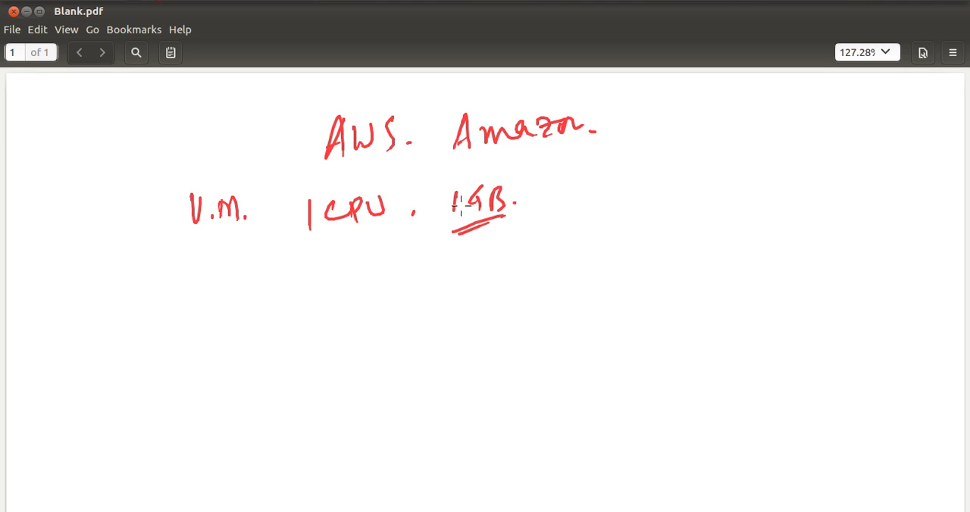
{"action": "mouse_move", "coordinate": [452, 231]}
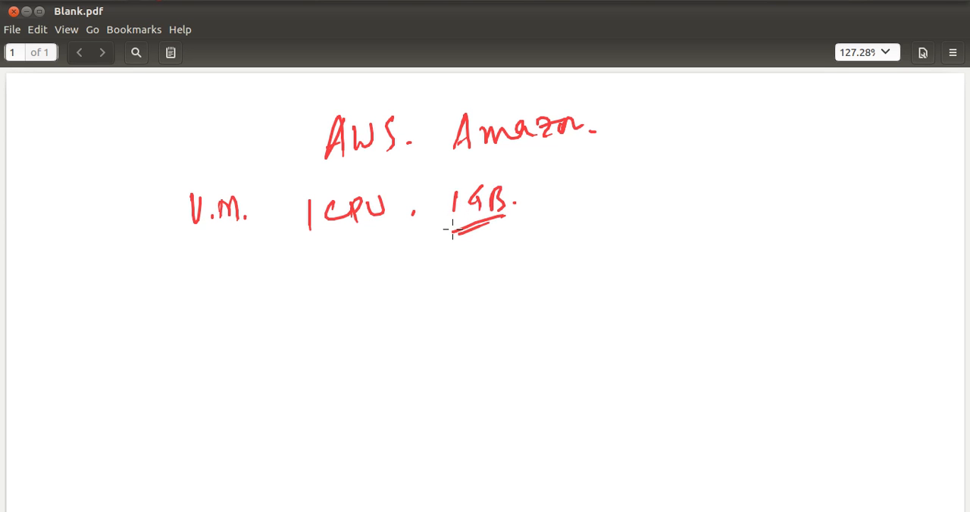
{"action": "mouse_move", "coordinate": [450, 230]}
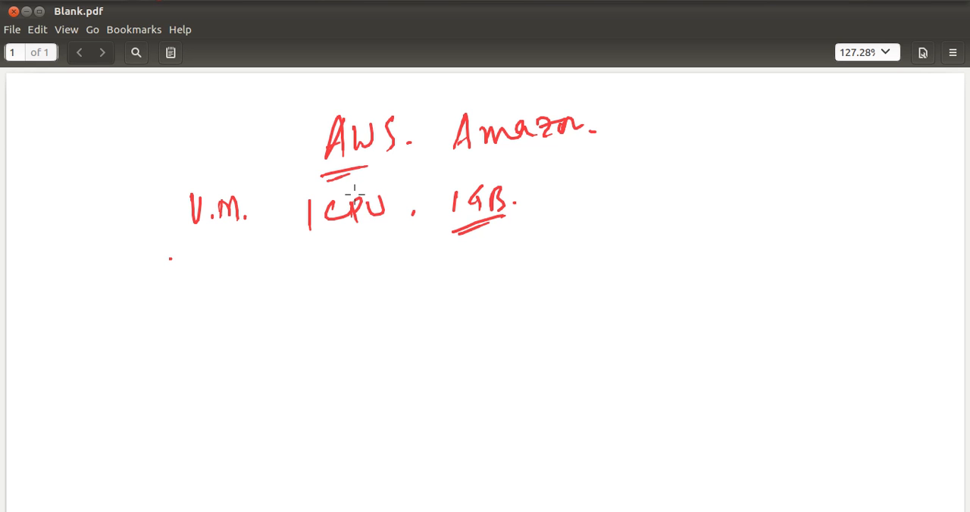
{"action": "mouse_move", "coordinate": [323, 199]}
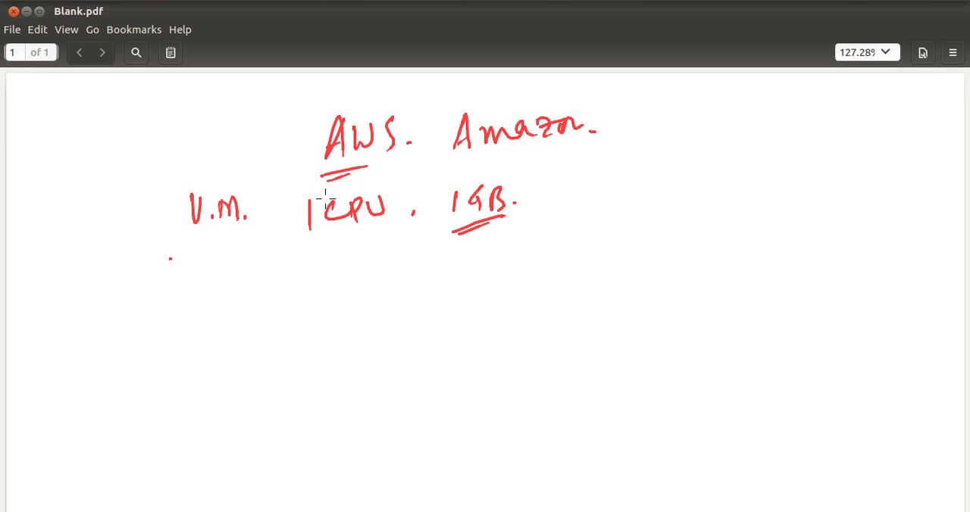
{"action": "mouse_move", "coordinate": [349, 181]}
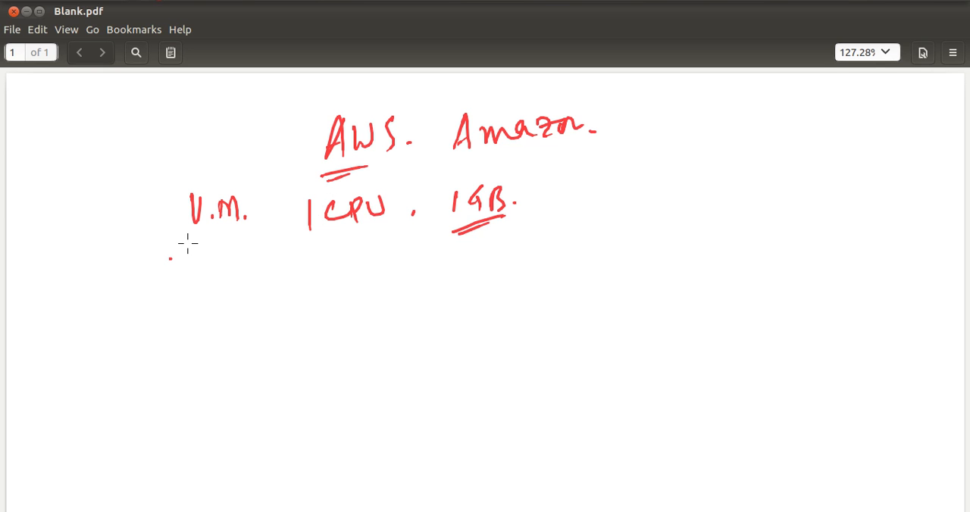
{"action": "mouse_move", "coordinate": [182, 251]}
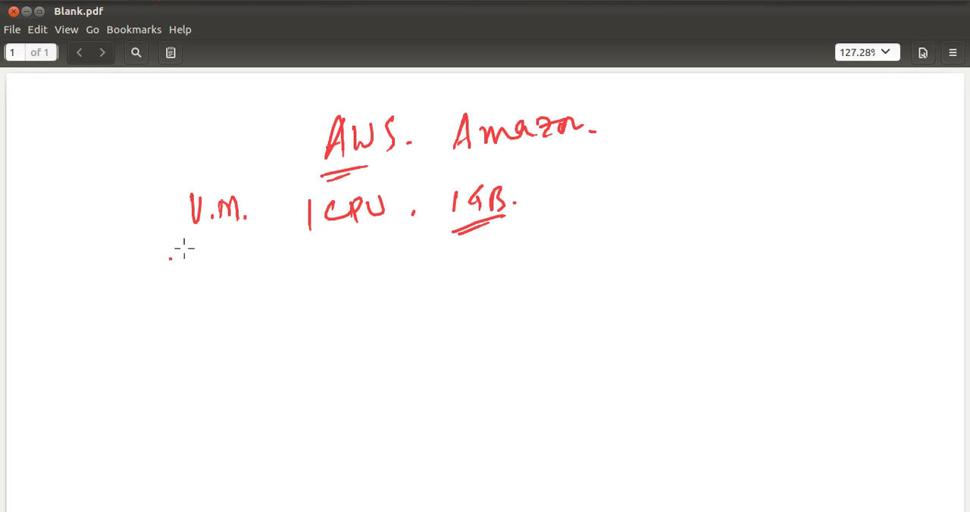
{"action": "mouse_move", "coordinate": [176, 256]}
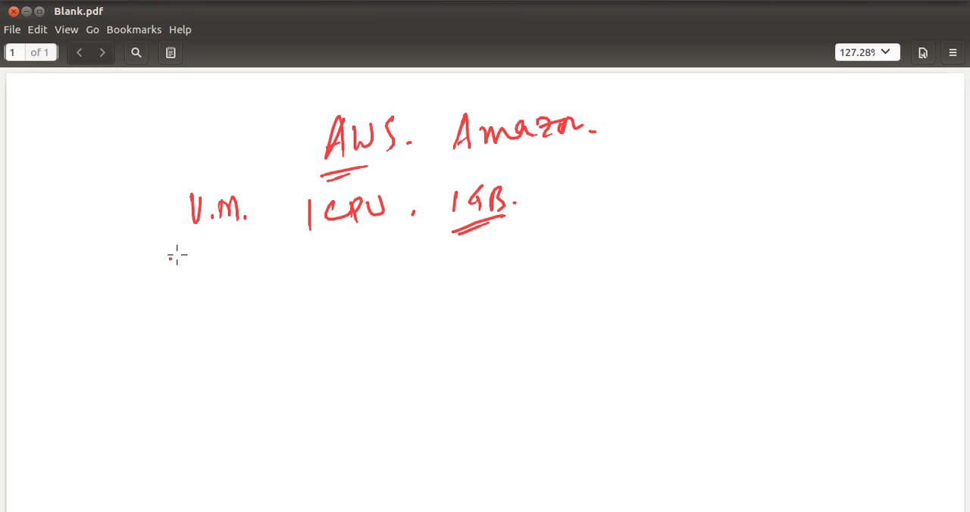
{"action": "mouse_move", "coordinate": [173, 260]}
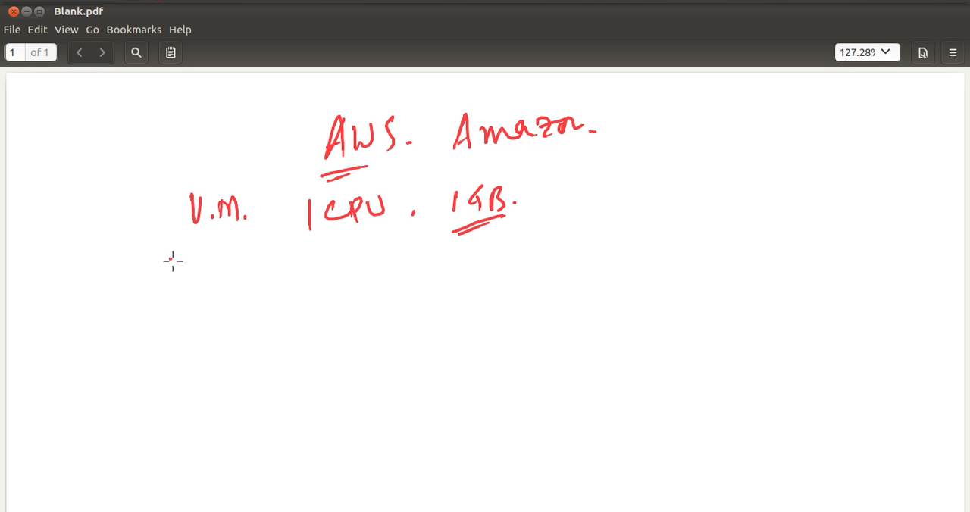
{"action": "mouse_move", "coordinate": [175, 258]}
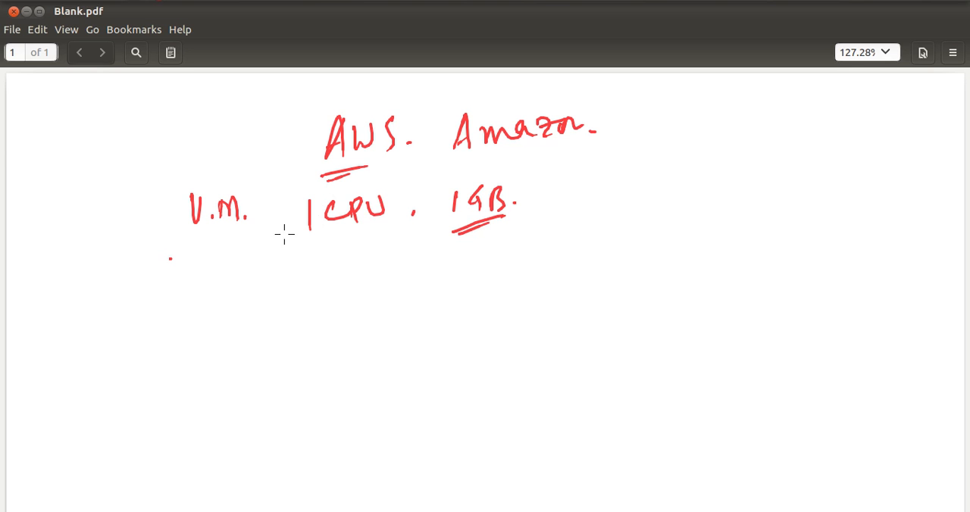
Write '750' in red after 1GB and draw an arrow from it up to the right.
{"action": "left_click_drag", "start_coordinate": [553, 220], "coordinate": [576, 250]}
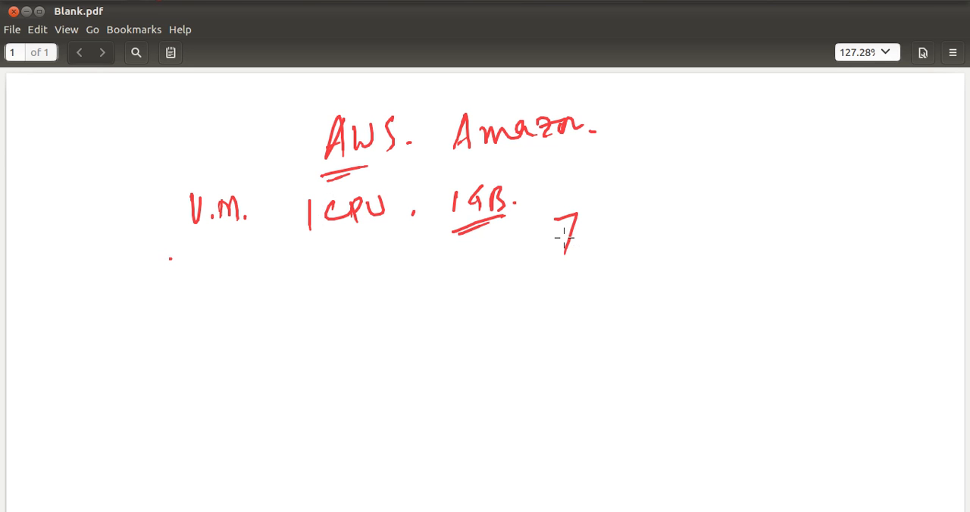
{"action": "left_click_drag", "start_coordinate": [584, 220], "coordinate": [629, 243]}
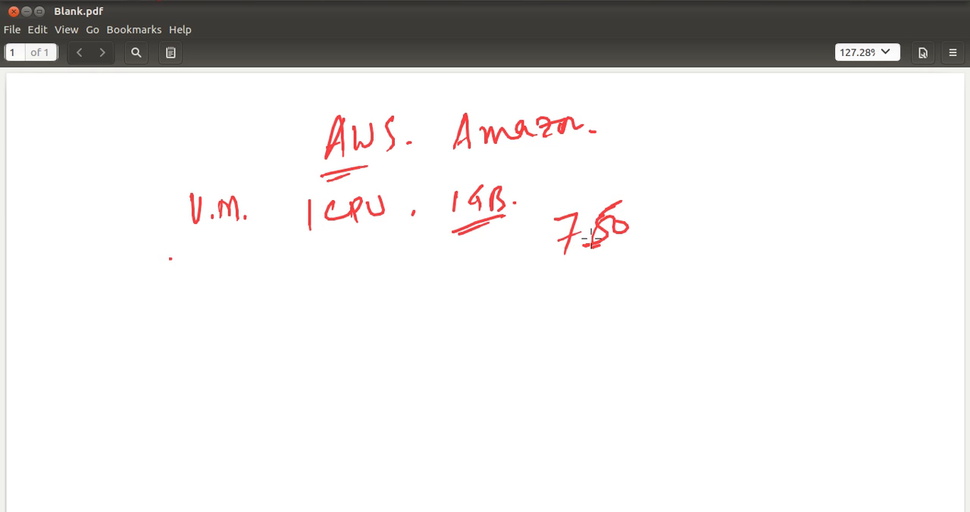
{"action": "mouse_move", "coordinate": [106, 282]}
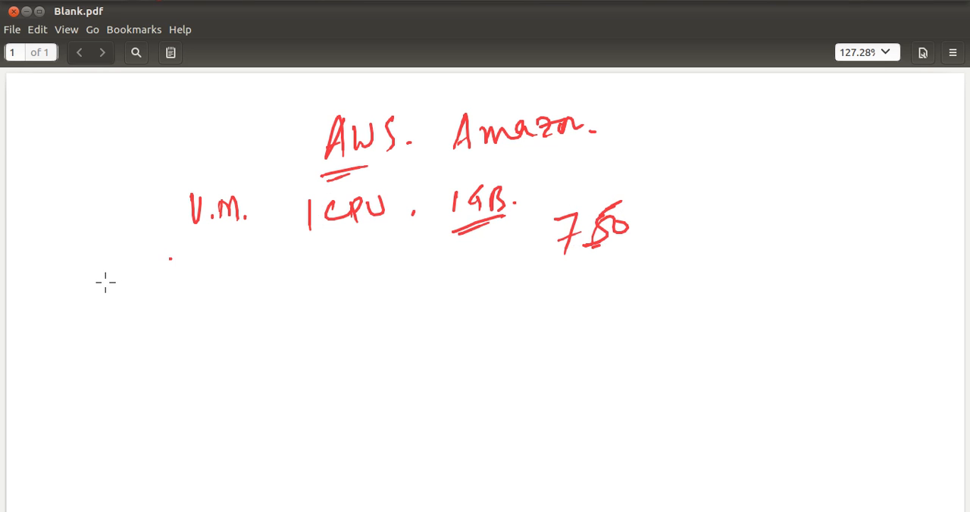
{"action": "mouse_move", "coordinate": [167, 261]}
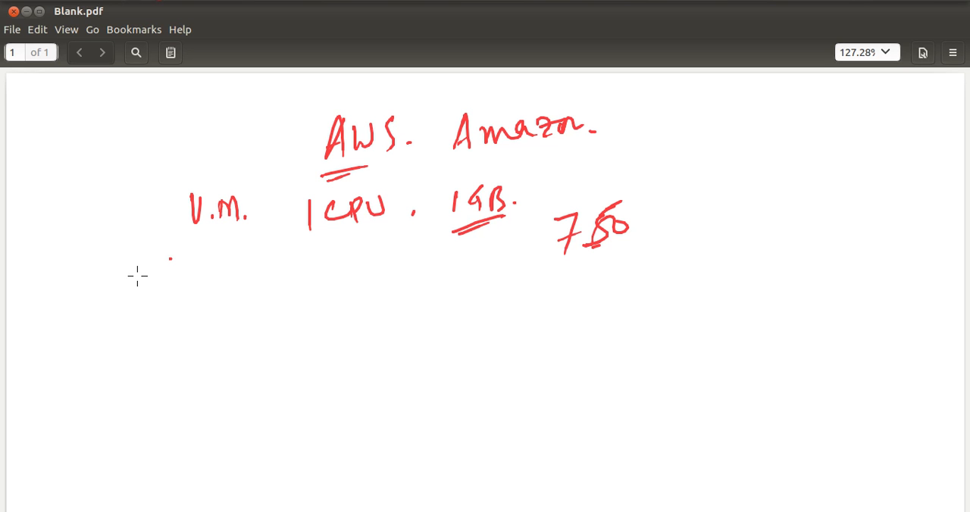
{"action": "mouse_move", "coordinate": [133, 283]}
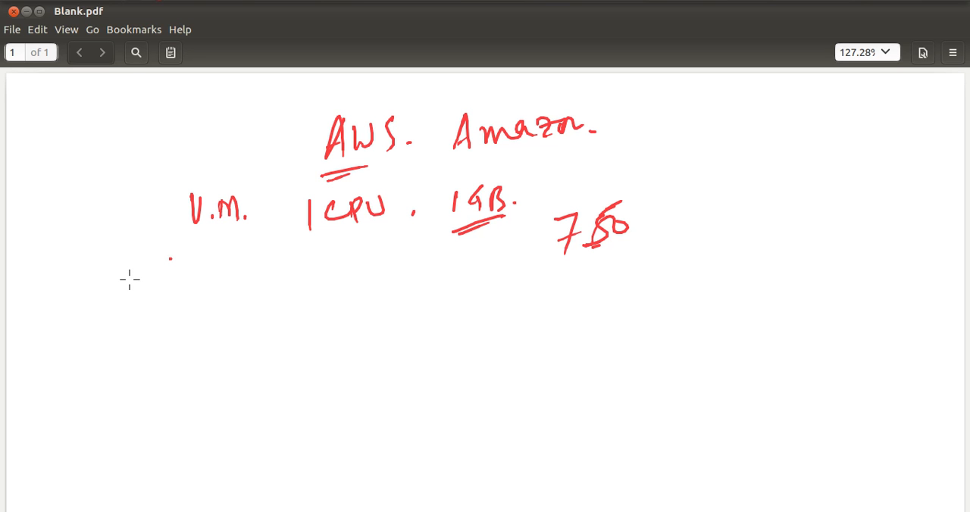
{"action": "mouse_move", "coordinate": [335, 254]}
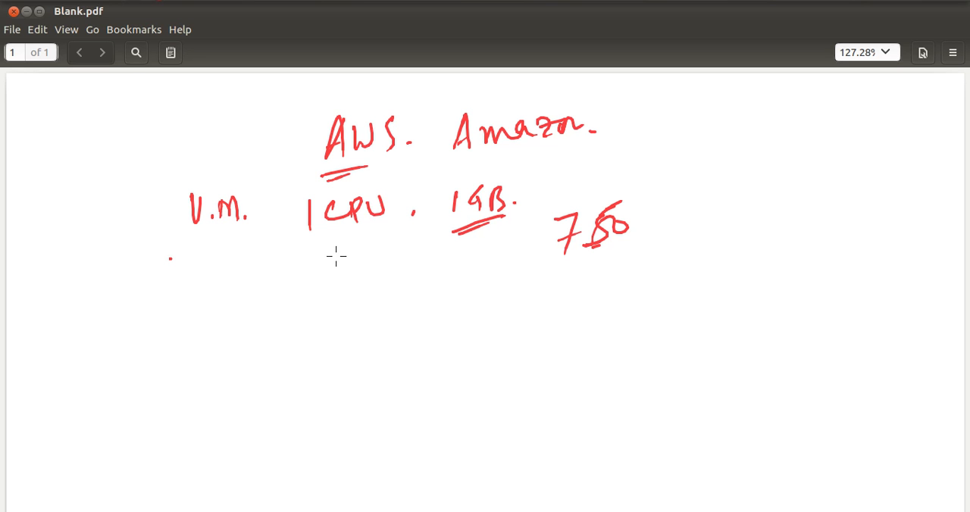
{"action": "left_click_drag", "start_coordinate": [543, 203], "coordinate": [659, 159]}
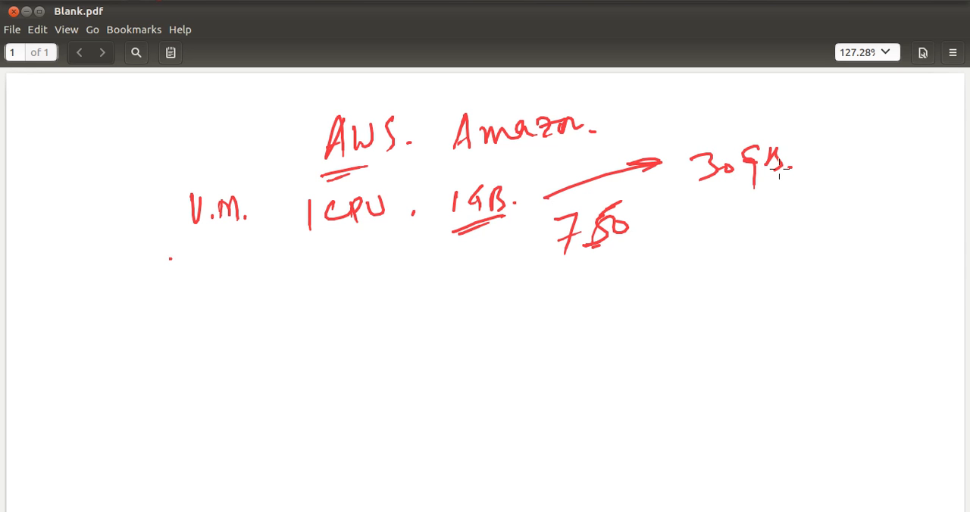
{"action": "mouse_move", "coordinate": [698, 211]}
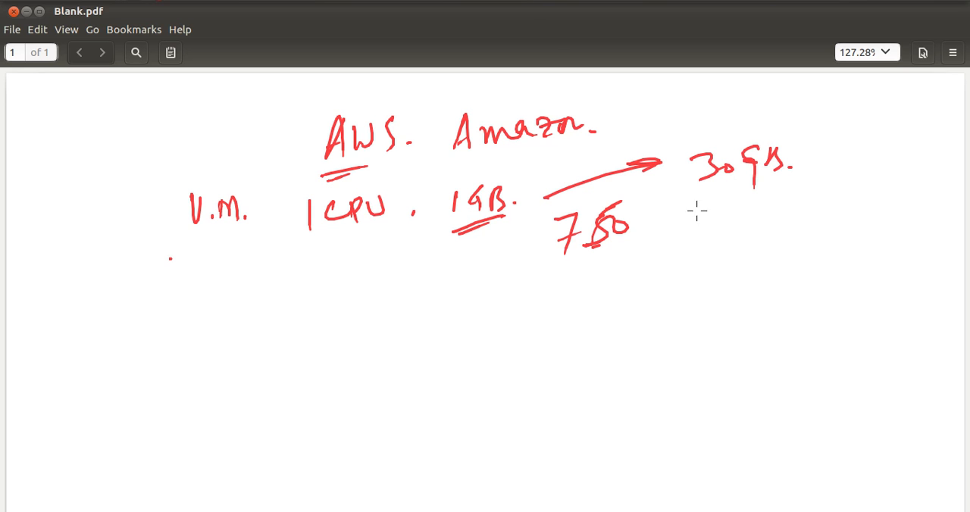
{"action": "mouse_move", "coordinate": [691, 221]}
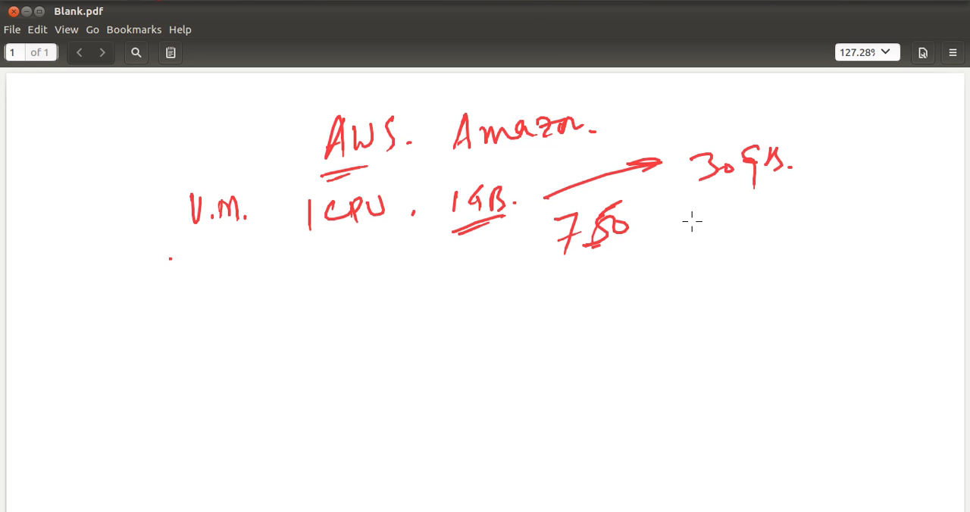
{"action": "mouse_move", "coordinate": [501, 229]}
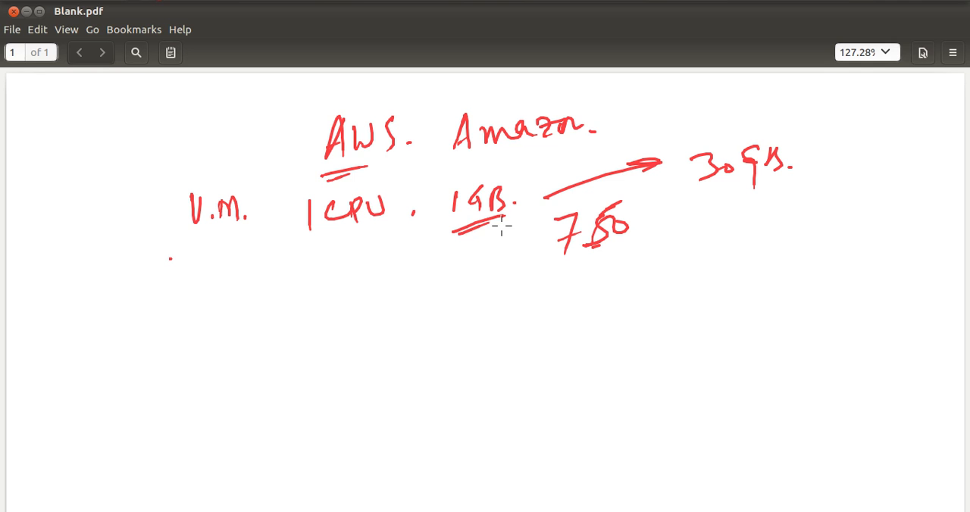
{"action": "mouse_move", "coordinate": [438, 248]}
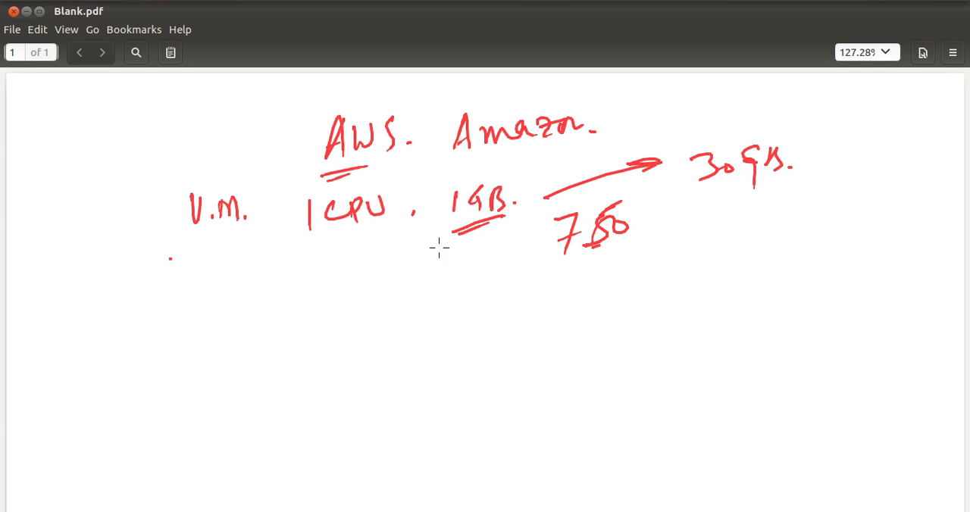
{"action": "mouse_move", "coordinate": [354, 260]}
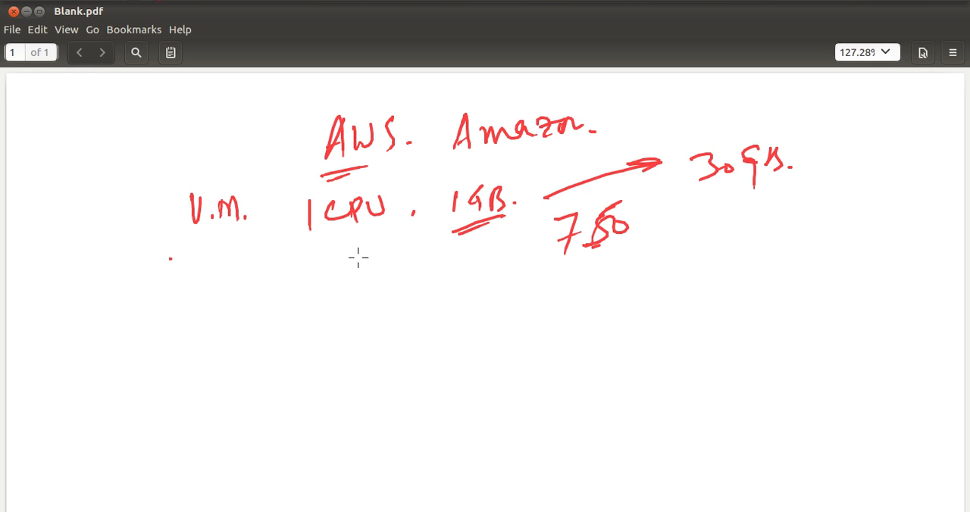
{"action": "mouse_move", "coordinate": [358, 261]}
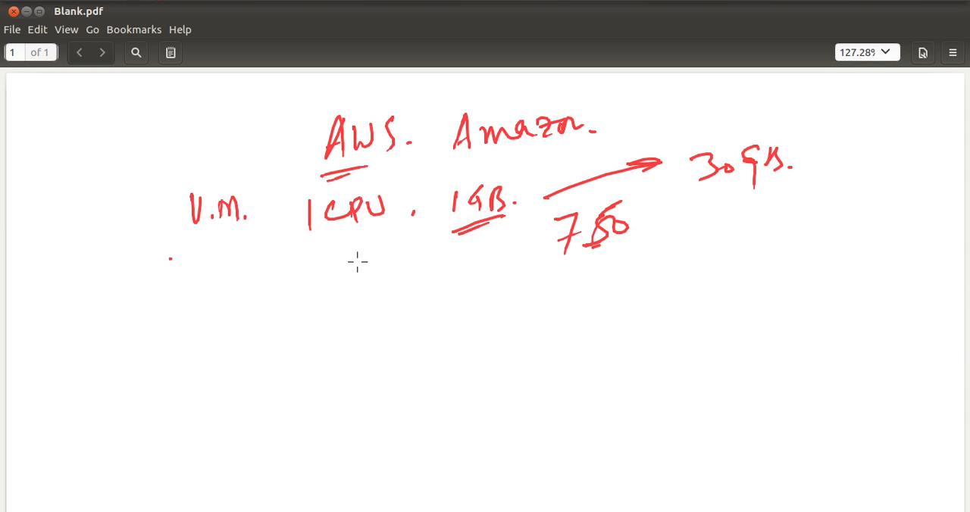
{"action": "mouse_move", "coordinate": [397, 274]}
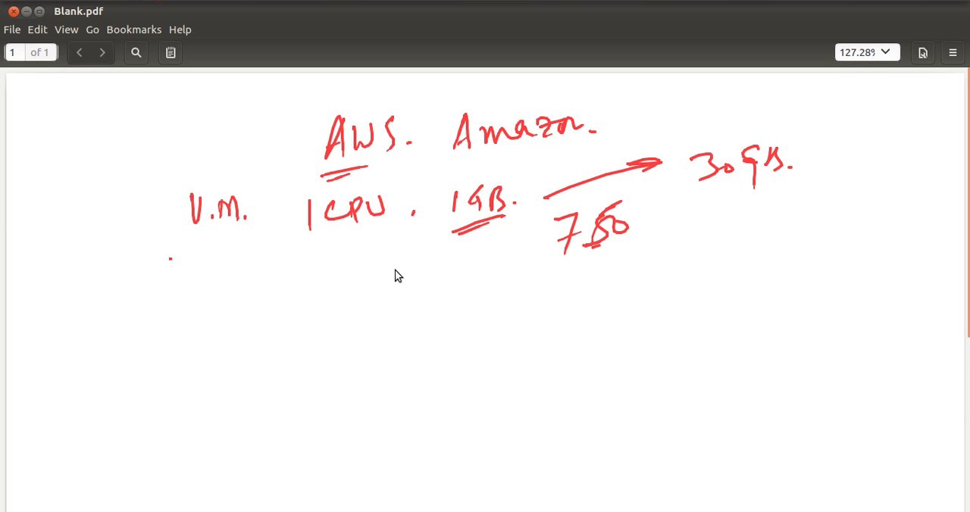
{"action": "mouse_move", "coordinate": [418, 272]}
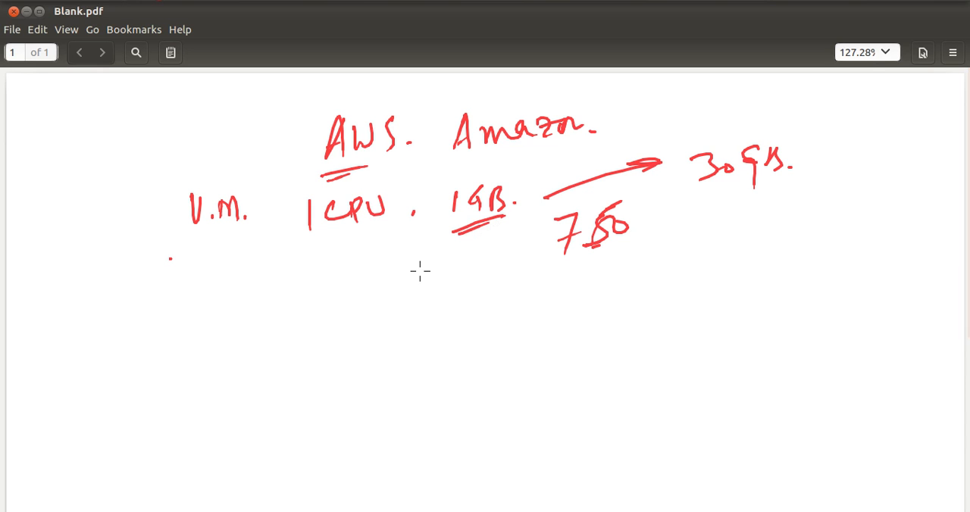
{"action": "mouse_move", "coordinate": [415, 279]}
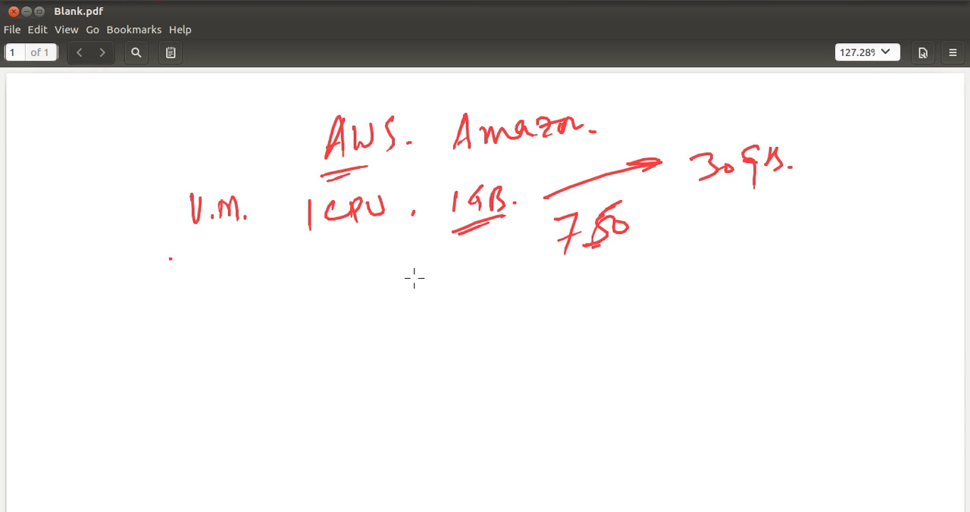
{"action": "mouse_move", "coordinate": [394, 279]}
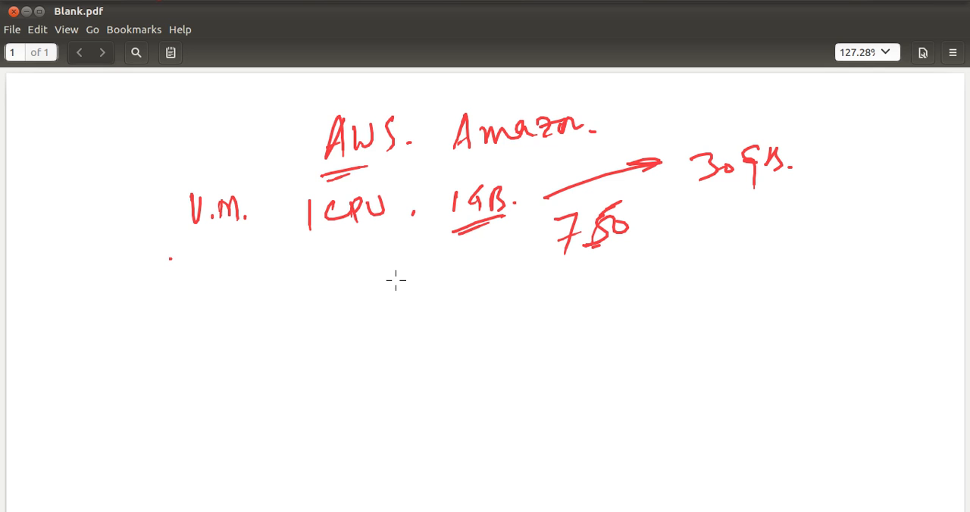
{"action": "mouse_move", "coordinate": [397, 285]}
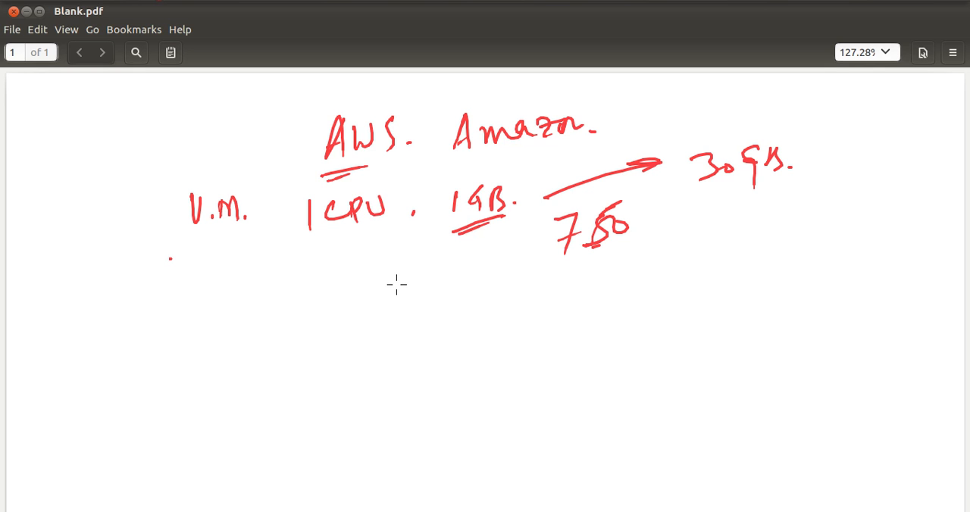
{"action": "mouse_move", "coordinate": [397, 280]}
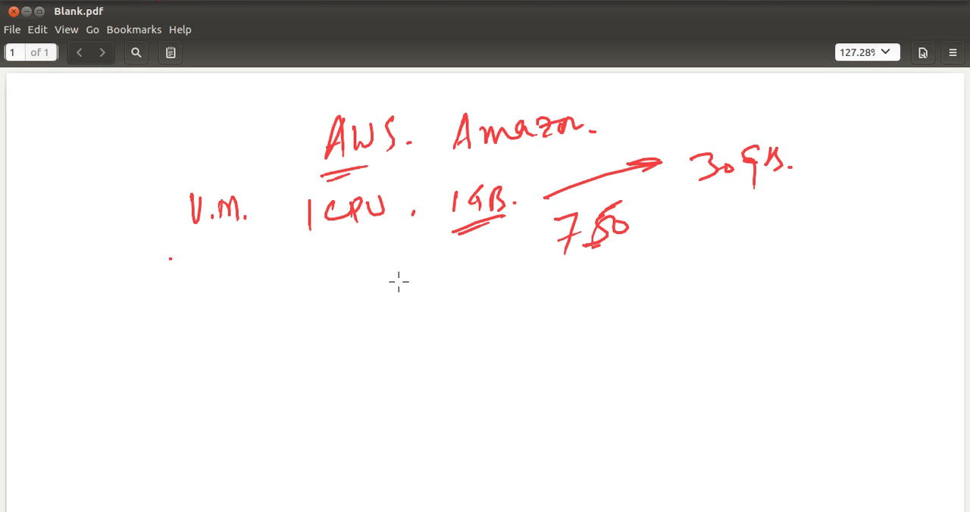
{"action": "mouse_move", "coordinate": [410, 275]}
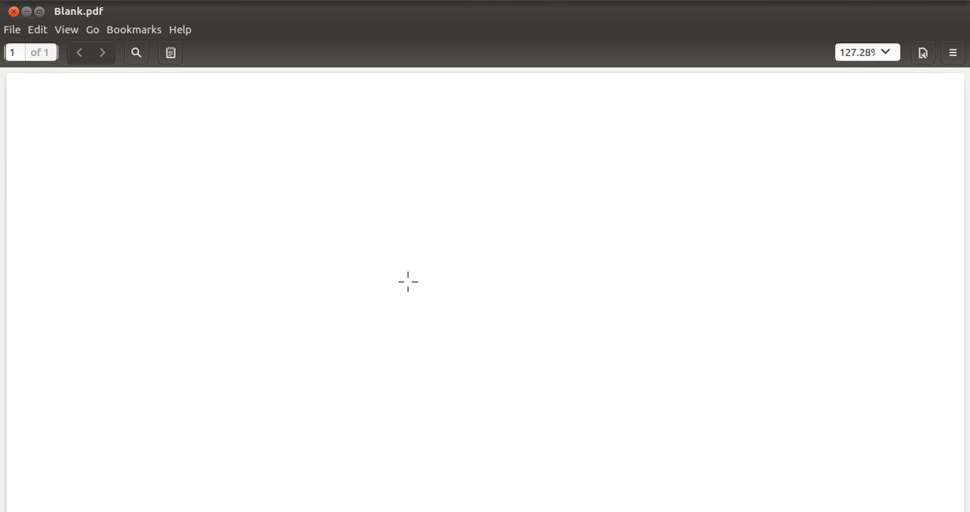
{"action": "mouse_move", "coordinate": [409, 284]}
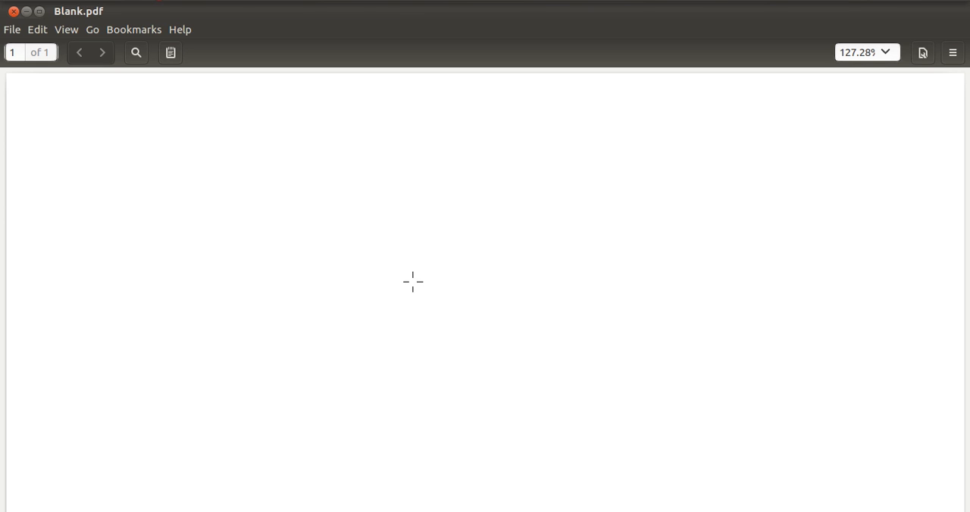
{"action": "mouse_move", "coordinate": [470, 288]}
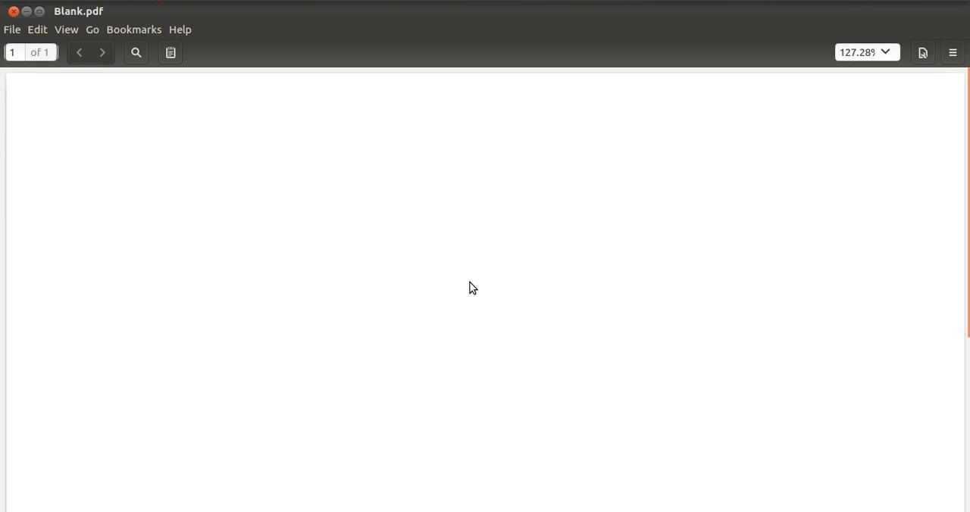
{"action": "mouse_move", "coordinate": [573, 342]}
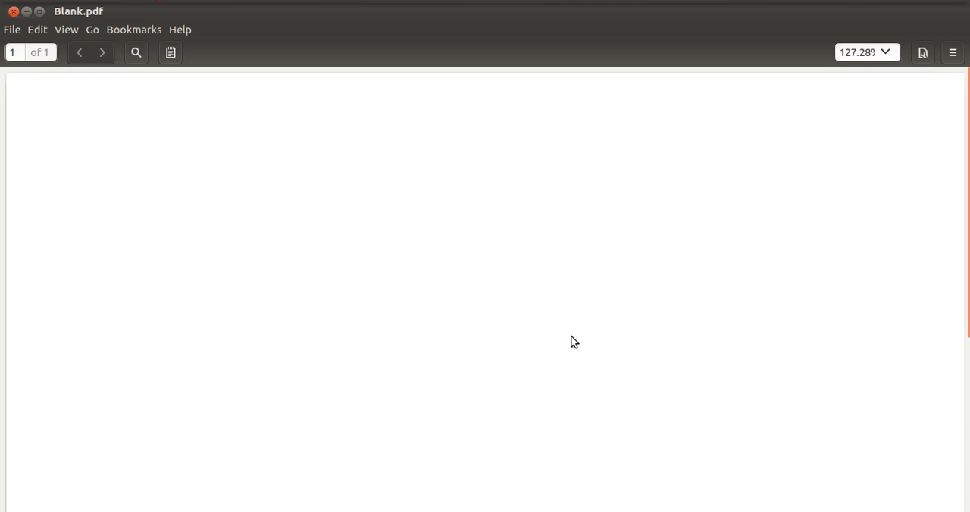
{"action": "mouse_move", "coordinate": [618, 333]}
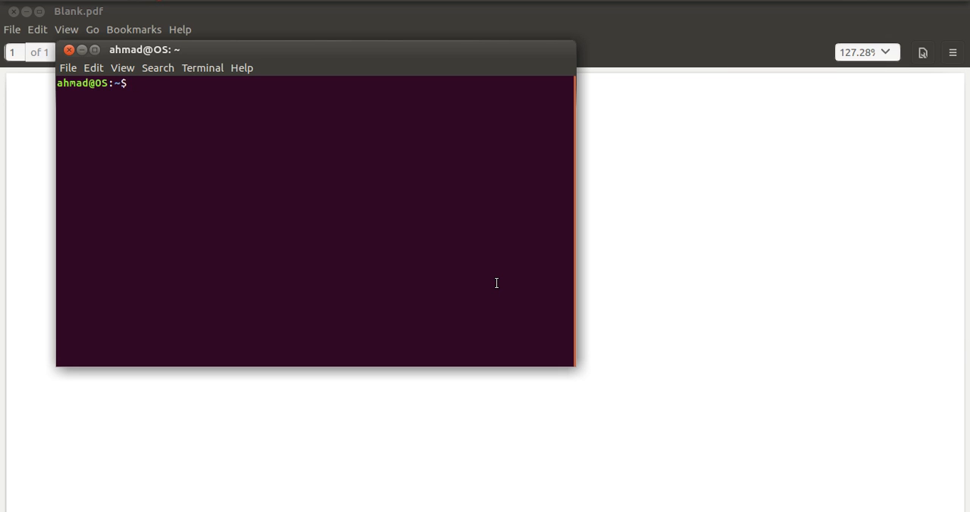
Start the command 'ssh -i conn/test.pem' using the test.pem key.
{"action": "type", "text": "ssh"}
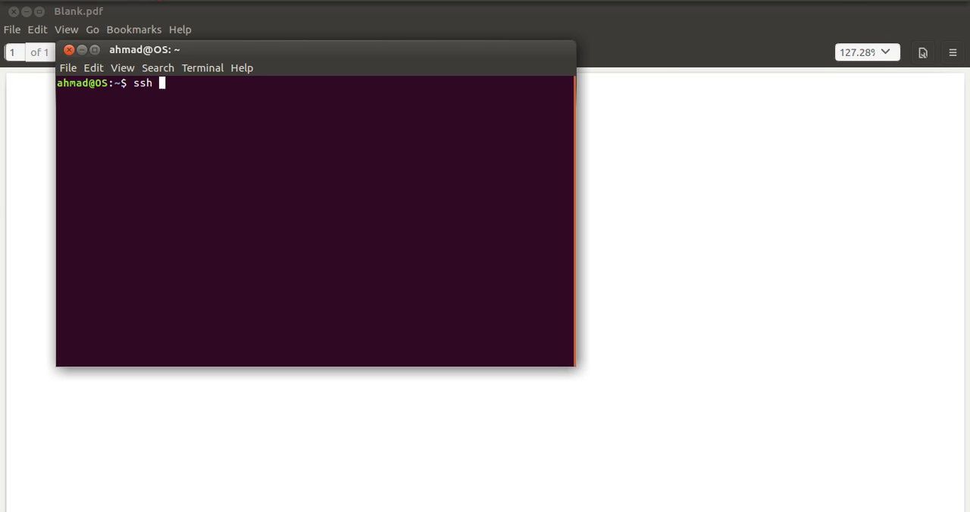
{"action": "type", "text": "-"}
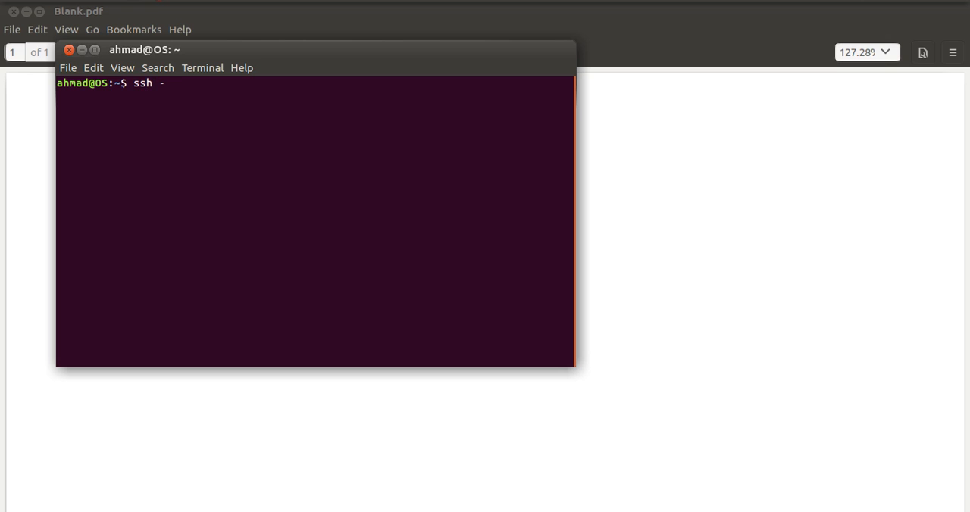
{"action": "type", "text": "i"}
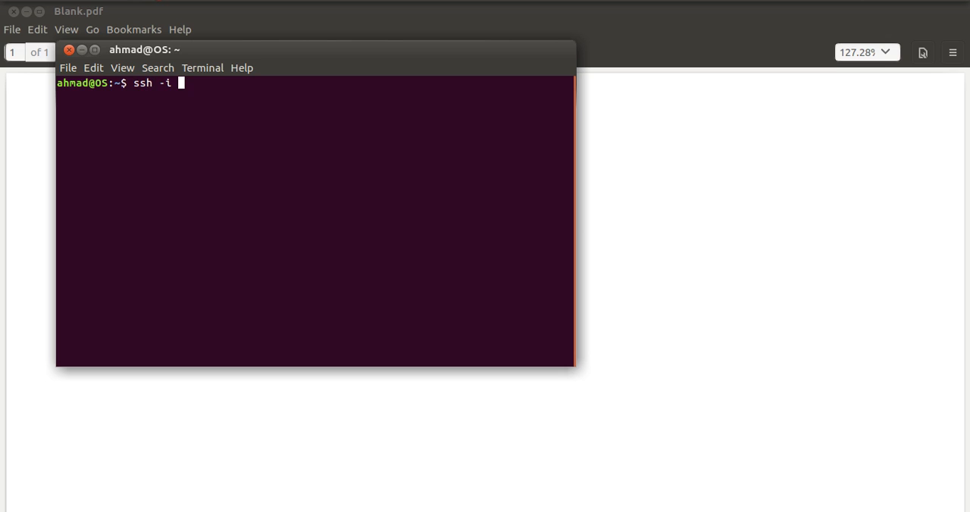
{"action": "type", "text": "conn/t"}
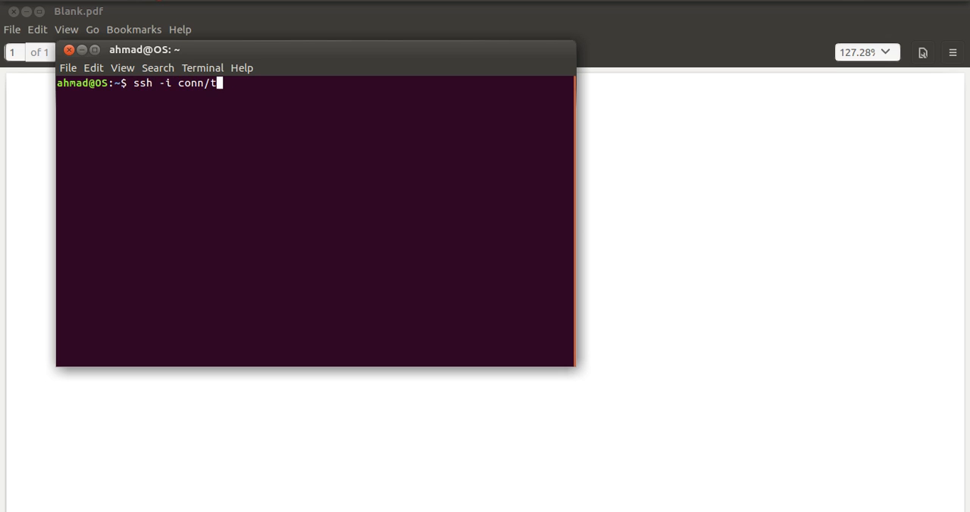
{"action": "type", "text": "est.pem"}
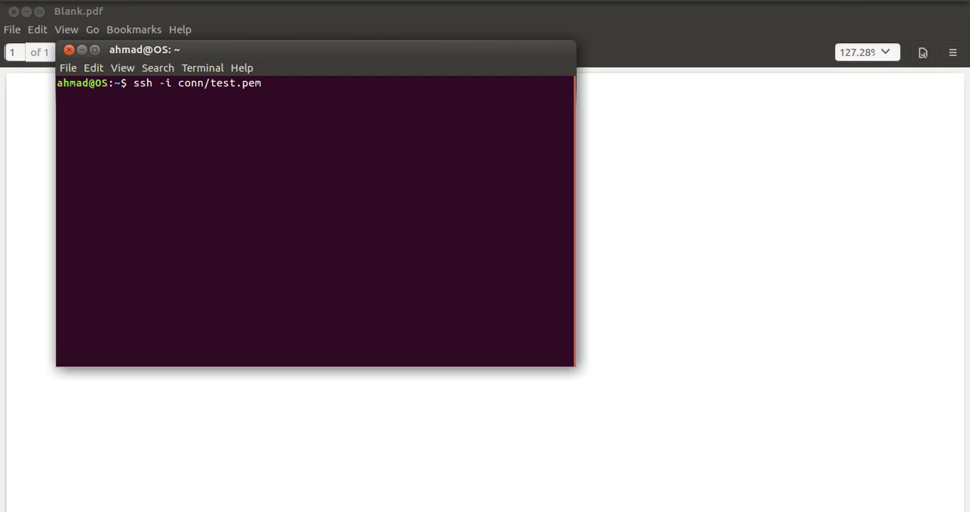
Add the dynamic SOCKS tunnel '-D 5001' and the login 'ubuntu@', awaiting the host.
{"action": "type", "text": "-"}
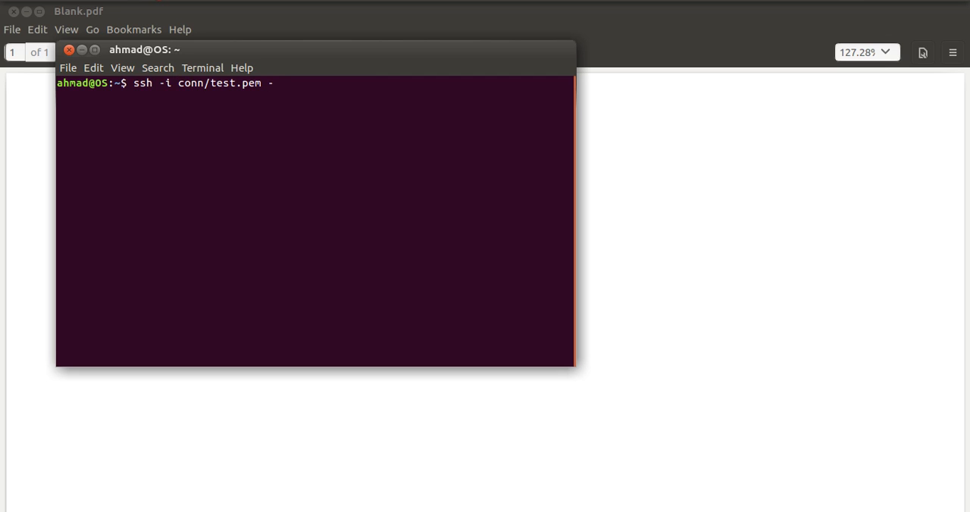
{"action": "type", "text": "D"}
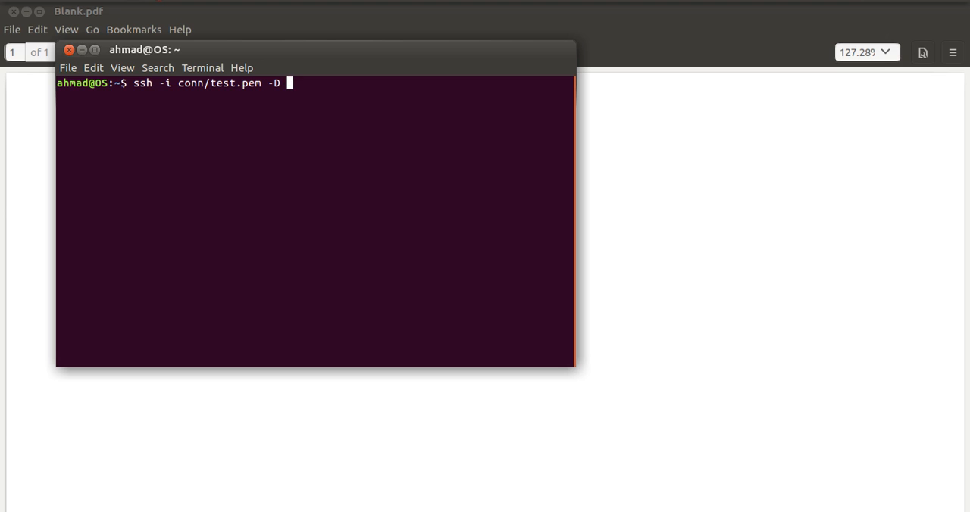
{"action": "type", "text": "5"}
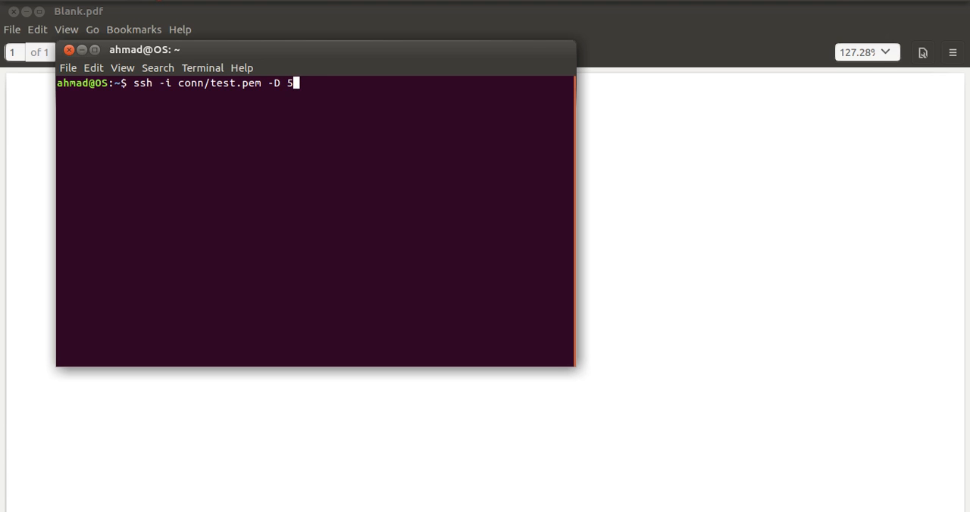
{"action": "type", "text": "001"}
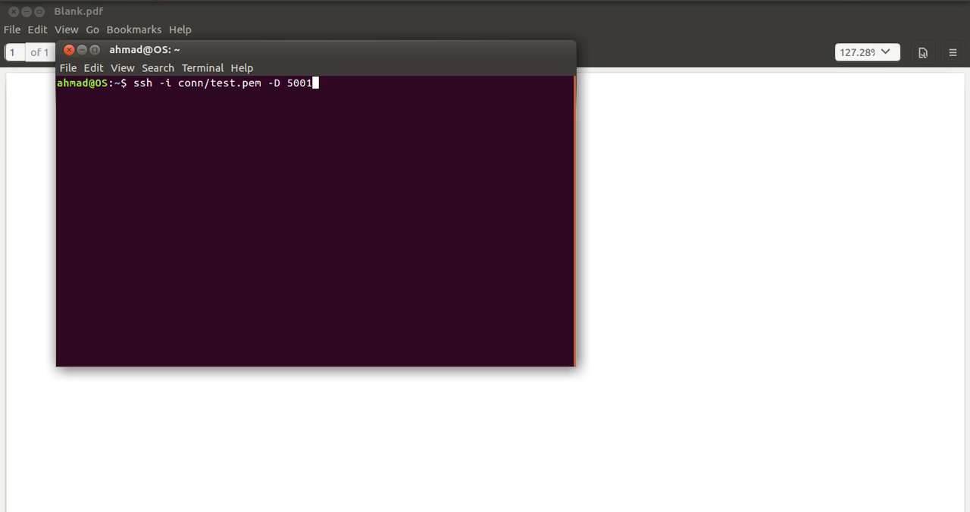
{"action": "type", "text": "ubunt"}
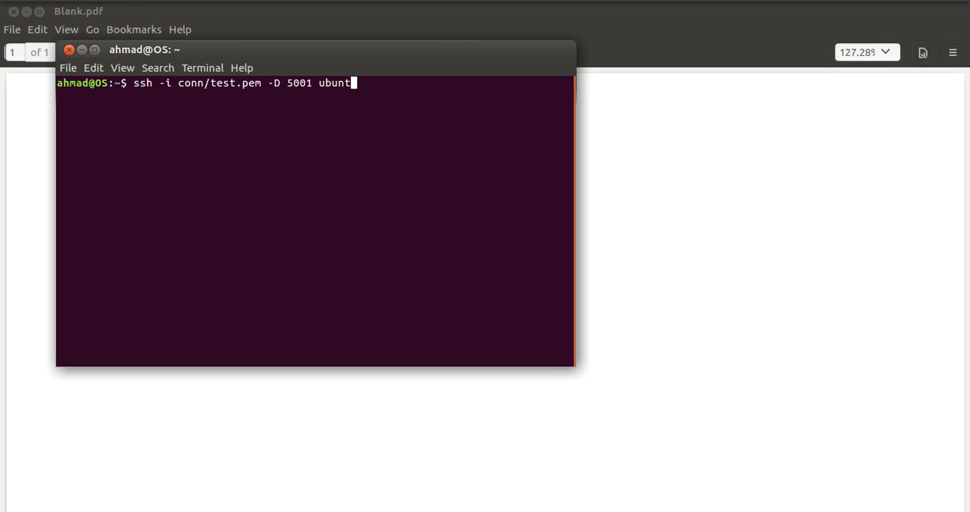
{"action": "type", "text": "u"}
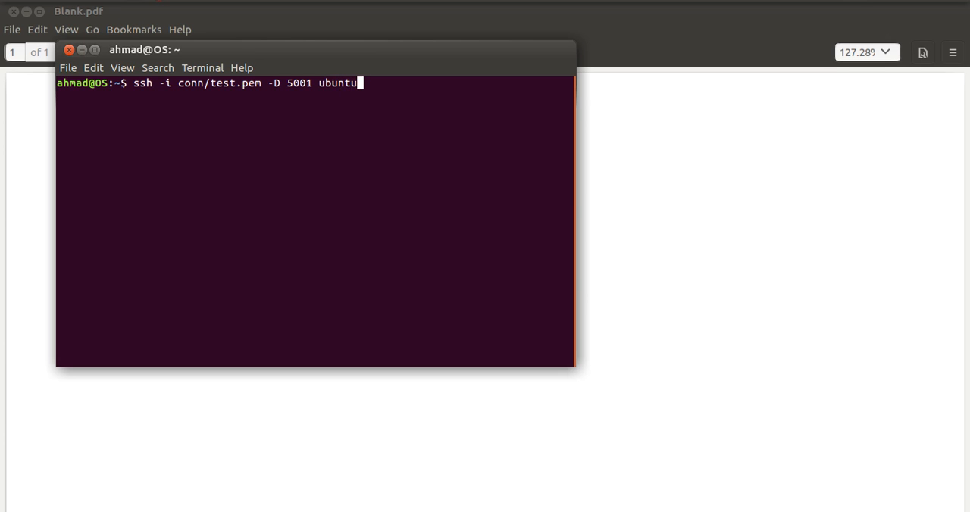
{"action": "type", "text": "@"}
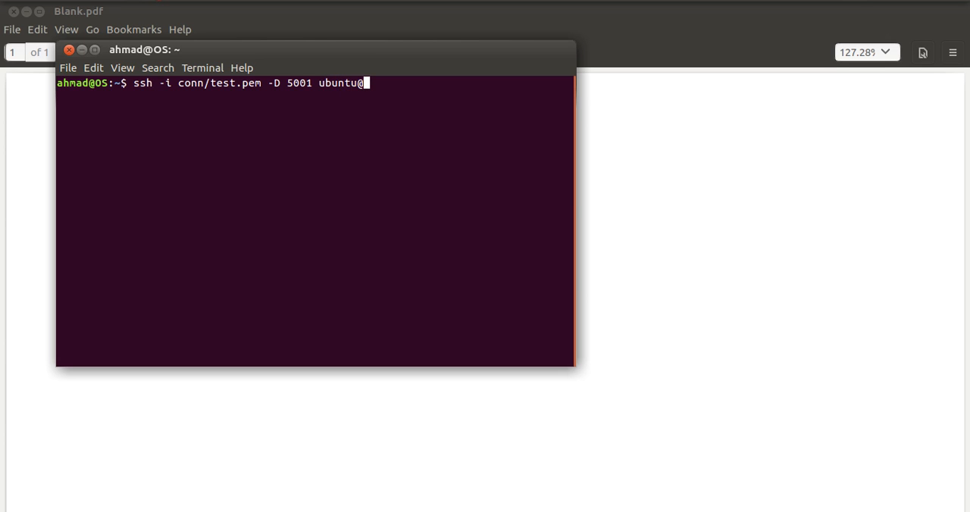
{"action": "mouse_move", "coordinate": [349, 243]}
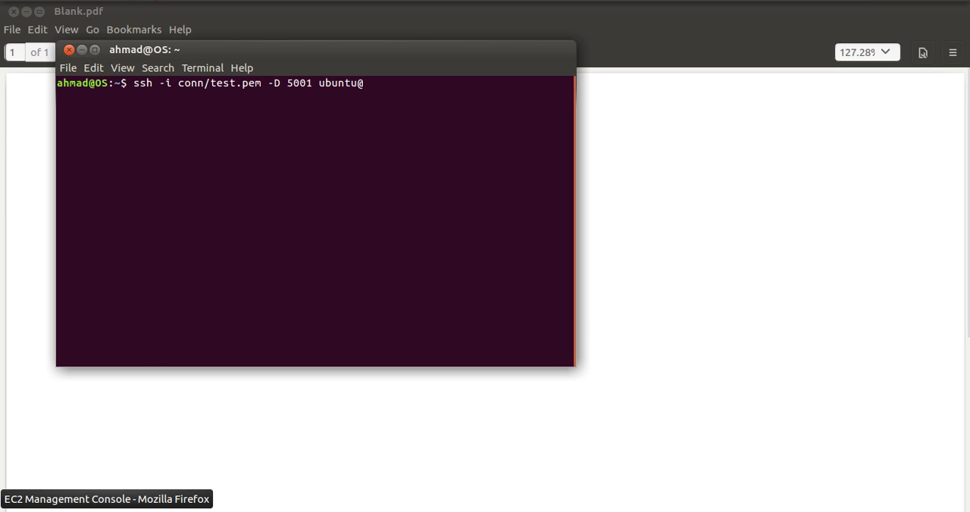
Select the instance's public IP 52.58.44.157 in the EC2 console to copy it.
{"action": "left_click", "coordinate": [107, 500]}
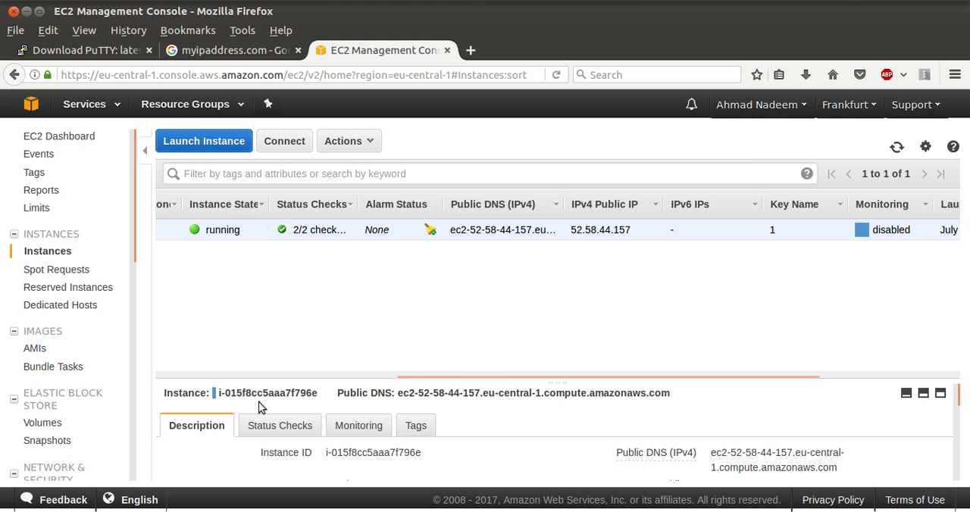
{"action": "mouse_move", "coordinate": [498, 309]}
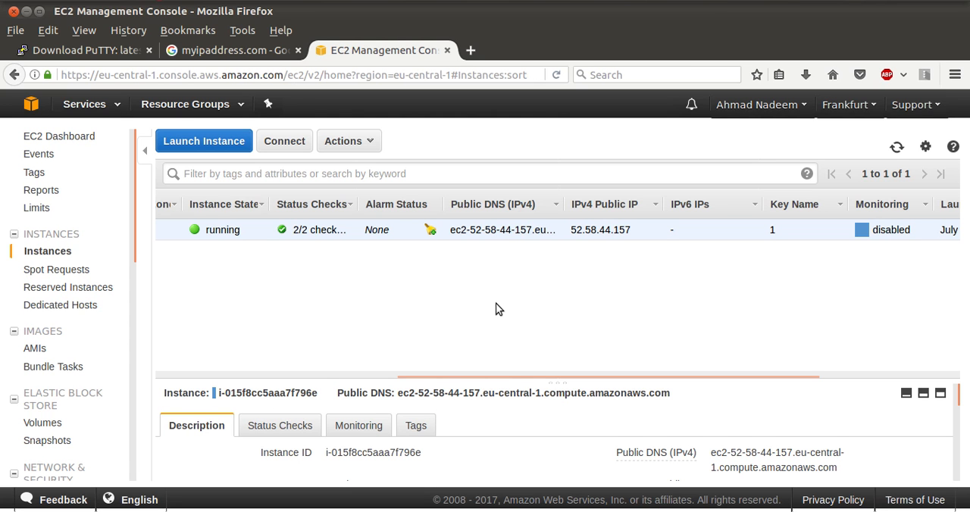
{"action": "mouse_move", "coordinate": [592, 230]}
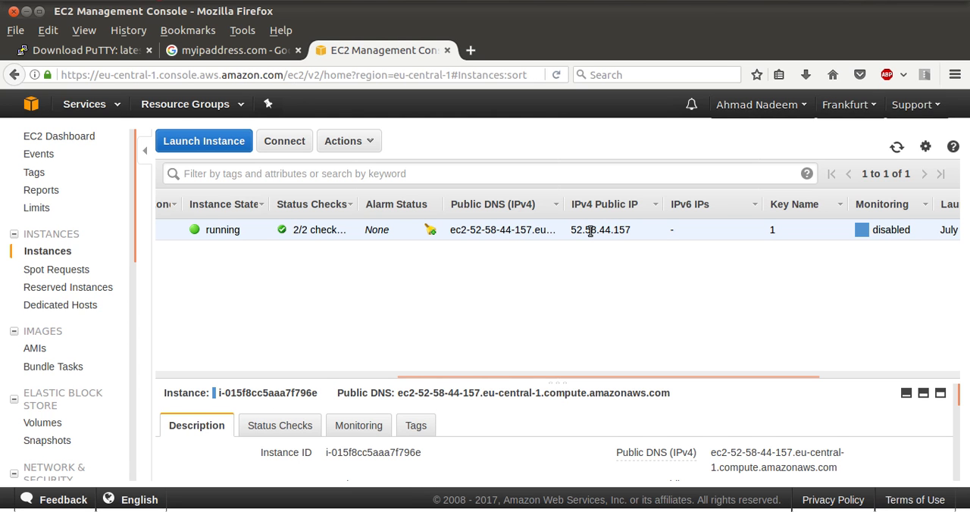
{"action": "double_click", "coordinate": [601, 230]}
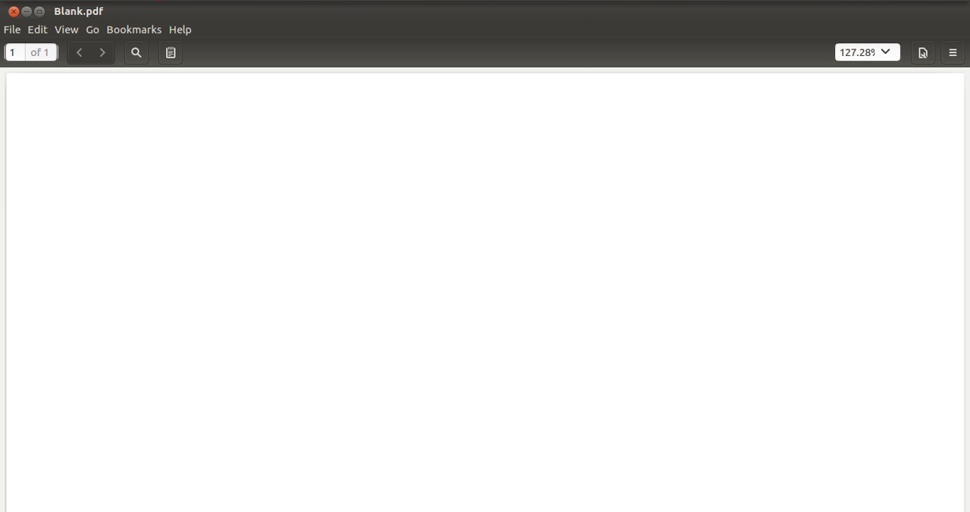
{"action": "right_click", "coordinate": [518, 279]}
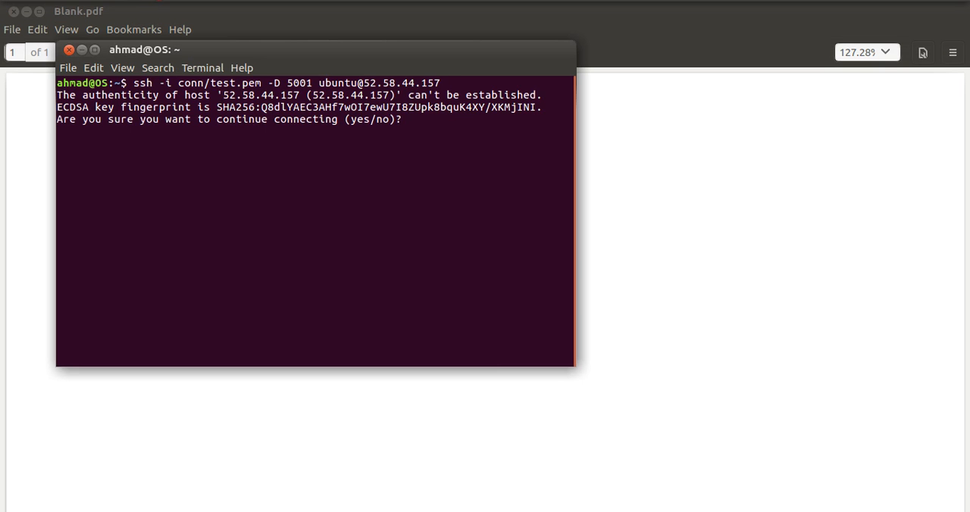
{"action": "type", "text": "yes"}
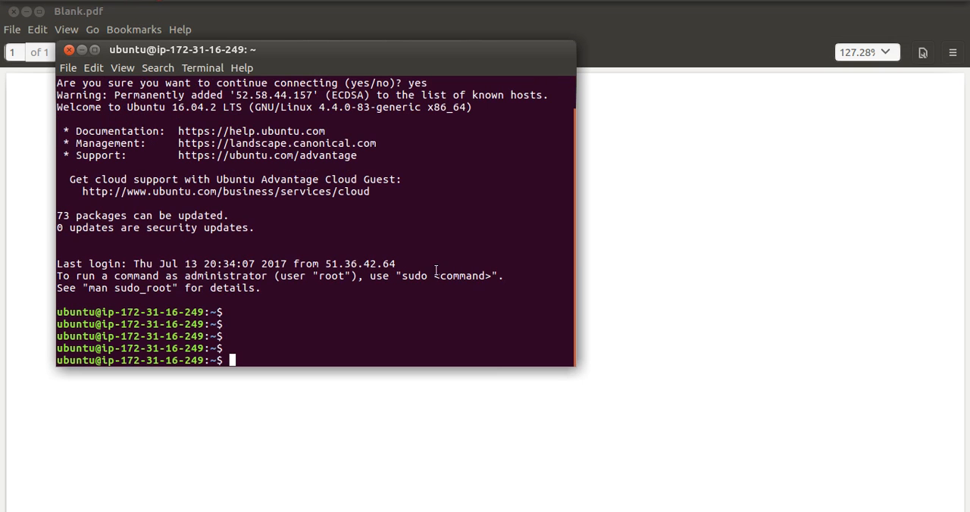
{"action": "mouse_move", "coordinate": [373, 285]}
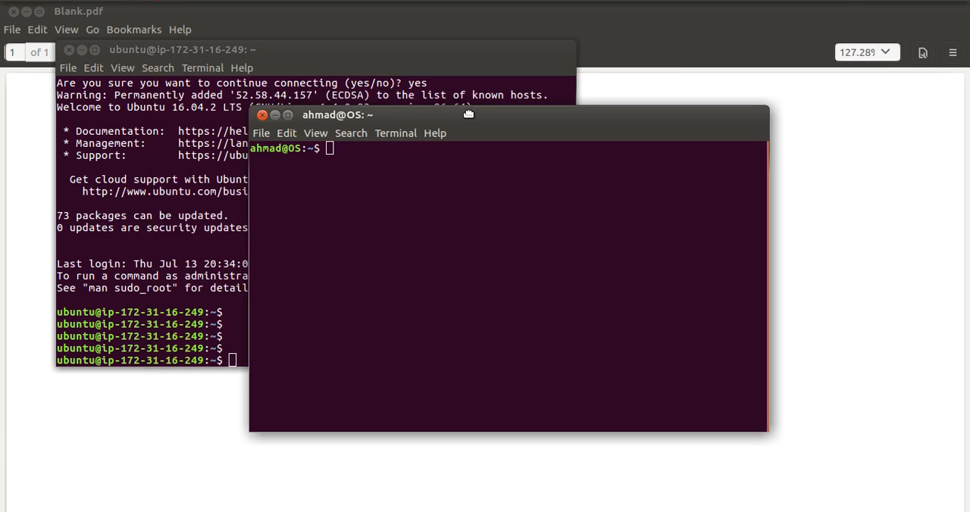
Run netstat -aunt in a second shell and mark the 127.0.0.1:5001 LISTEN entry.
{"action": "type", "text": "ne"}
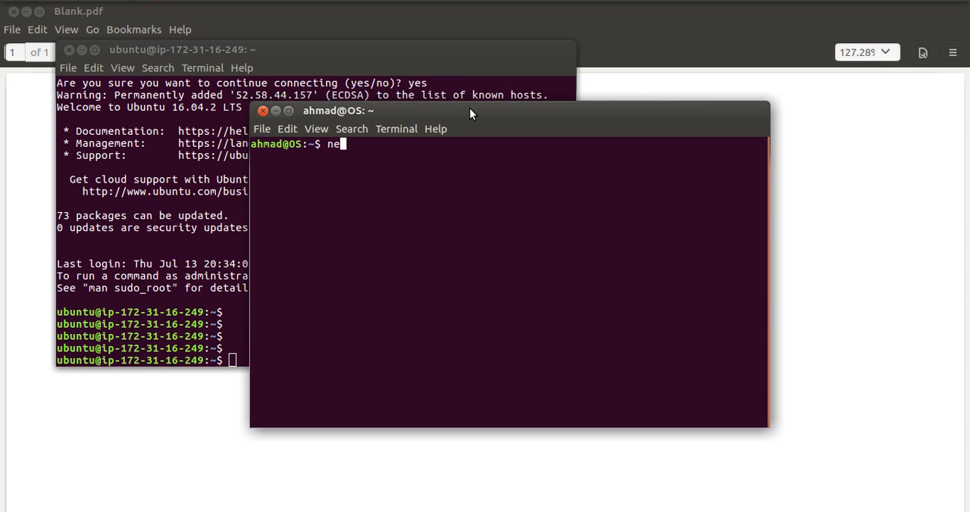
{"action": "type", "text": "tstat -"}
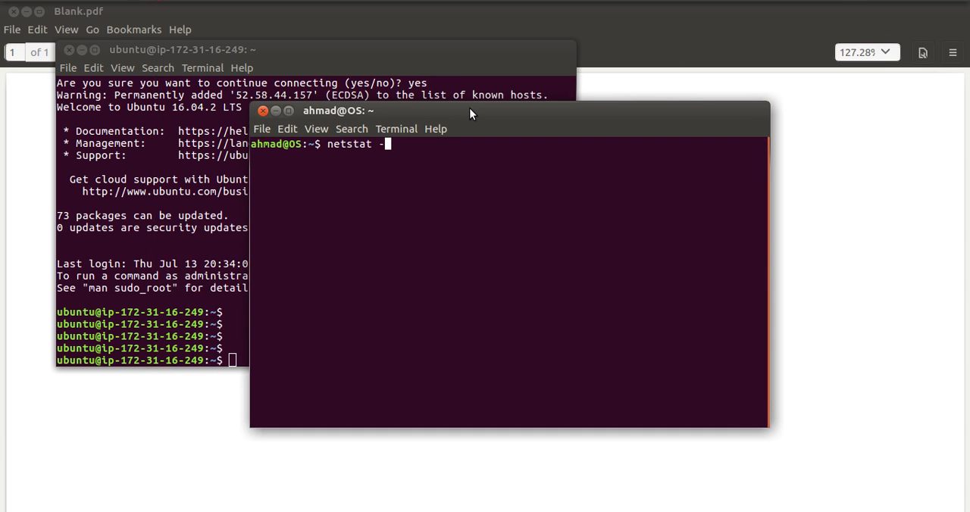
{"action": "type", "text": "aunt"}
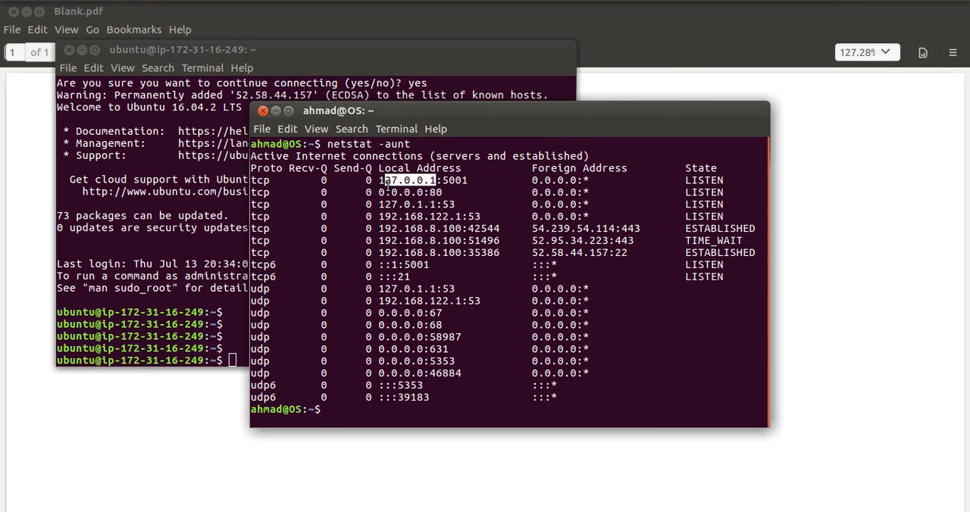
{"action": "double_click", "coordinate": [407, 181]}
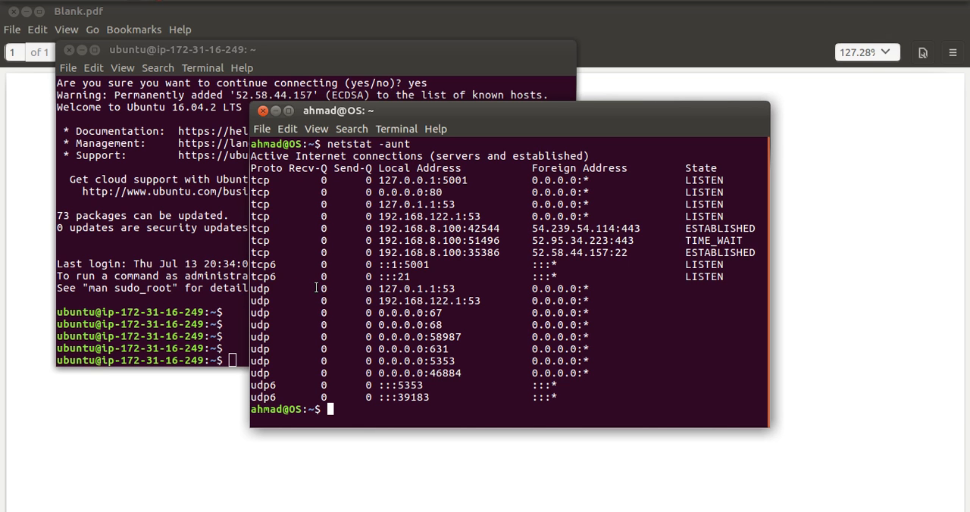
{"action": "mouse_move", "coordinate": [640, 193]}
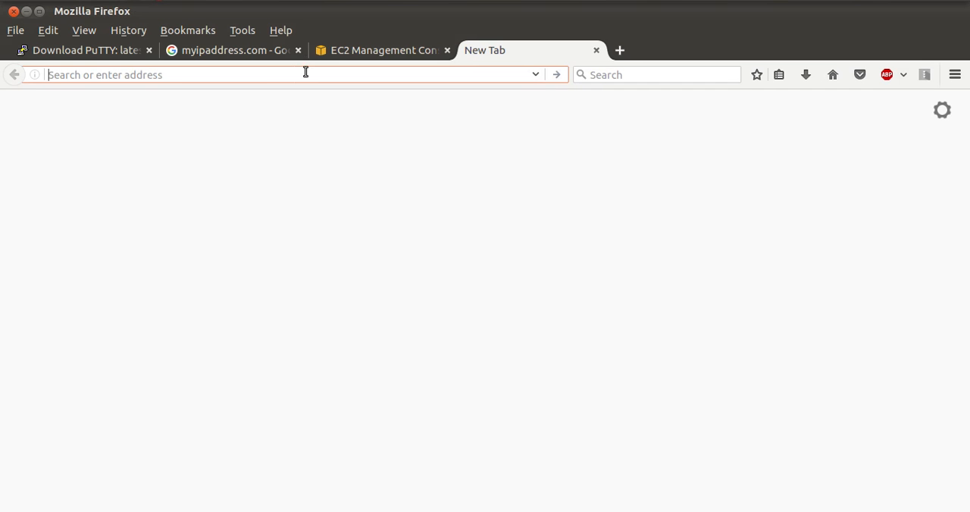
{"action": "type", "text": "www.myipaddress.com/show-my-ip-address/"}
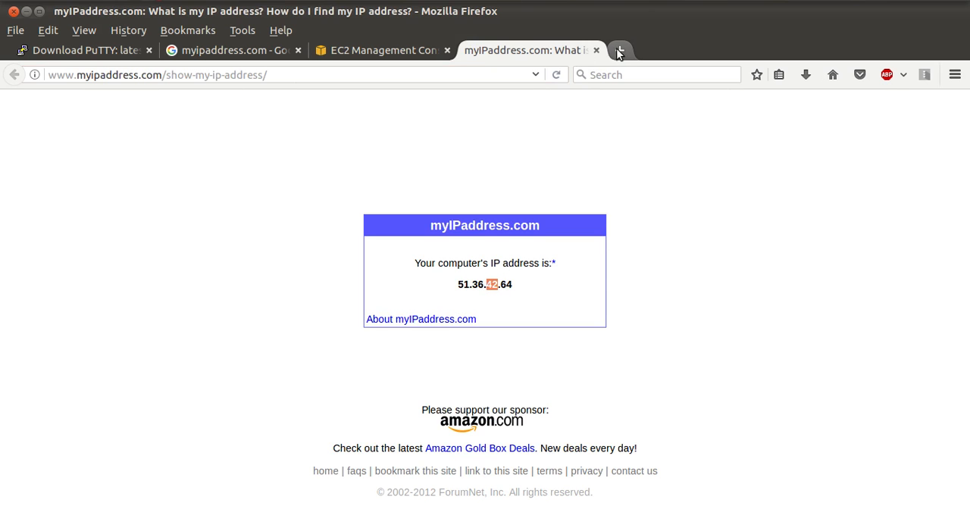
{"action": "left_click", "coordinate": [619, 51]}
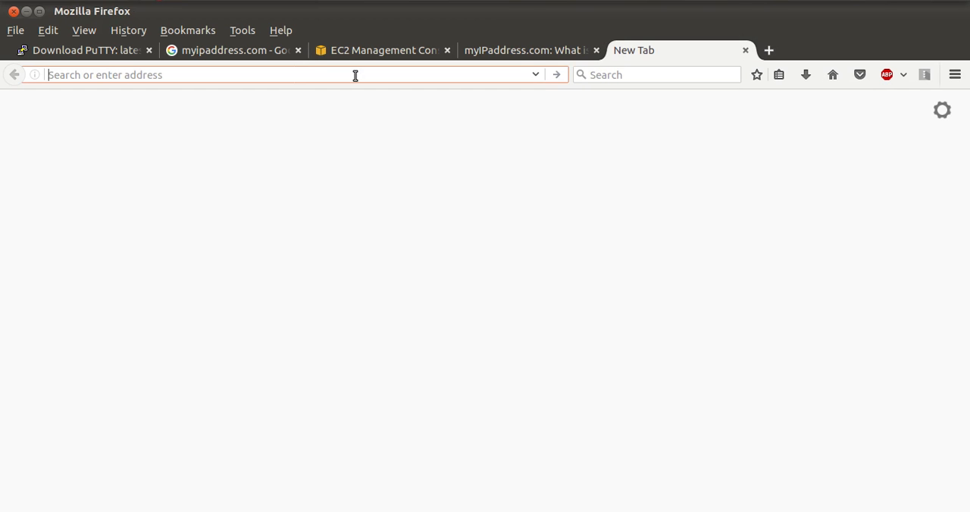
Reach the Advanced Network section of Firefox preferences via Edit > Preferences.
{"action": "left_click", "coordinate": [47, 30]}
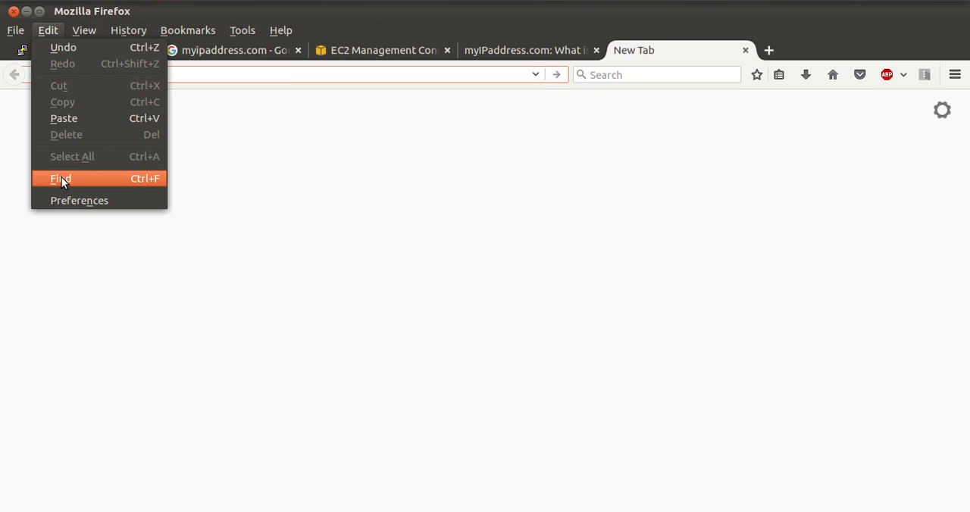
{"action": "left_click", "coordinate": [79, 200]}
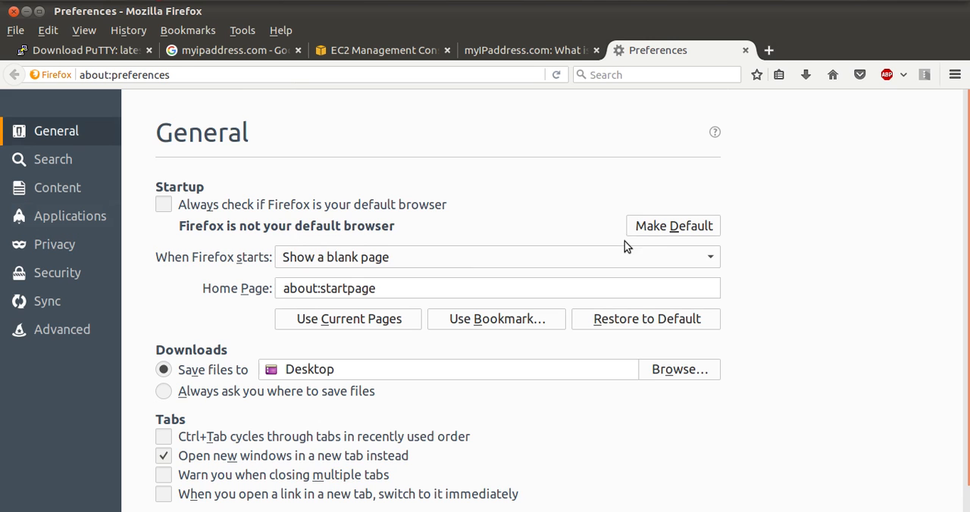
{"action": "mouse_move", "coordinate": [61, 340]}
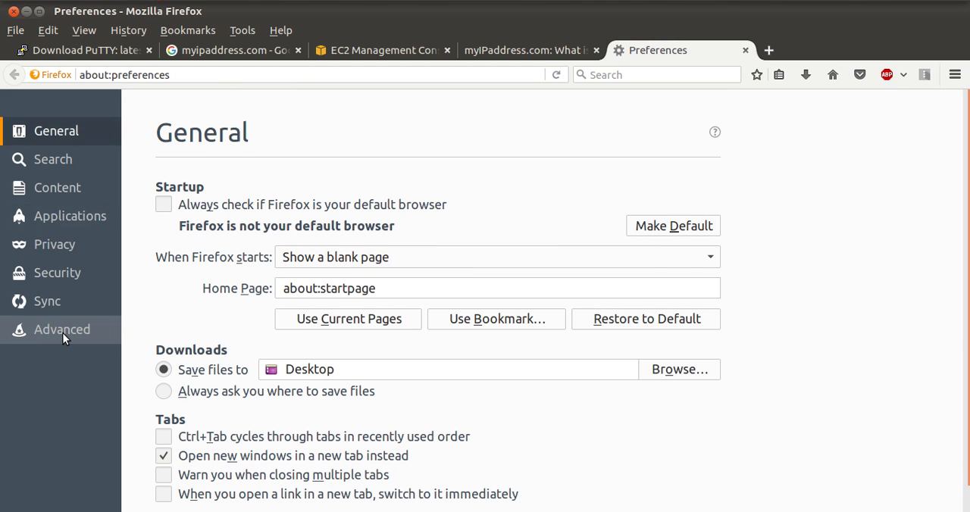
{"action": "left_click", "coordinate": [61, 329]}
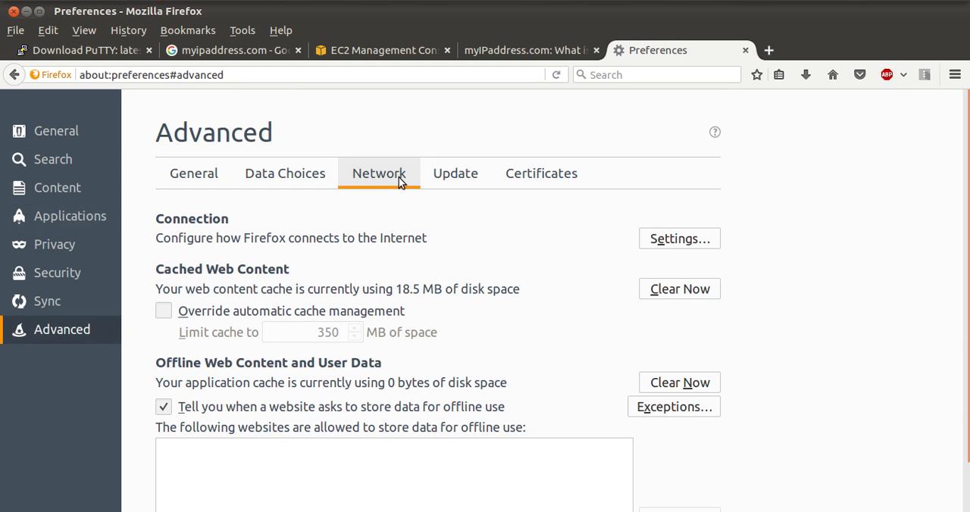
{"action": "mouse_move", "coordinate": [690, 231]}
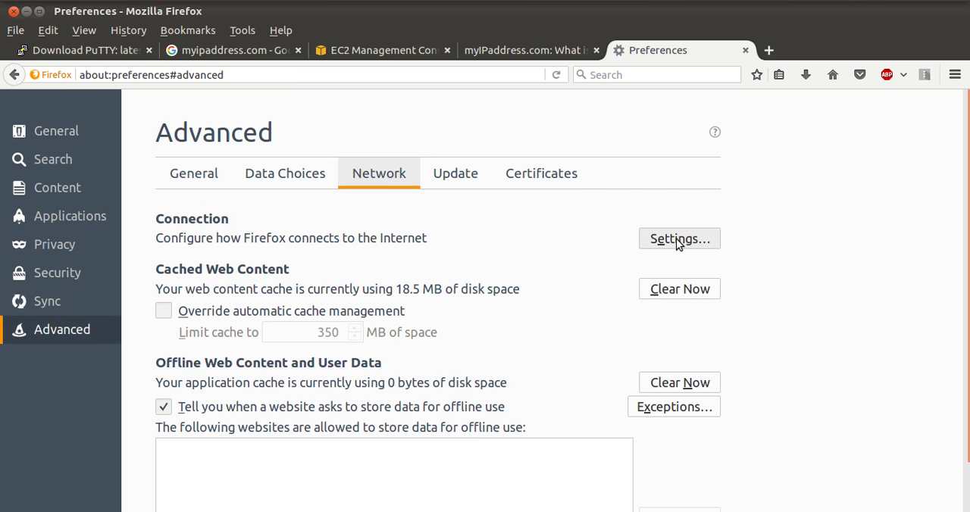
Set a manual SOCKS v5 proxy at 127.0.0.1 port 5001 in the connection settings.
{"action": "left_click", "coordinate": [680, 240]}
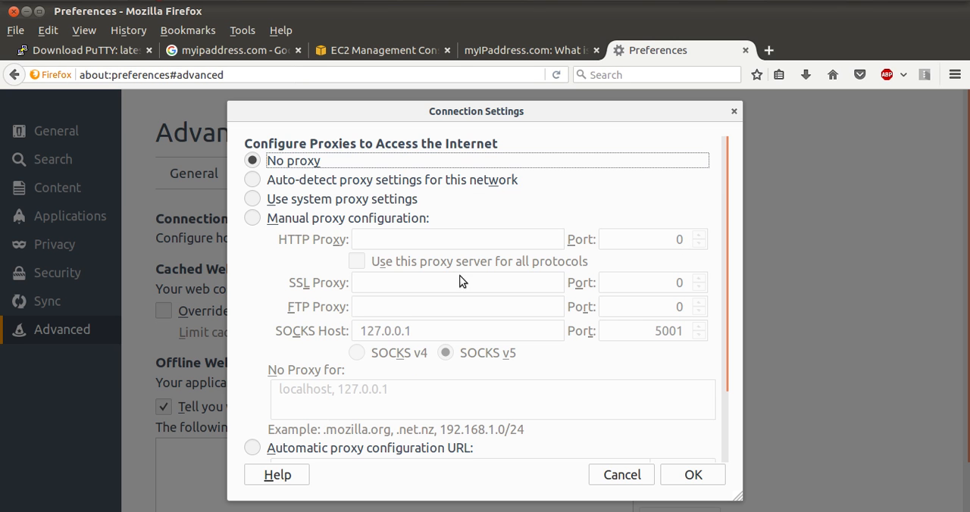
{"action": "left_click", "coordinate": [251, 219]}
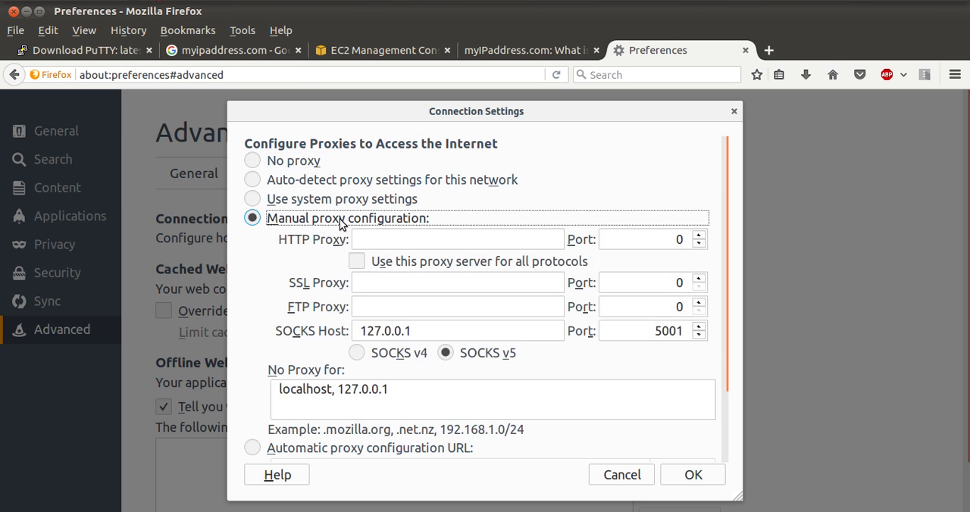
{"action": "mouse_move", "coordinate": [285, 342]}
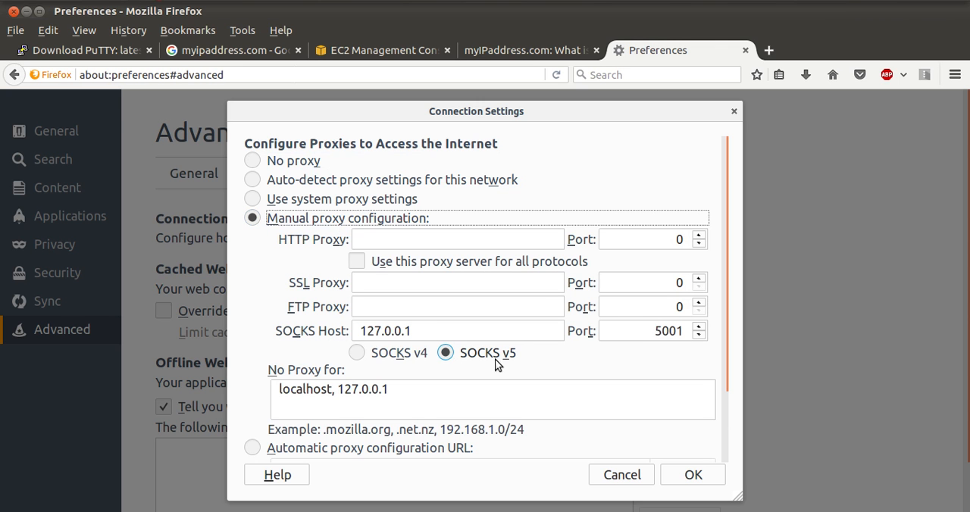
{"action": "left_click", "coordinate": [409, 330]}
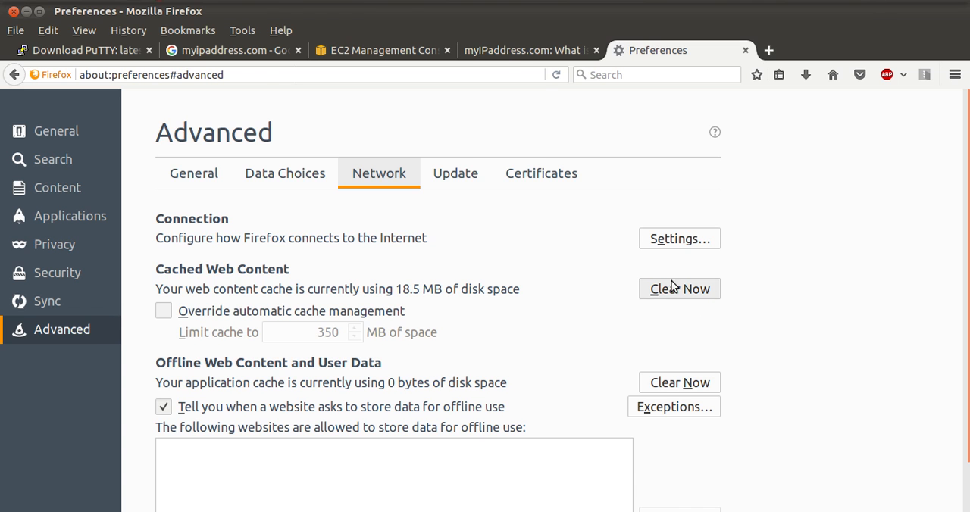
{"action": "left_click", "coordinate": [527, 50]}
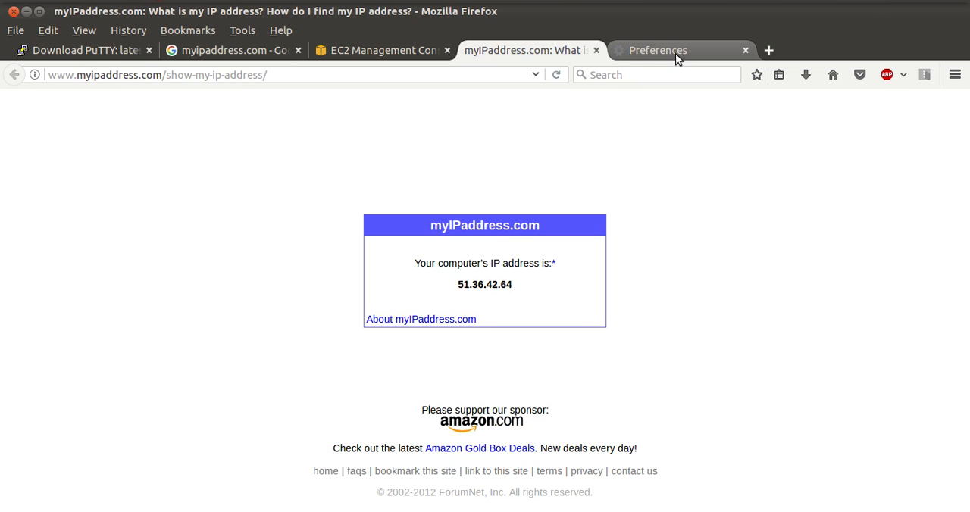
{"action": "mouse_move", "coordinate": [679, 59]}
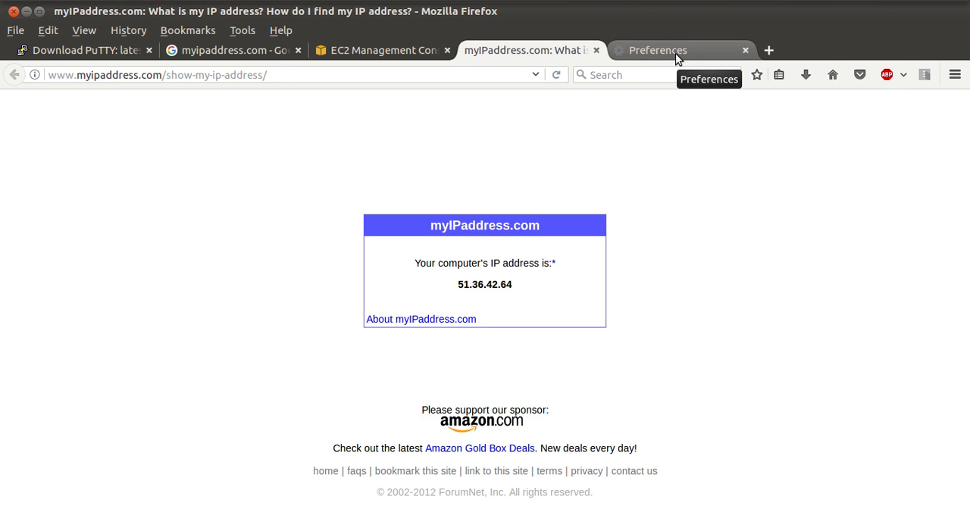
{"action": "mouse_move", "coordinate": [50, 94]}
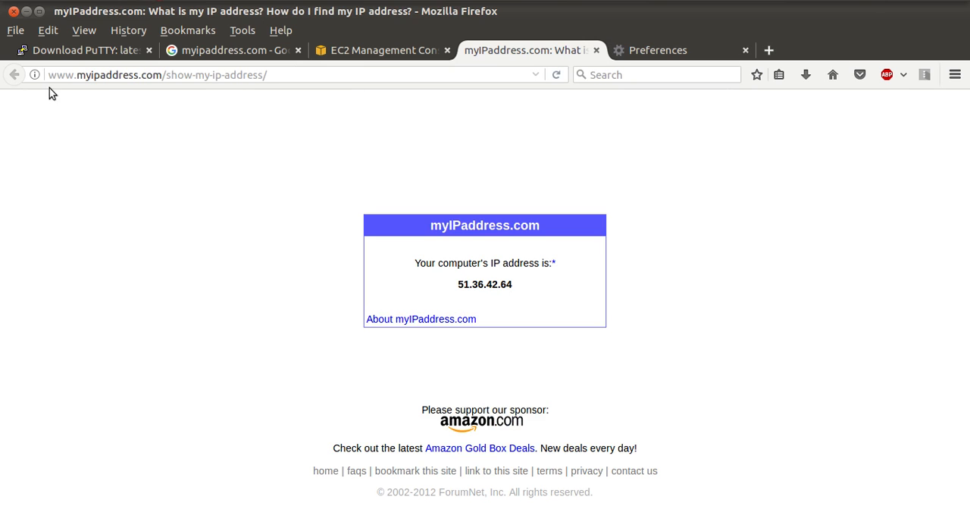
{"action": "left_click", "coordinate": [378, 51]}
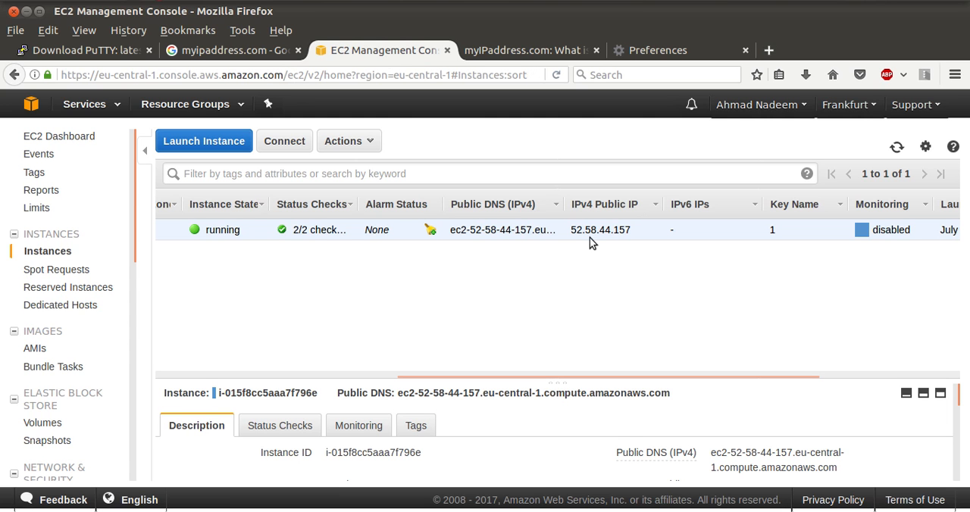
{"action": "mouse_move", "coordinate": [599, 241]}
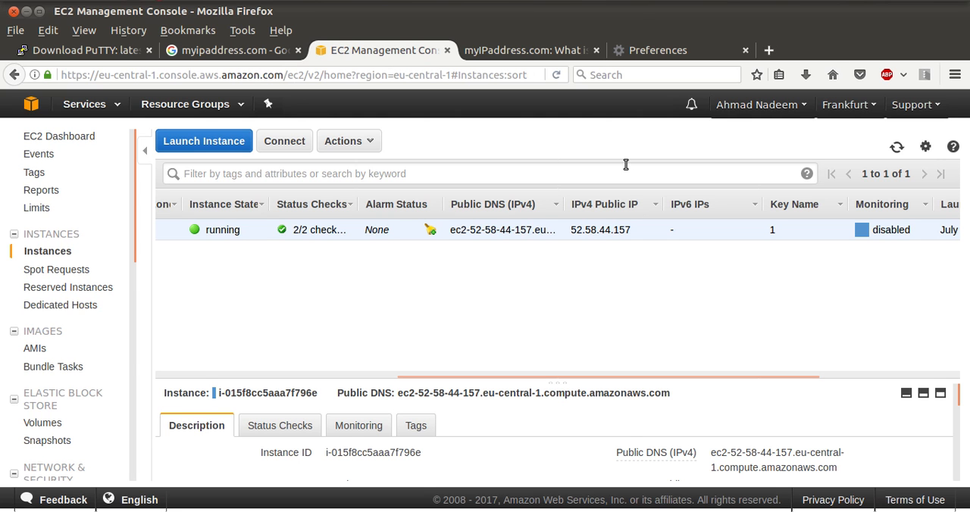
{"action": "mouse_move", "coordinate": [594, 246]}
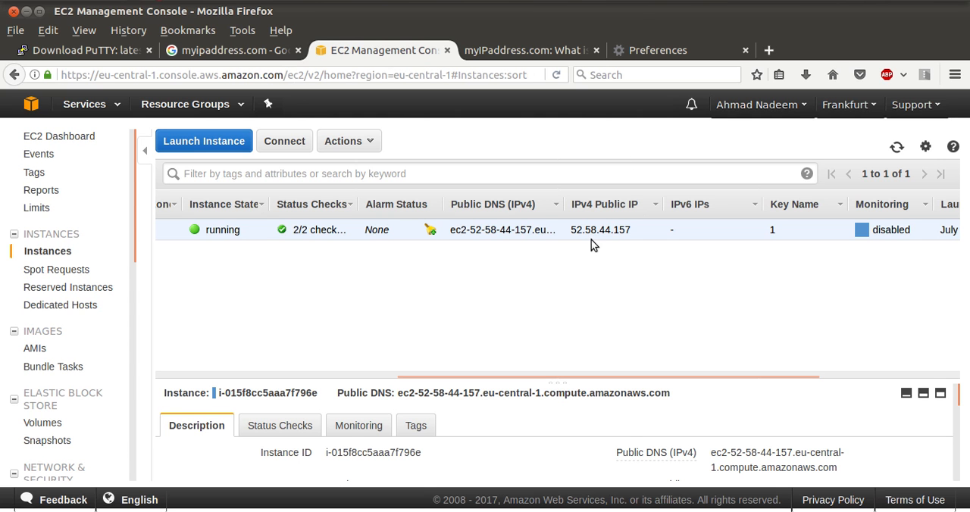
{"action": "left_click", "coordinate": [538, 50]}
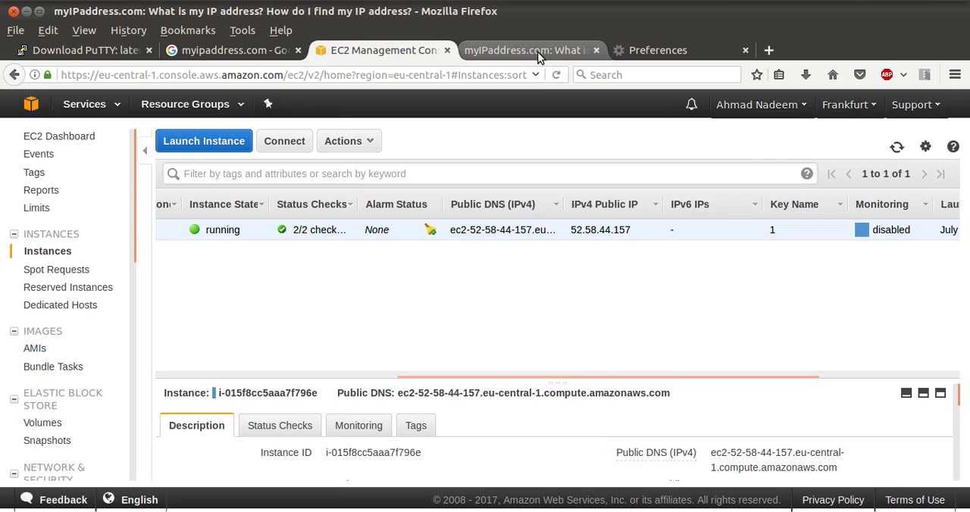
{"action": "left_click", "coordinate": [534, 50]}
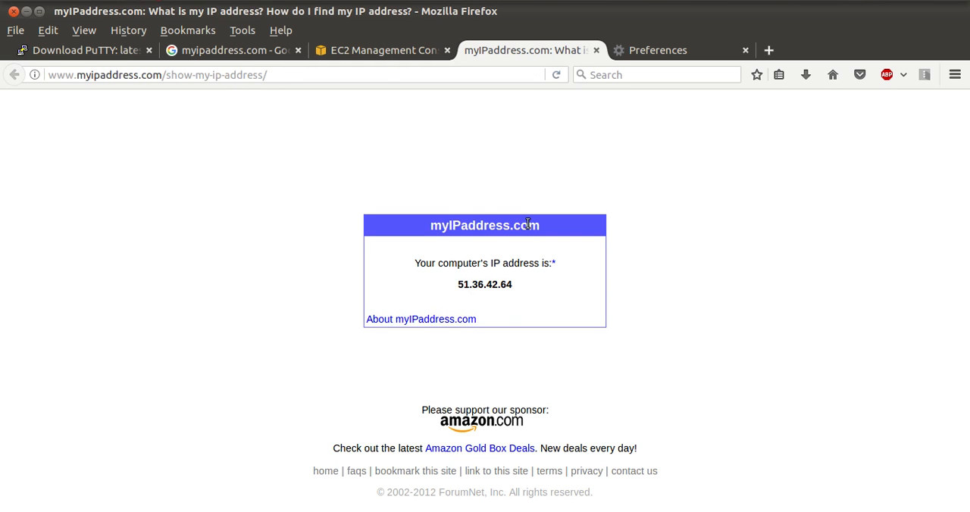
{"action": "mouse_move", "coordinate": [380, 59]}
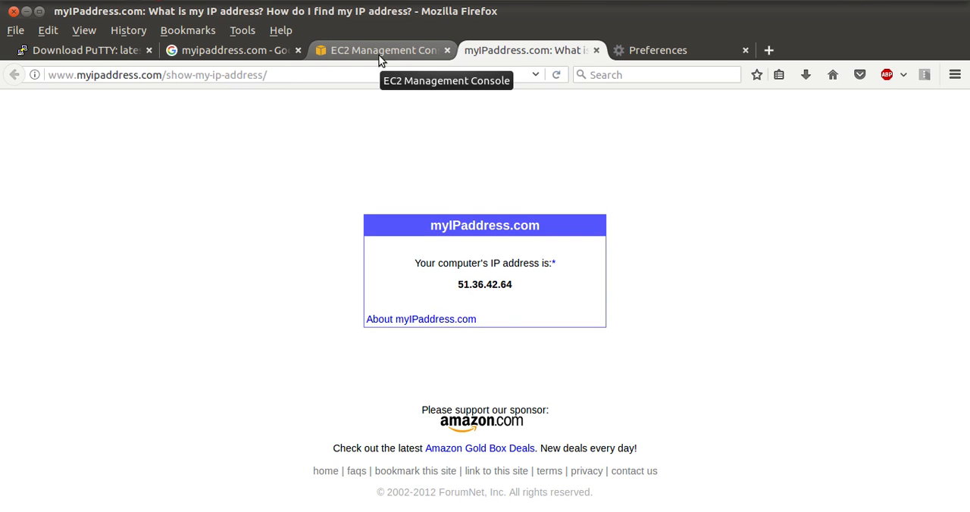
{"action": "left_click", "coordinate": [382, 50]}
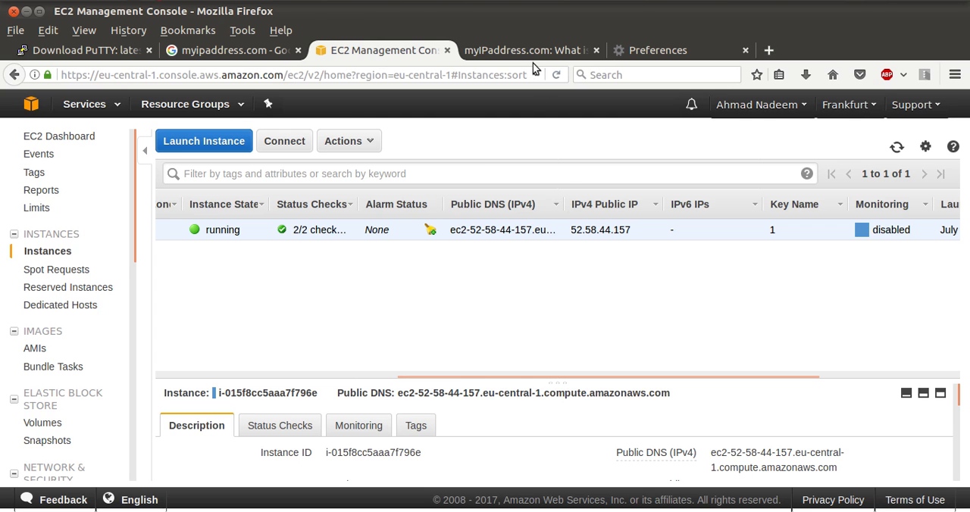
Enter the captcha letters 'wmopquje' on myIPaddress.com and submit Show My IP Address.
{"action": "left_click", "coordinate": [540, 50]}
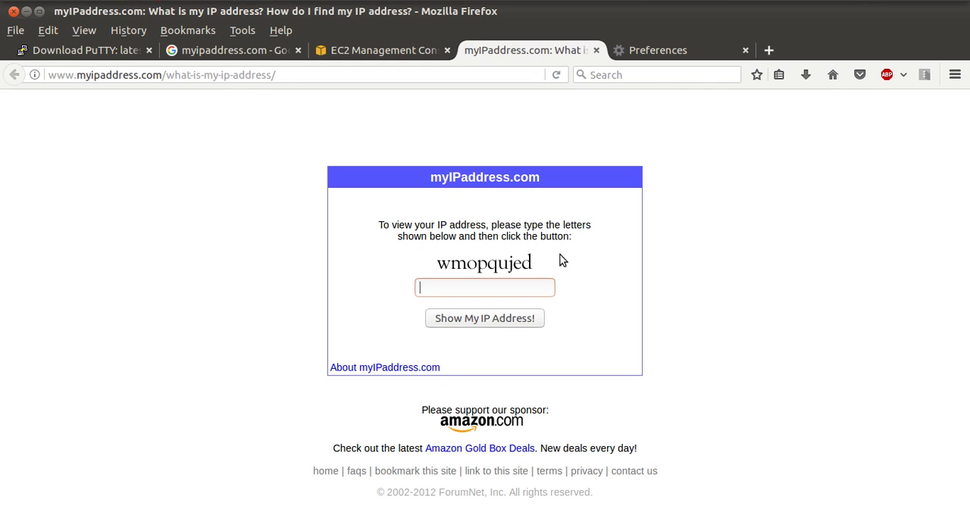
{"action": "type", "text": "w"}
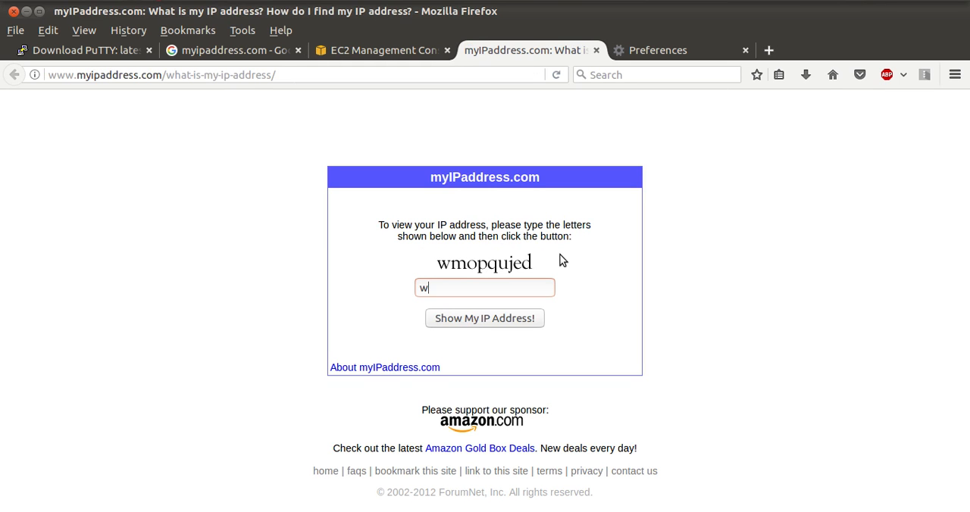
{"action": "type", "text": "m"}
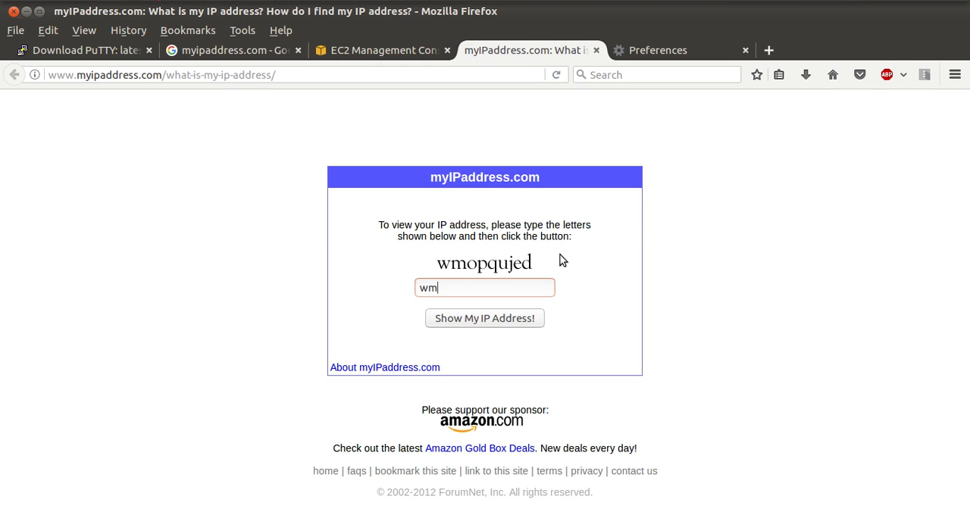
{"action": "type", "text": "o"}
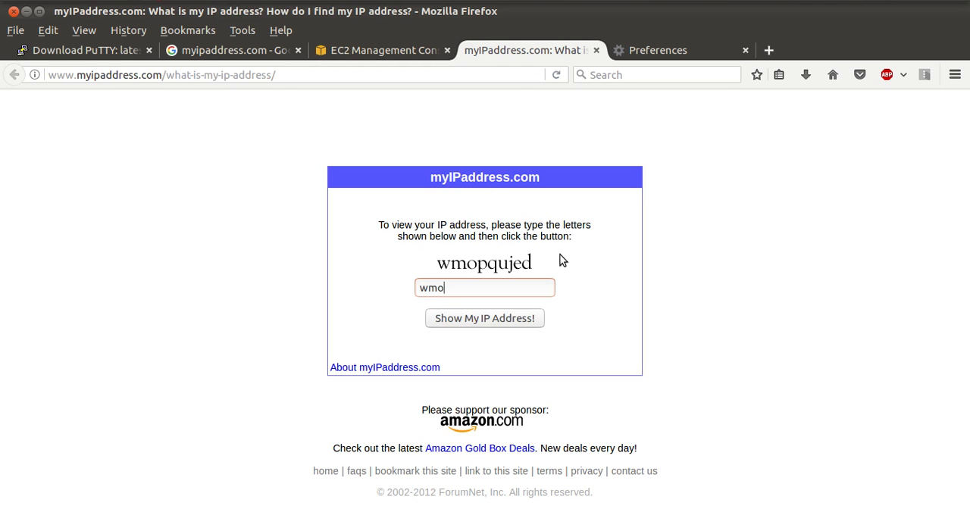
{"action": "type", "text": "pq"}
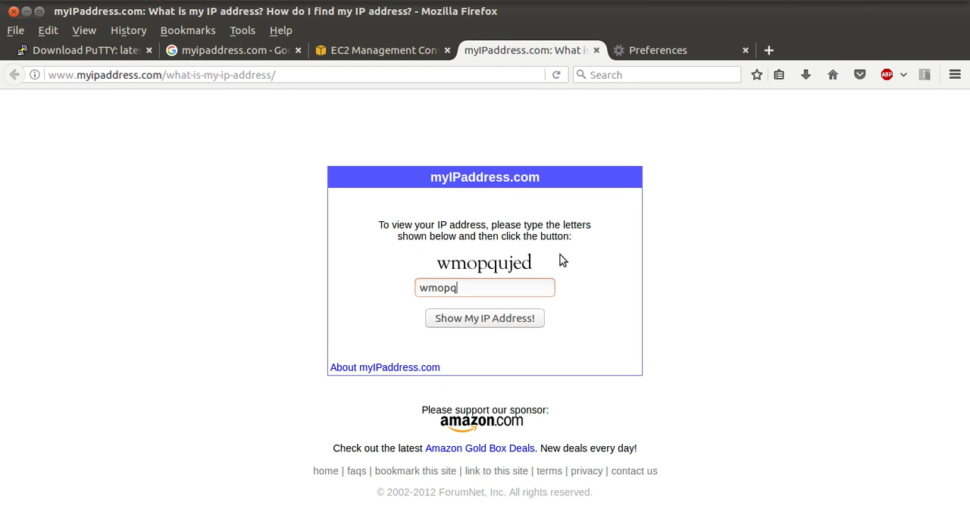
{"action": "type", "text": "uje"}
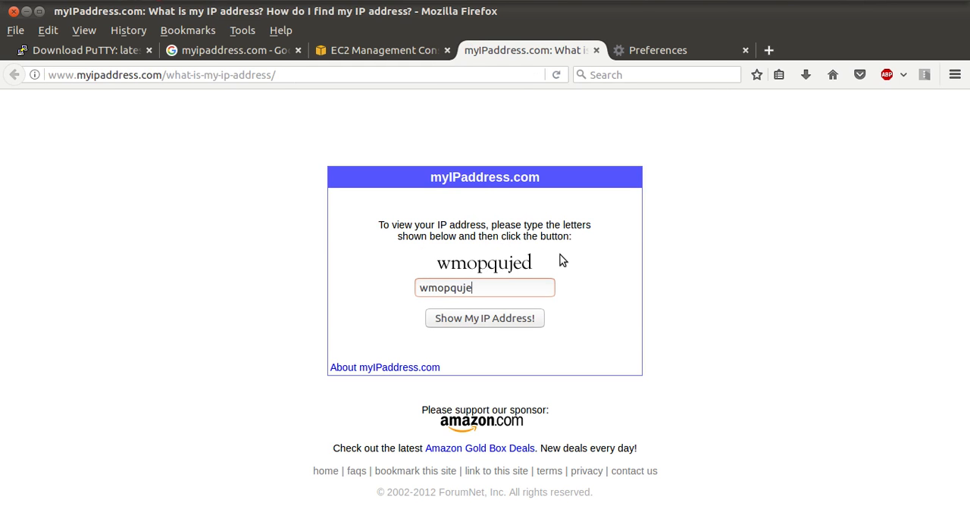
{"action": "left_click", "coordinate": [485, 318]}
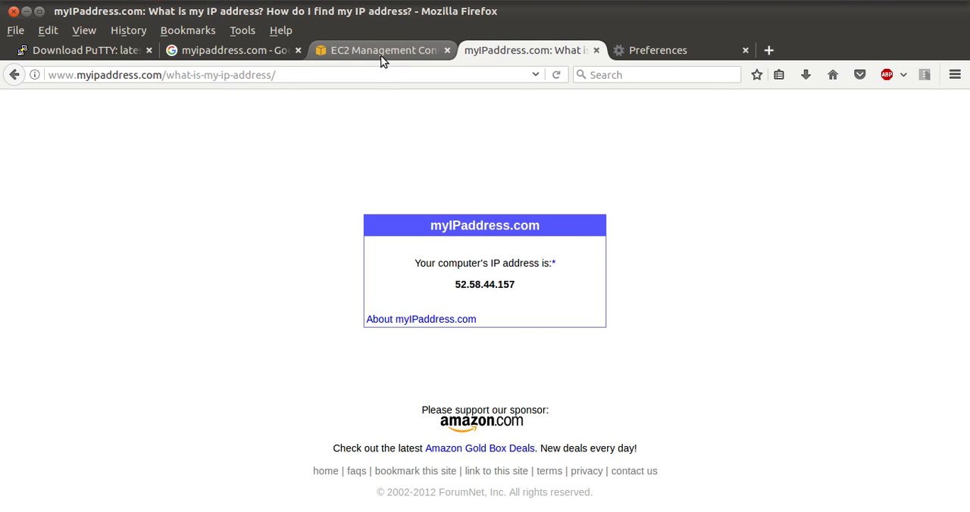
Compare with the EC2 console and confirm the result page reports 52.58.44.157.
{"action": "left_click", "coordinate": [373, 50]}
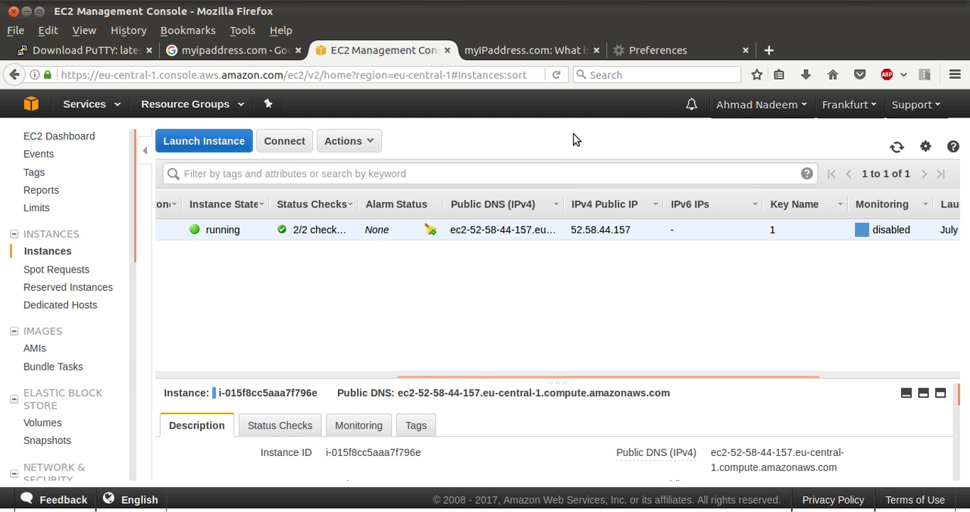
{"action": "left_click", "coordinate": [534, 50]}
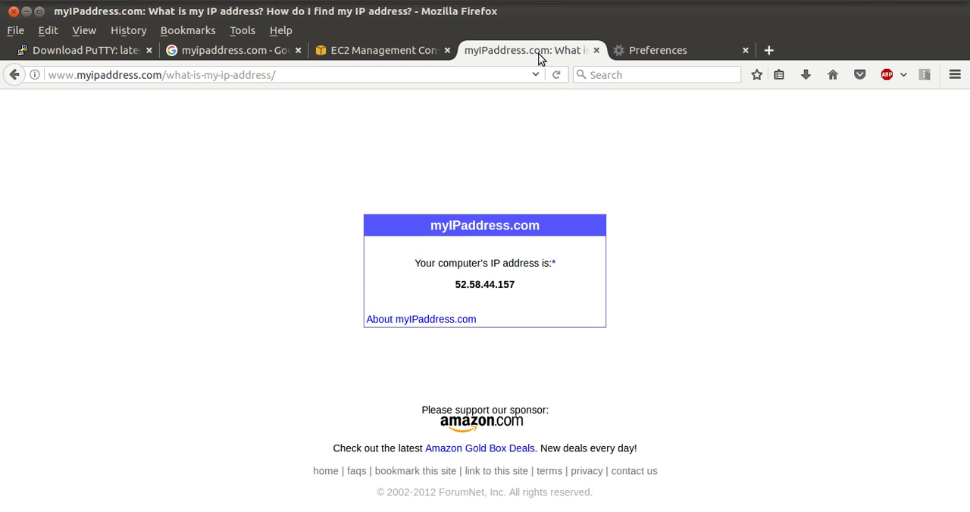
{"action": "mouse_move", "coordinate": [506, 209]}
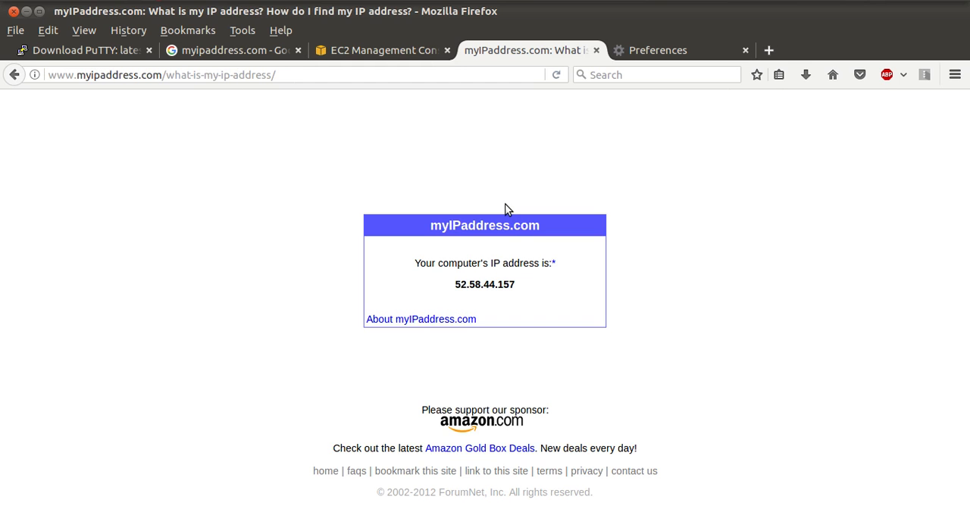
{"action": "mouse_move", "coordinate": [819, 426]}
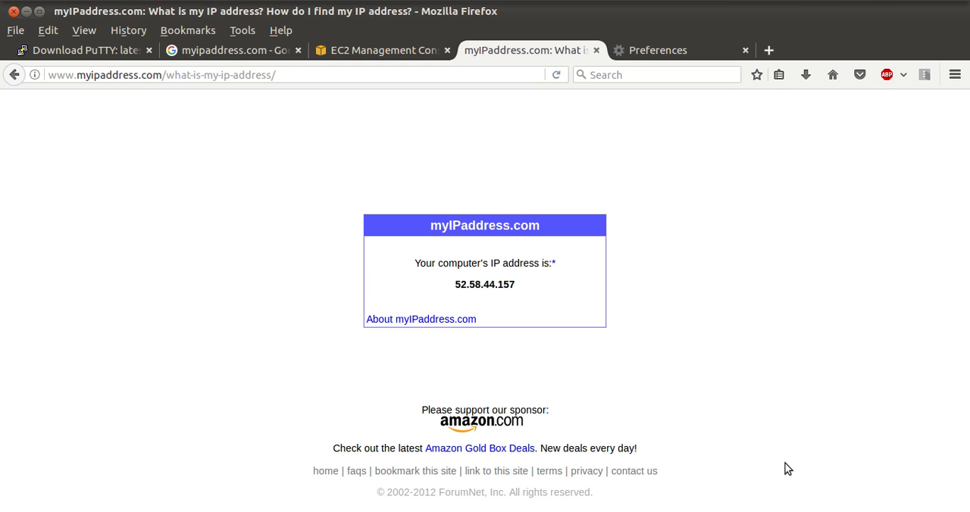
{"action": "mouse_move", "coordinate": [814, 391]}
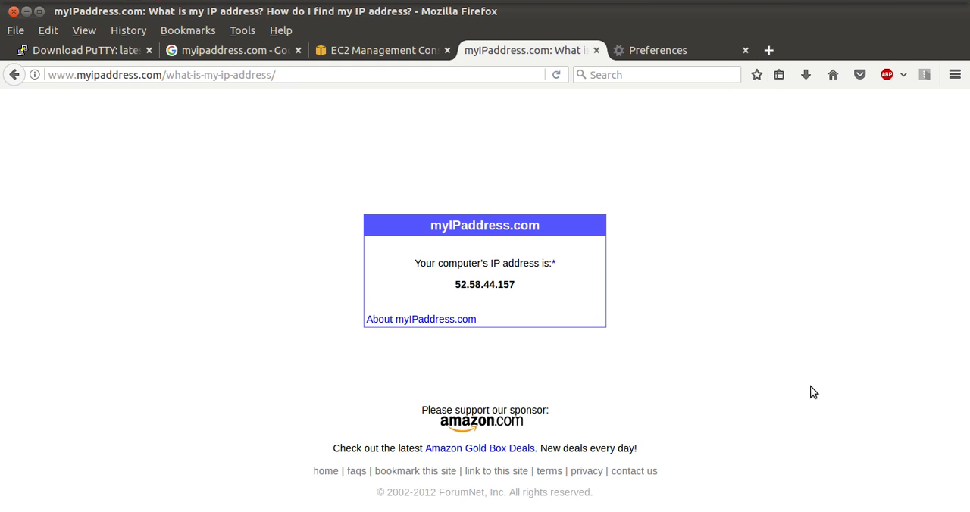
{"action": "mouse_move", "coordinate": [807, 415]}
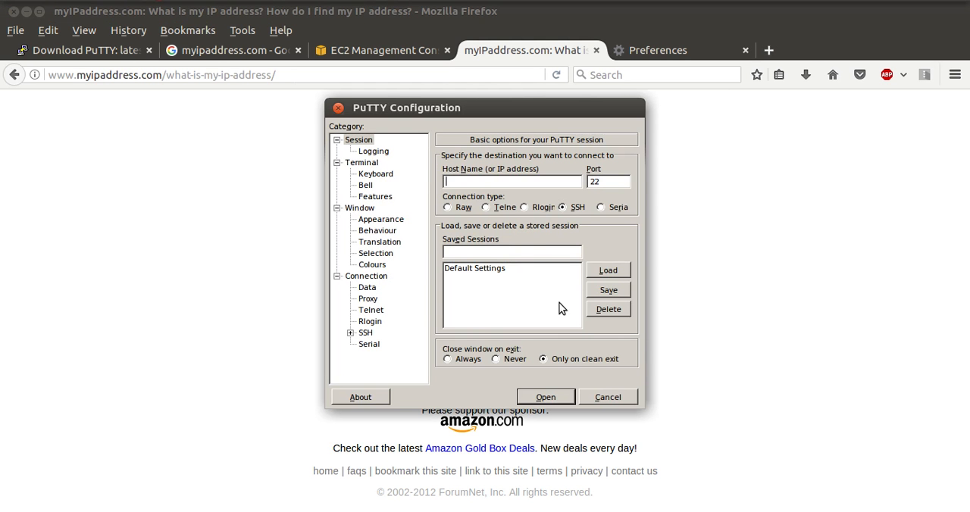
{"action": "mouse_move", "coordinate": [476, 189]}
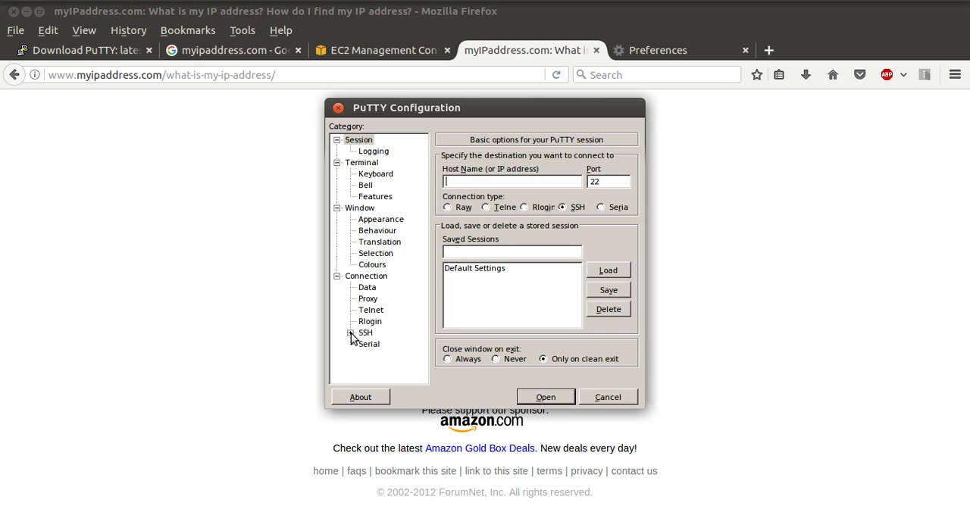
Expand Connection > SSH in PuTTY's Category tree and show the Auth page with its private key field.
{"action": "left_click", "coordinate": [352, 333]}
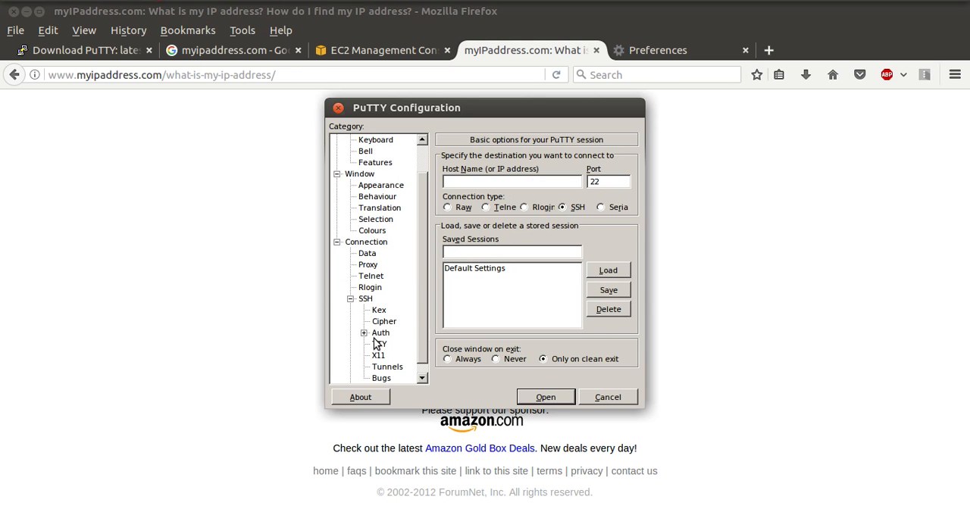
{"action": "left_click", "coordinate": [379, 332]}
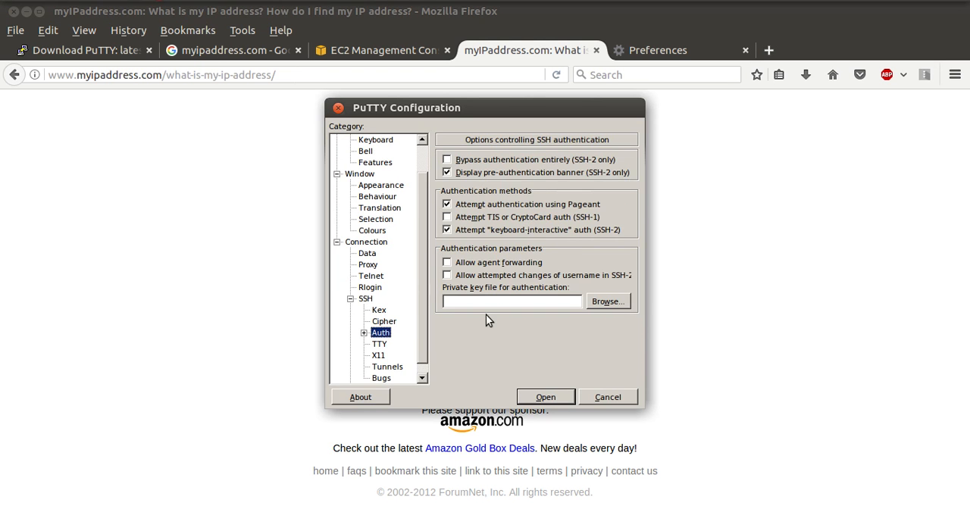
{"action": "left_click", "coordinate": [508, 300]}
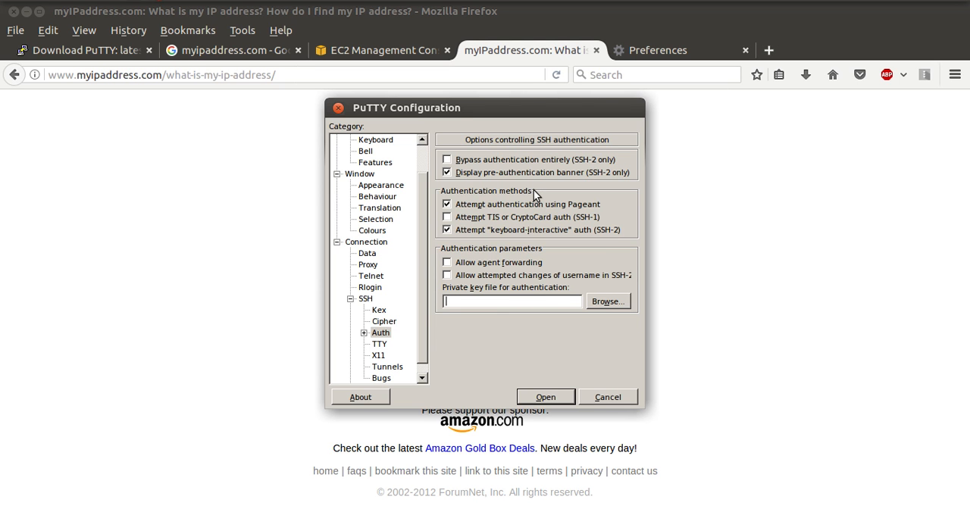
{"action": "mouse_move", "coordinate": [422, 379]}
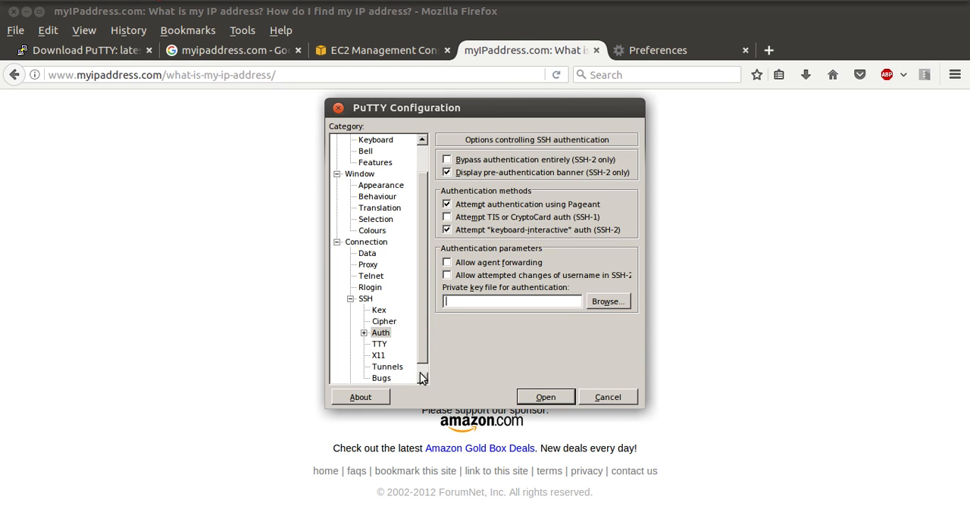
{"action": "mouse_move", "coordinate": [391, 373]}
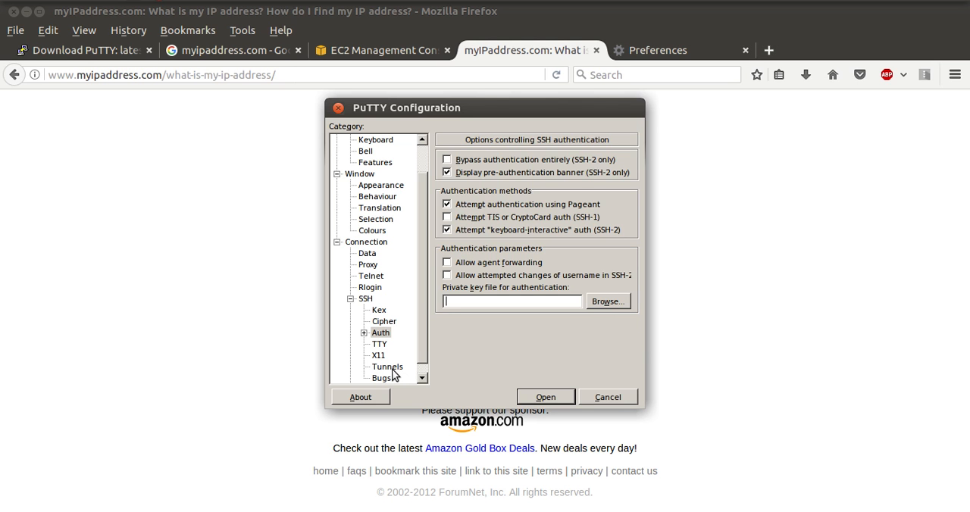
On the Tunnels page add a Dynamic forward with source port 5001, listed as D5001.
{"action": "left_click", "coordinate": [388, 367]}
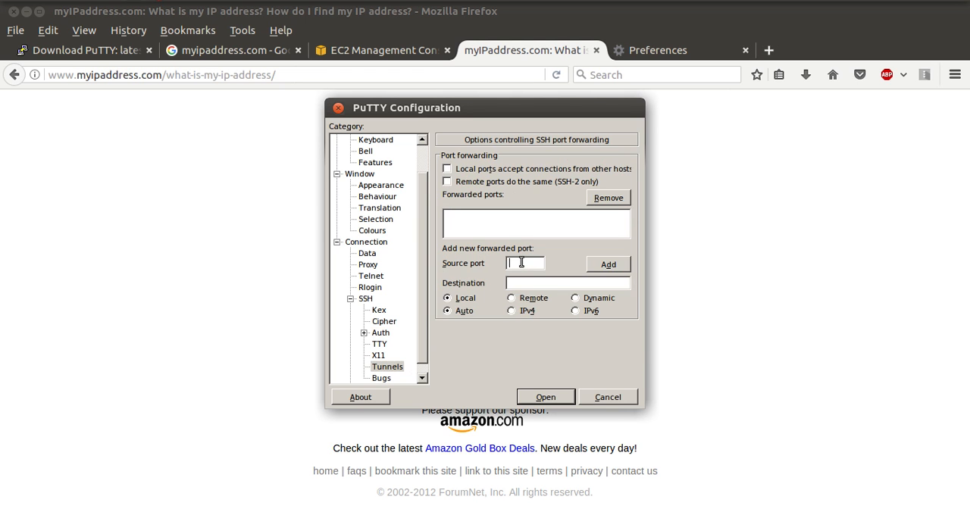
{"action": "type", "text": "5001"}
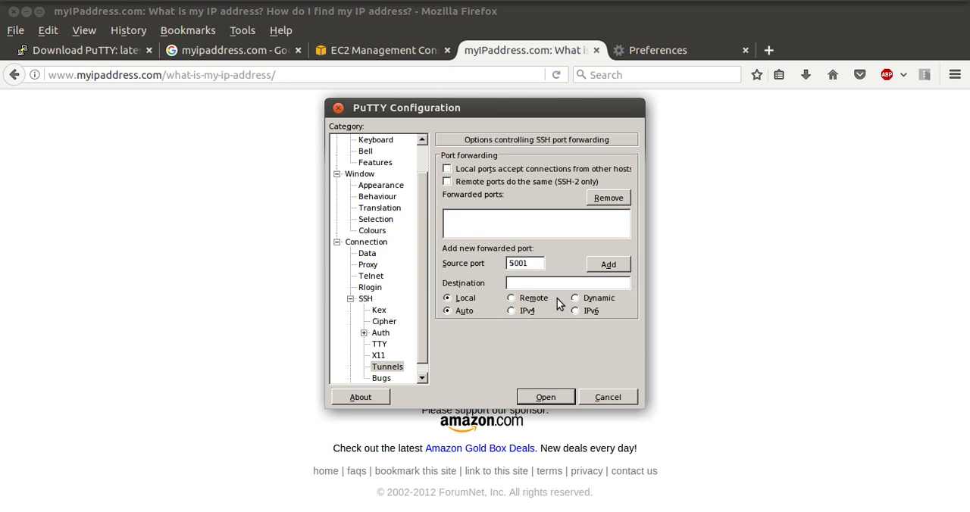
{"action": "left_click", "coordinate": [576, 297]}
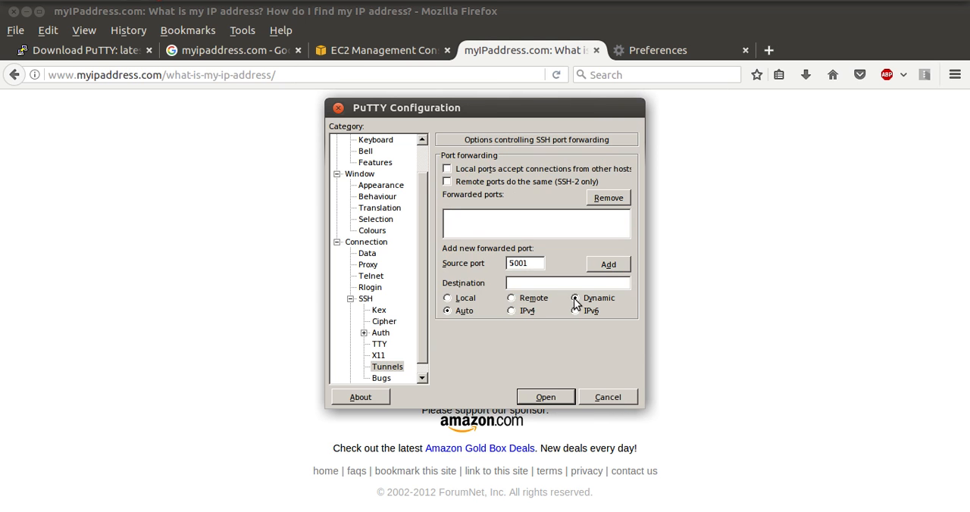
{"action": "left_click", "coordinate": [608, 263]}
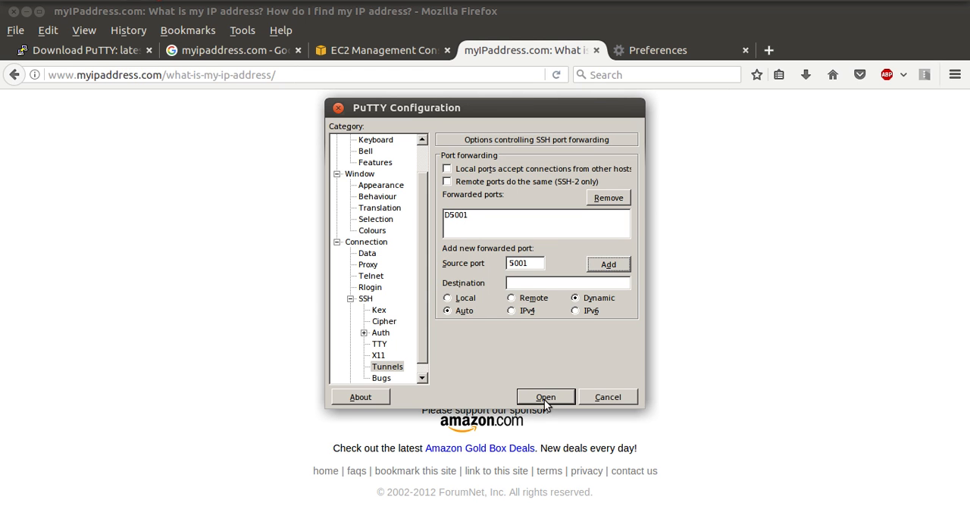
{"action": "mouse_move", "coordinate": [557, 370]}
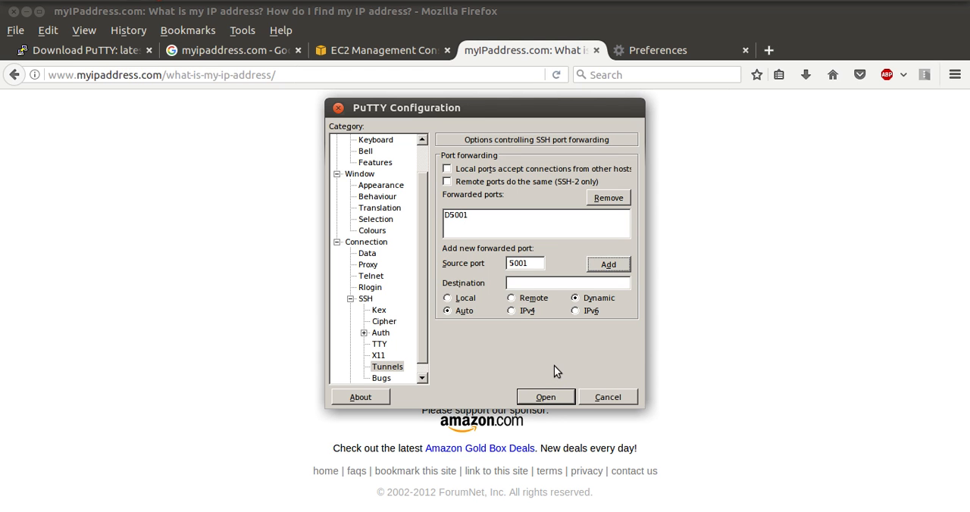